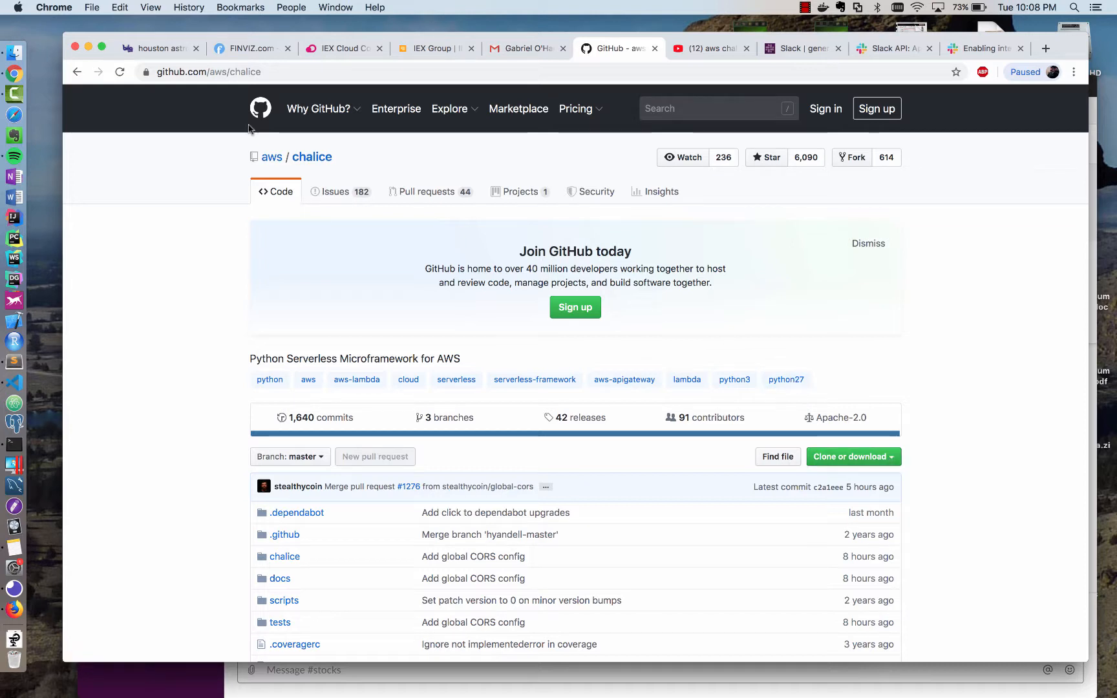
Select the Chalice repository's address, then browse the YouTube results for aws chalice.
{"action": "left_click", "coordinate": [208, 71]}
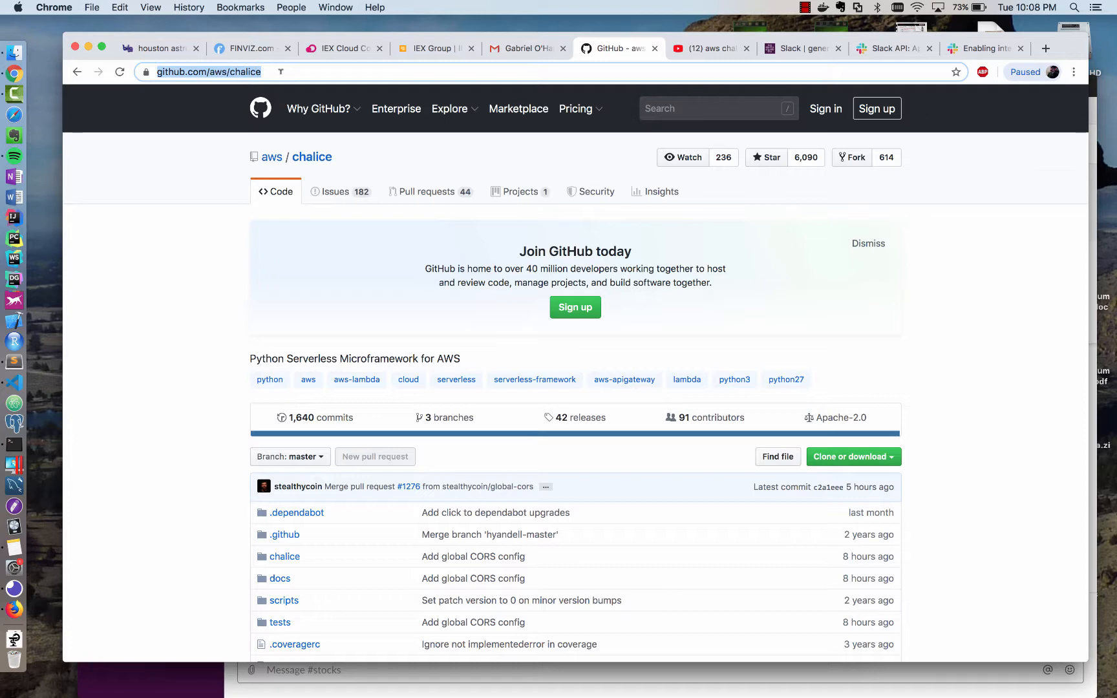
{"action": "left_click", "coordinate": [706, 48]}
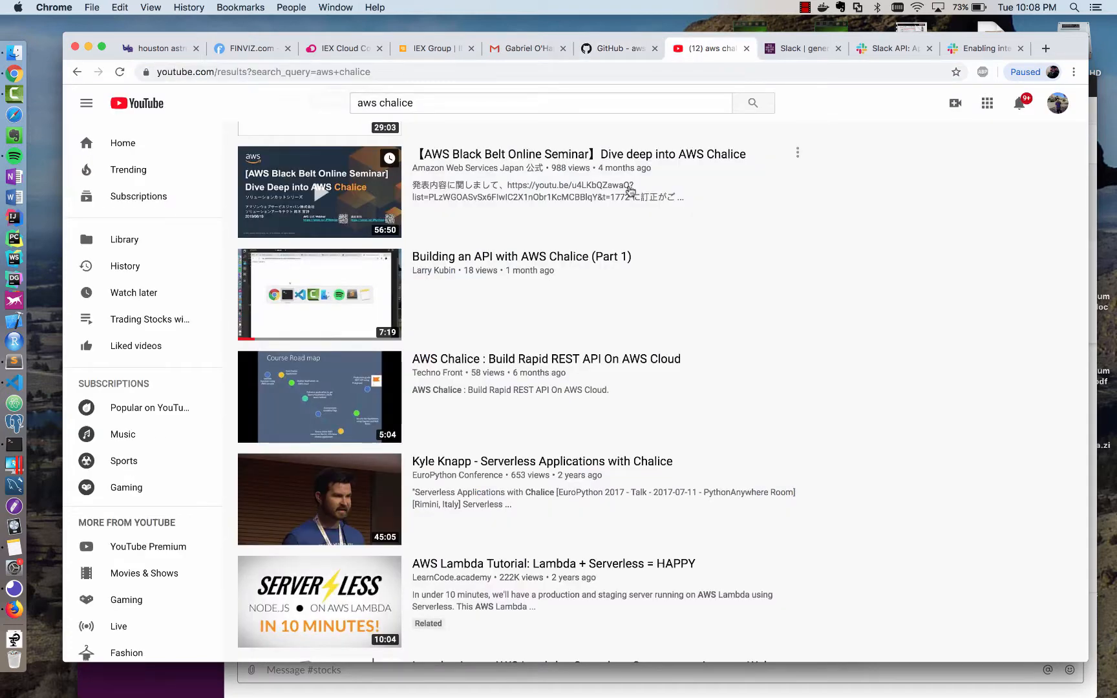
{"action": "scroll", "scroll_direction": "down", "scroll_amount": 3}
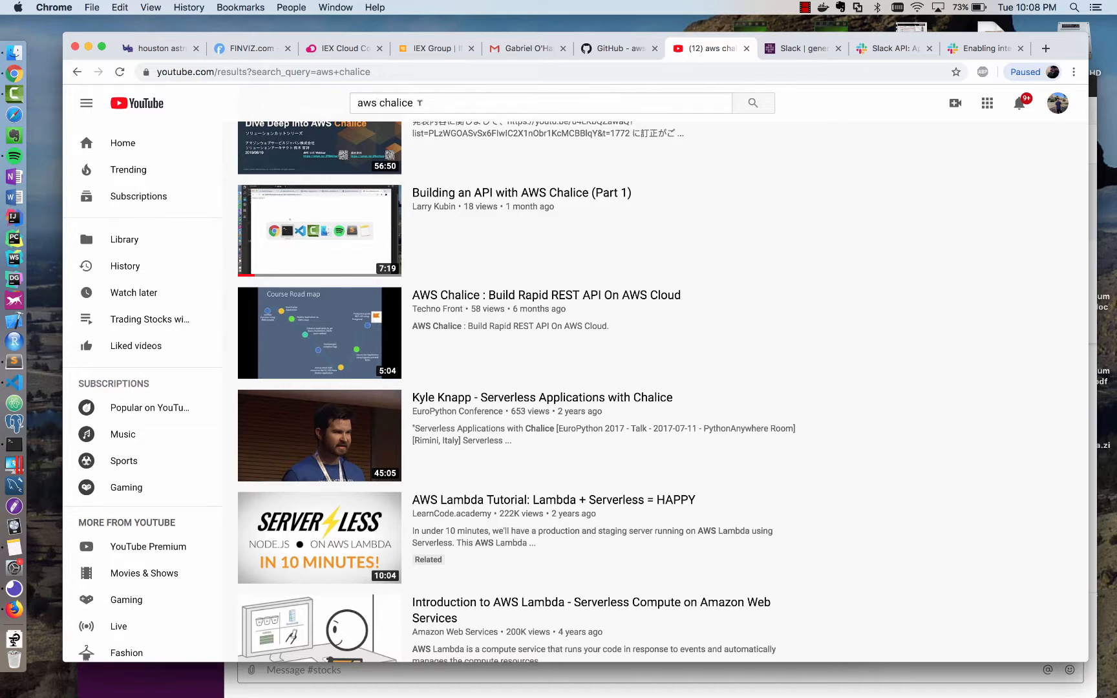
{"action": "scroll", "scroll_direction": "down", "scroll_amount": 3}
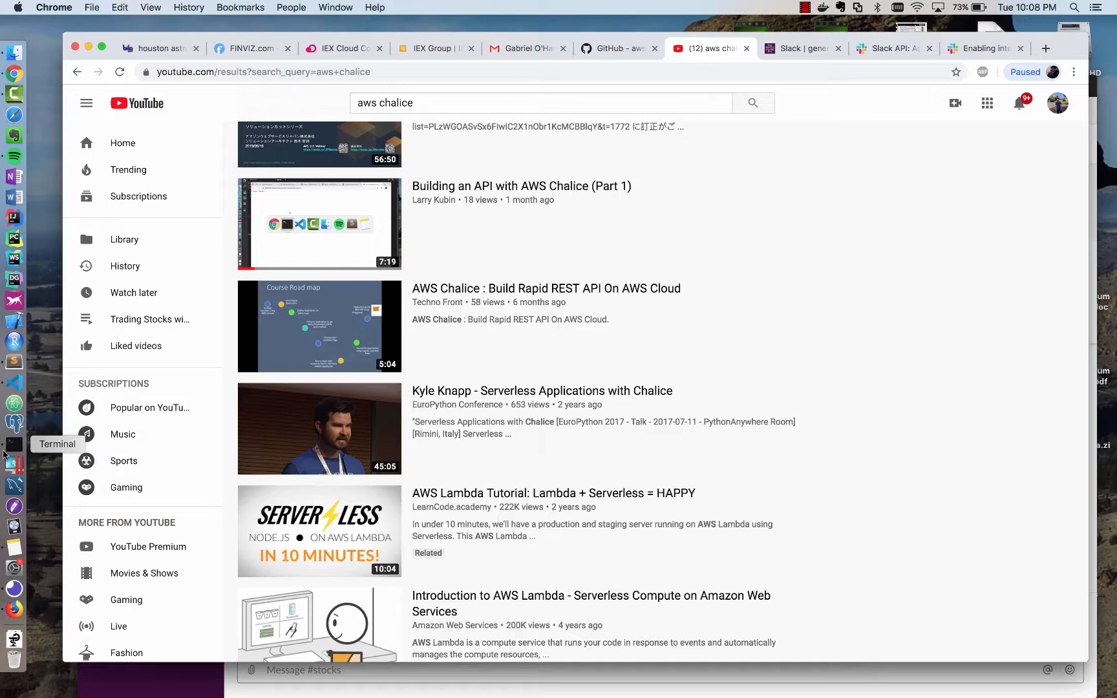
Install Chalice with pip3 install chalice and confirm the chalice command runs.
{"action": "left_click", "coordinate": [14, 444]}
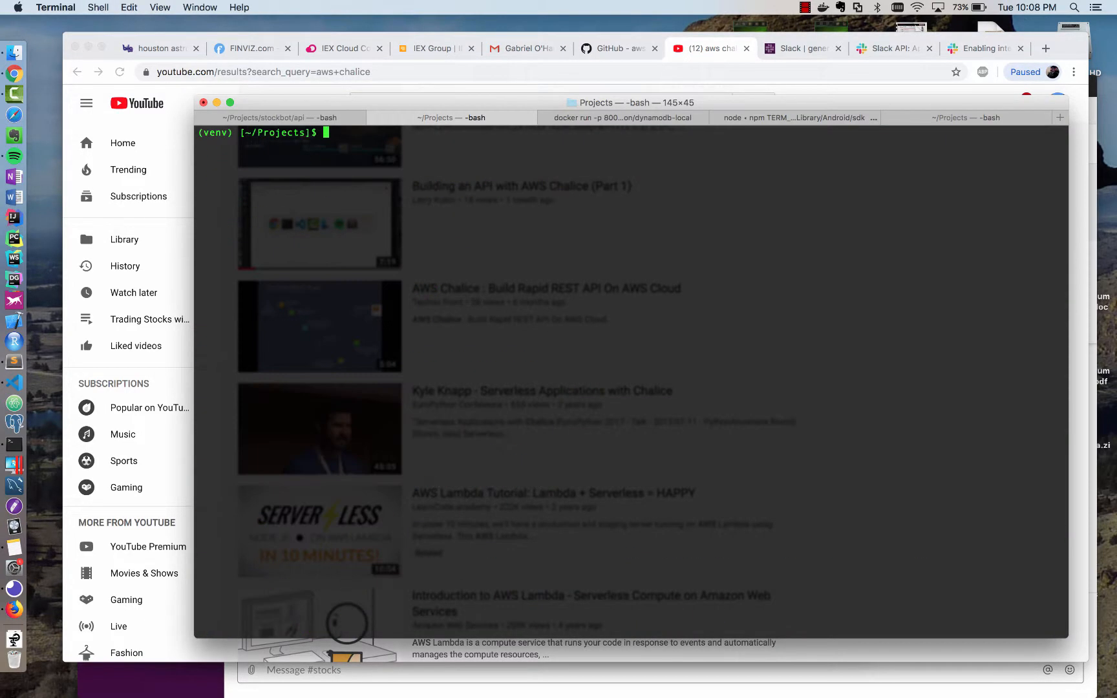
{"action": "type", "text": "pip3 install"}
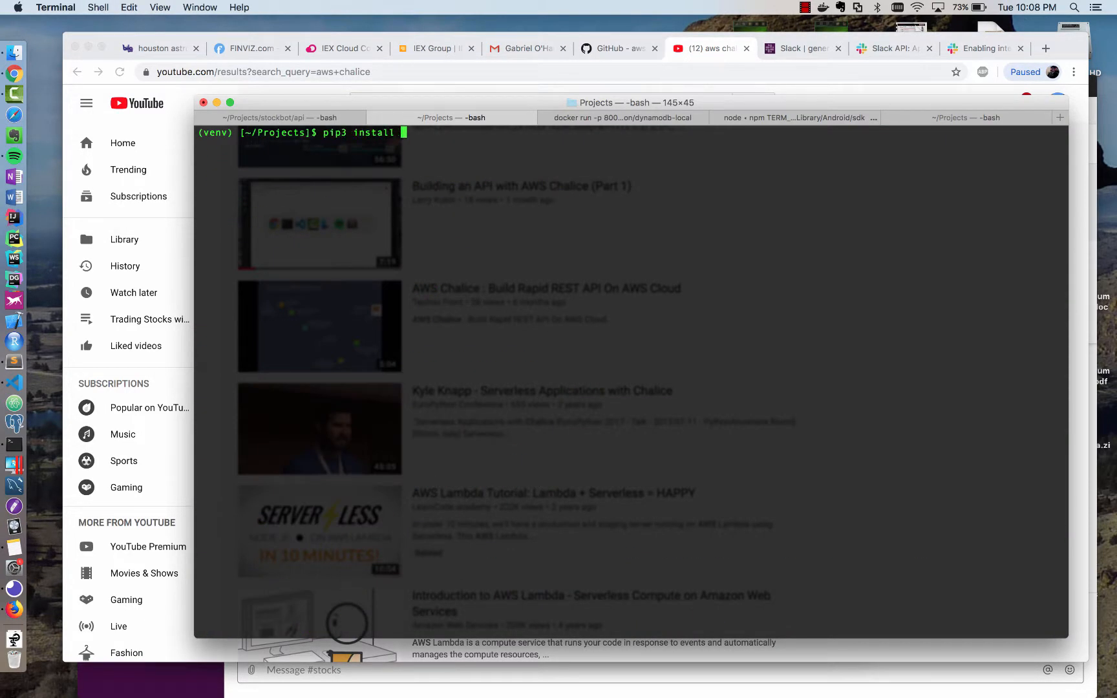
{"action": "type", "text": "chalice"}
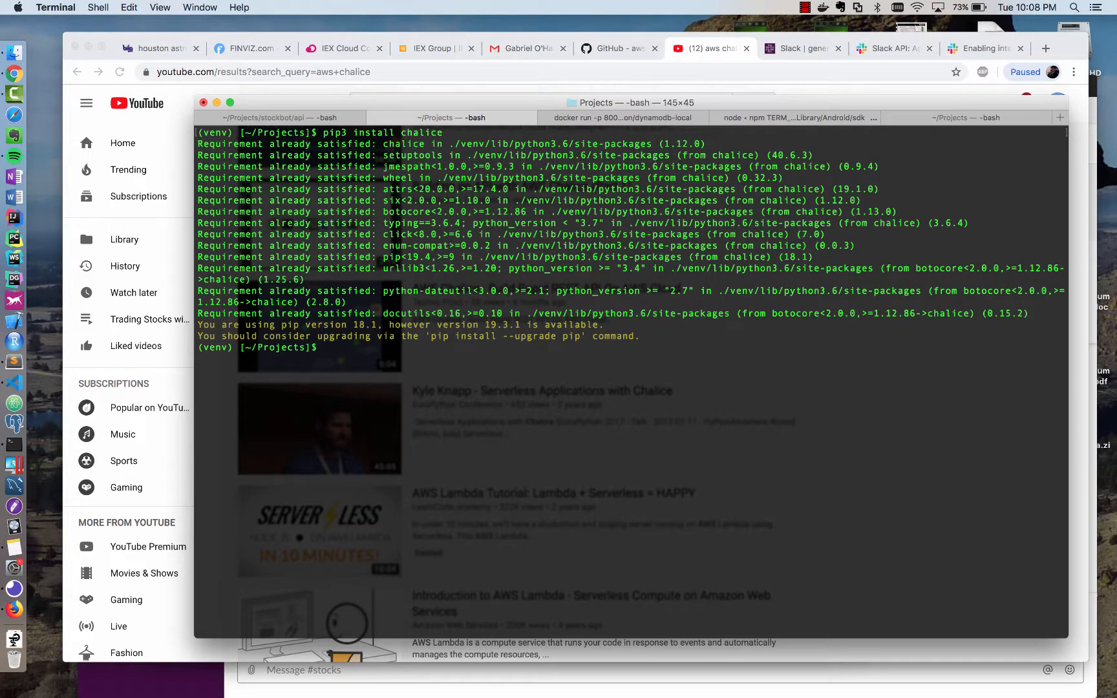
{"action": "type", "text": "chalice"}
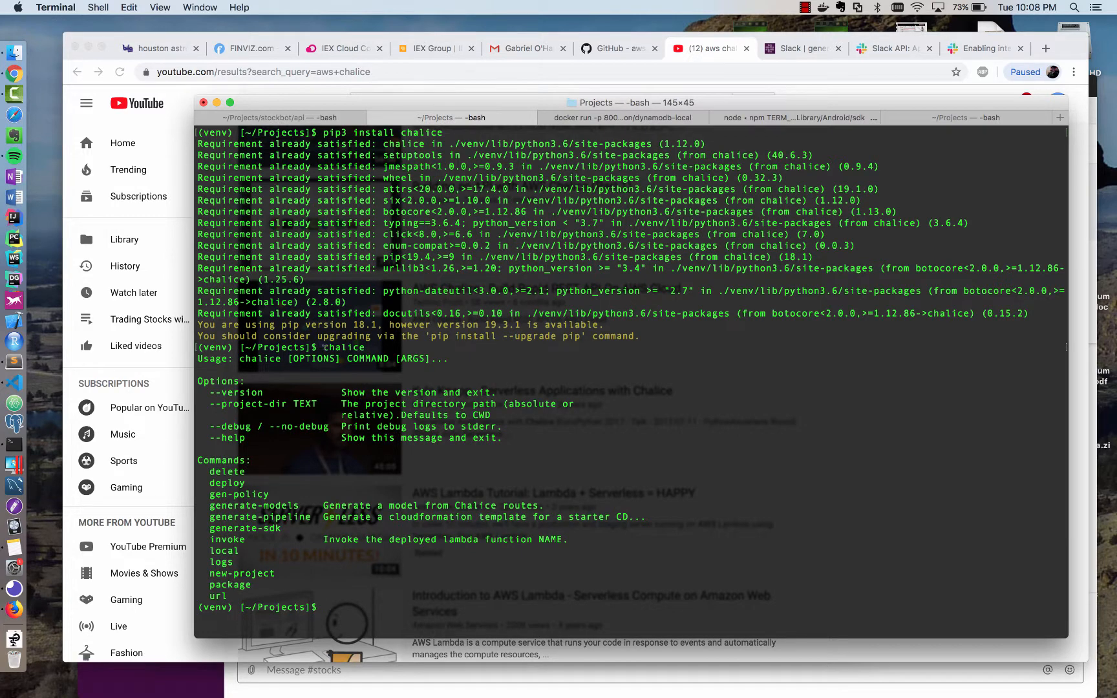
{"action": "mouse_move", "coordinate": [264, 492]}
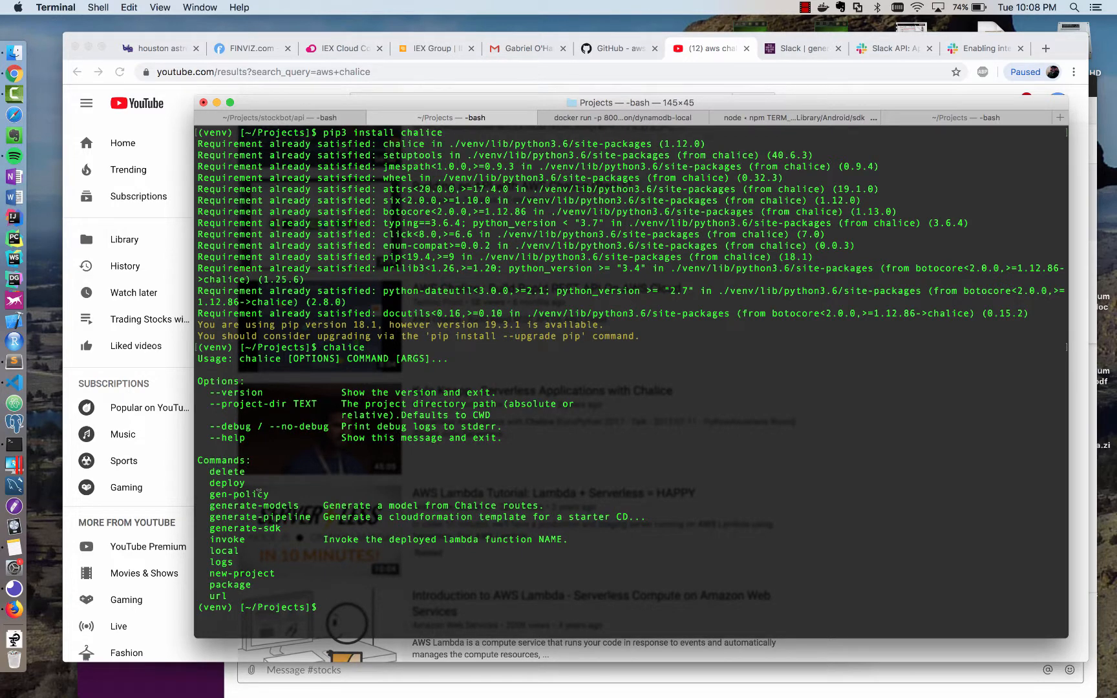
Create the stockbot project with chalice new-project and list its app.py and requirements.txt.
{"action": "type", "text": "chalice"}
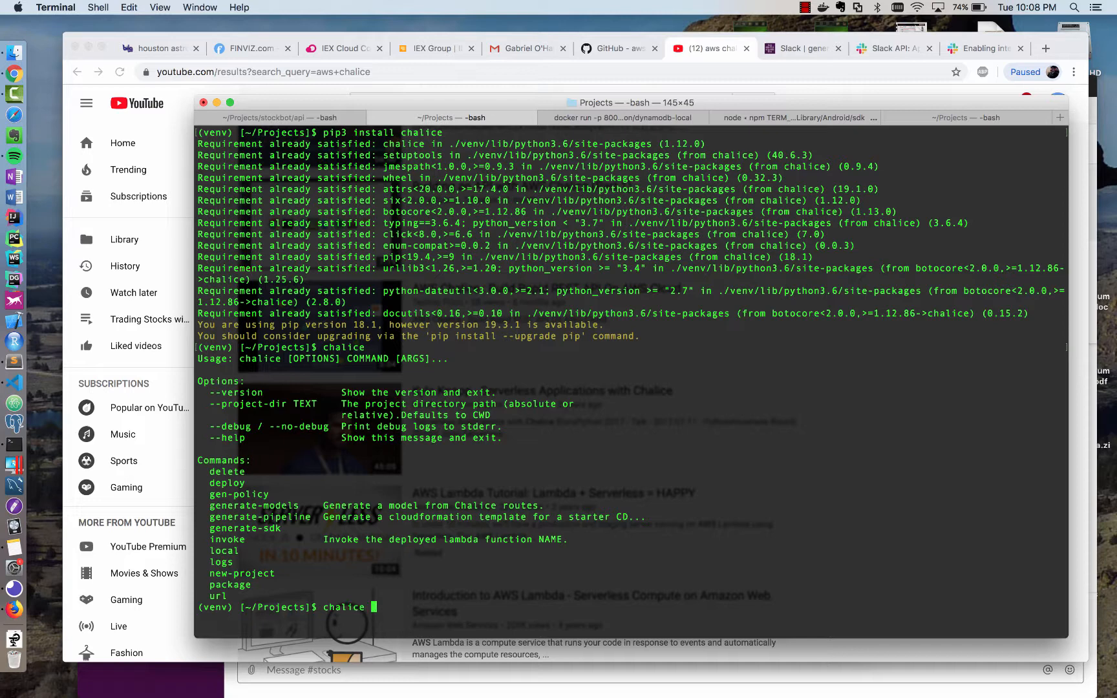
{"action": "type", "text": "new-project"}
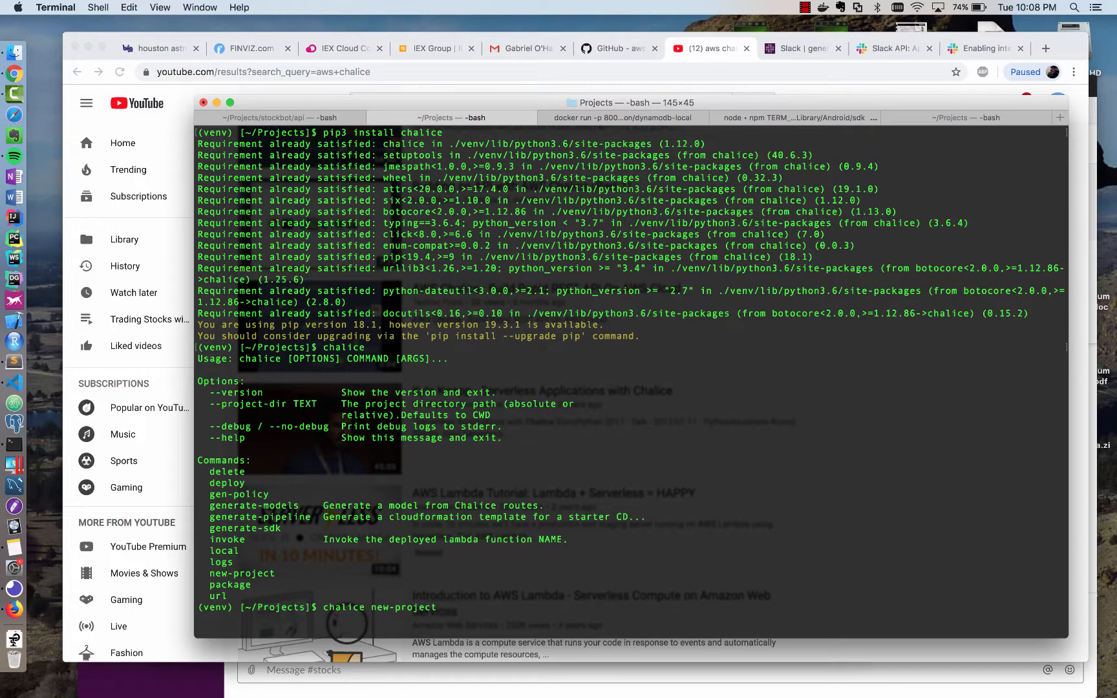
{"action": "type", "text": "stockbot"}
{"action": "type", "text": "ls -al"}
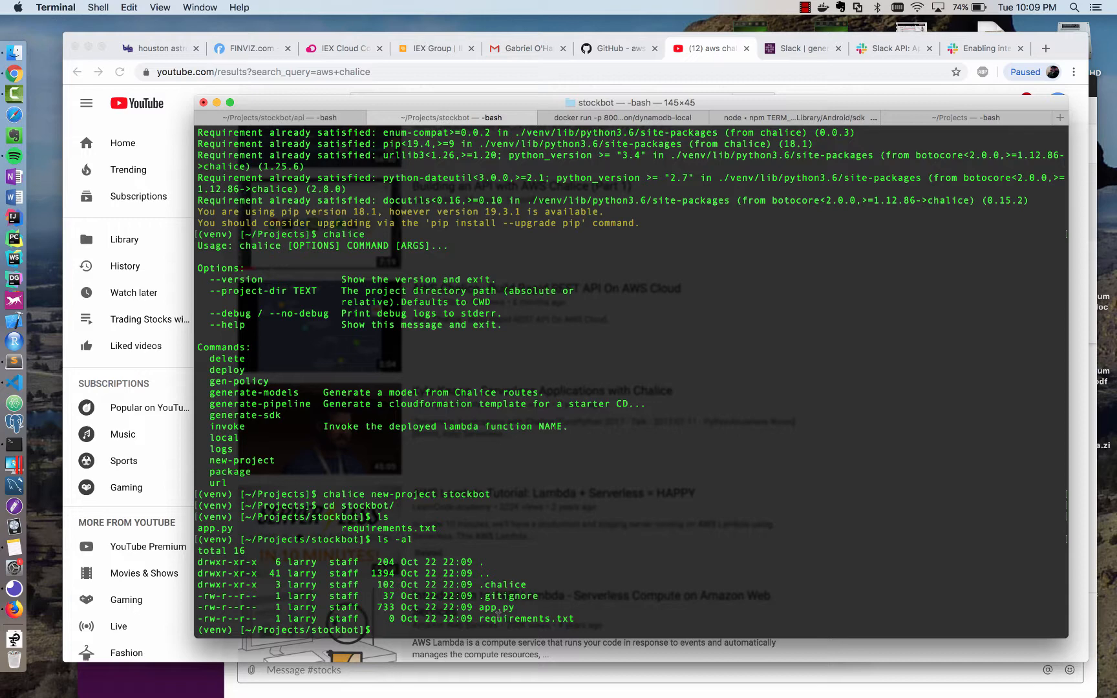
{"action": "key", "text": "cmd+tab"}
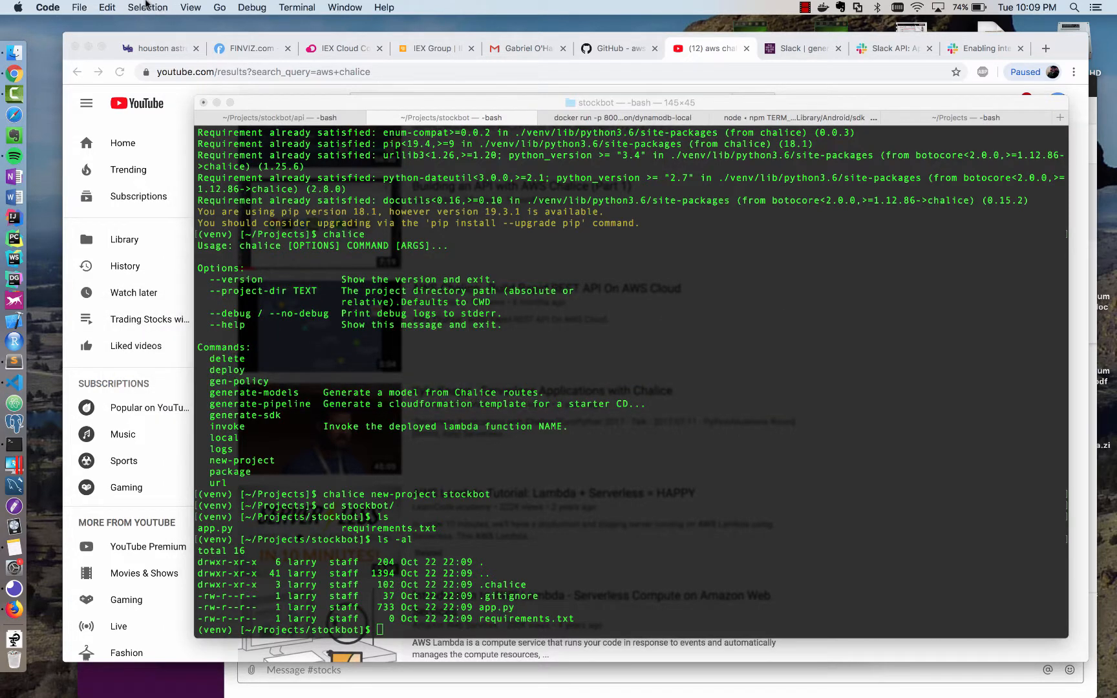
View stockbot's app.py and select the default {'hello': 'world'} return value.
{"action": "left_click", "coordinate": [79, 8]}
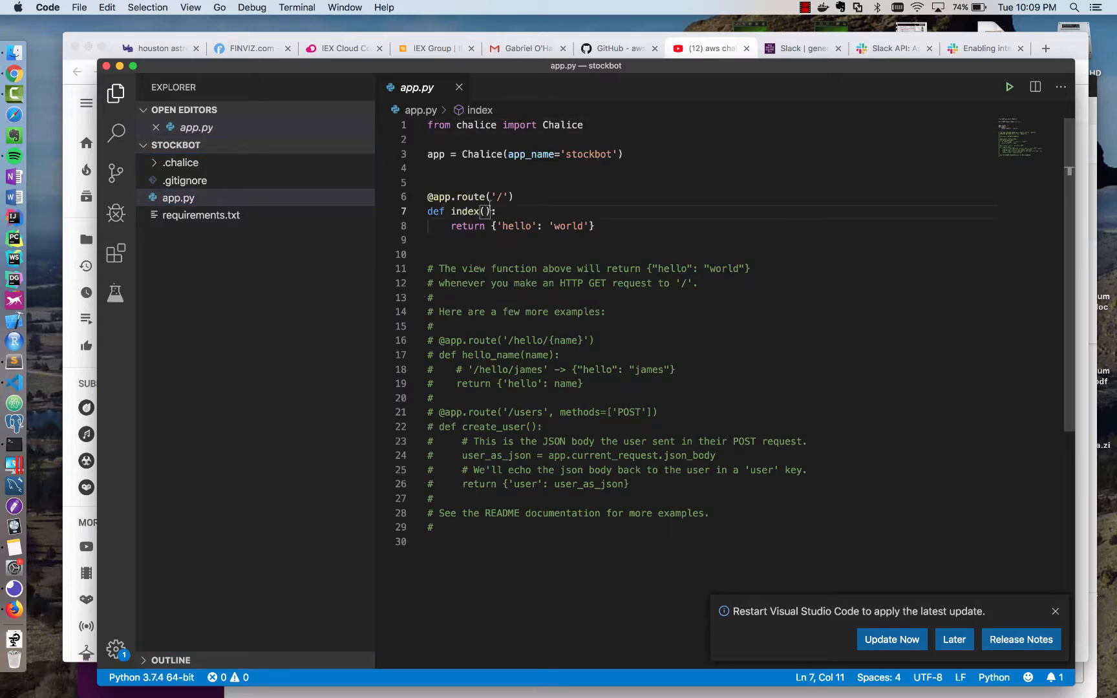
{"action": "key", "text": "Right"}
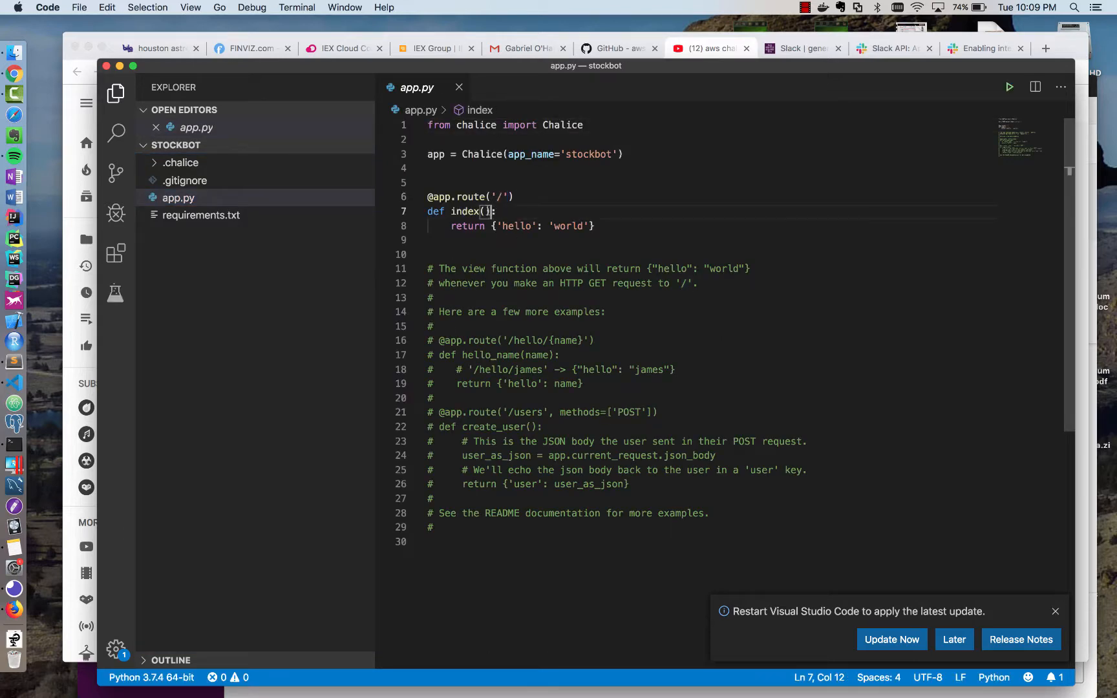
{"action": "left_click_drag", "start_coordinate": [496, 226], "coordinate": [595, 227]}
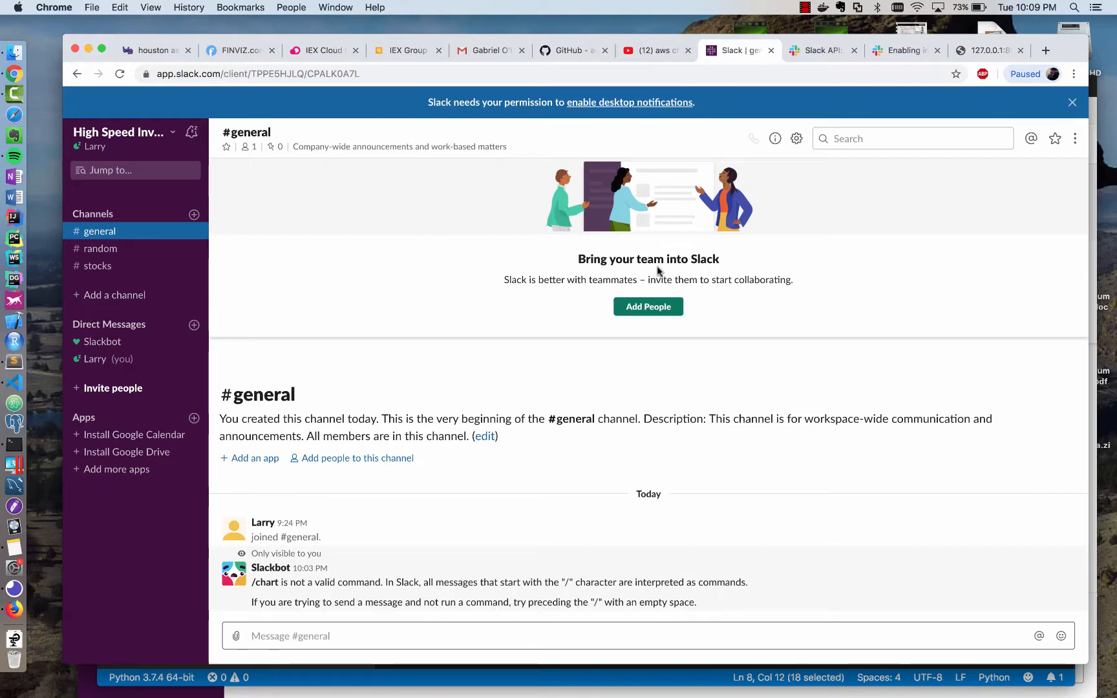
{"action": "mouse_move", "coordinate": [151, 371]}
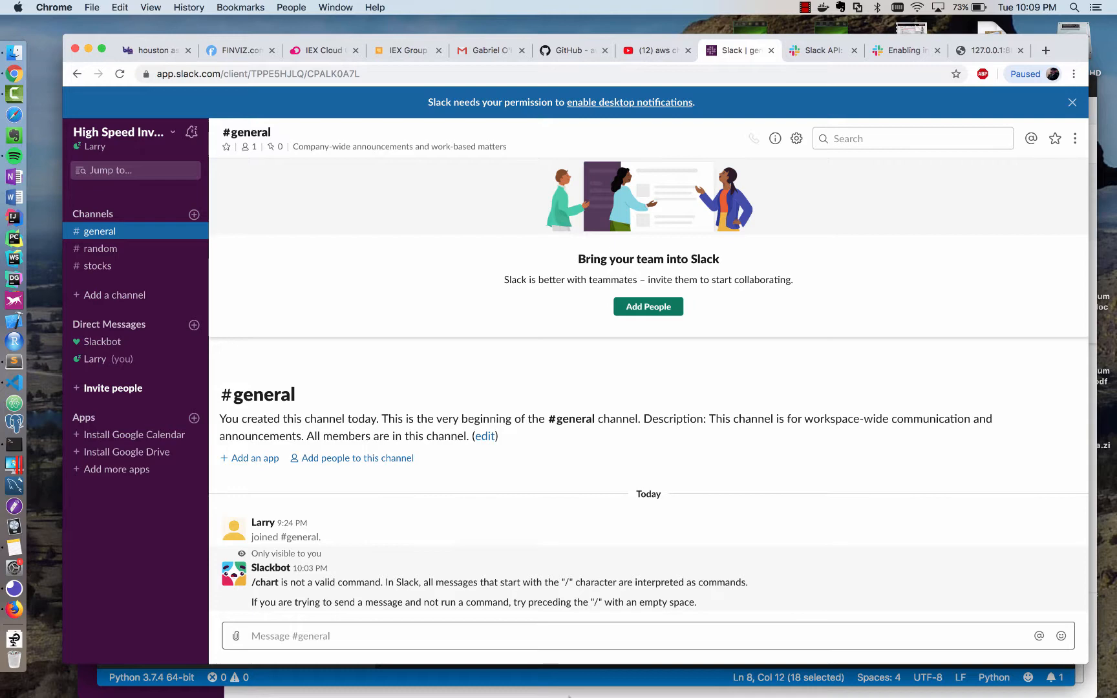
Create a Slack app named stockbot in the High Speed Investing workspace.
{"action": "left_click", "coordinate": [823, 50]}
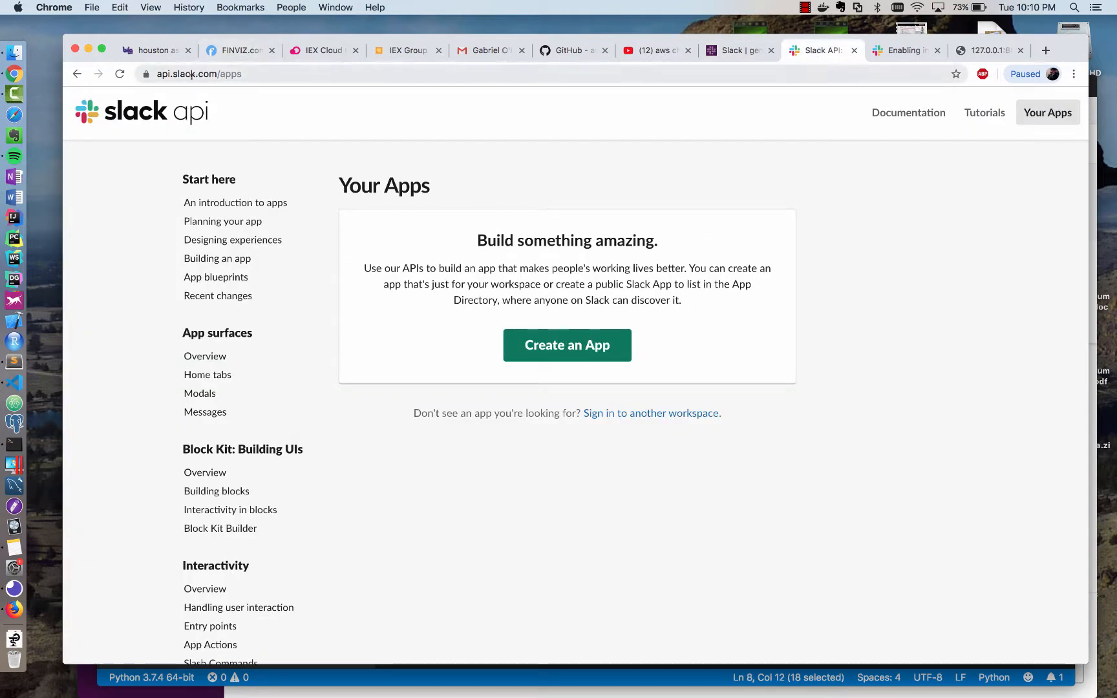
{"action": "mouse_move", "coordinate": [485, 169]}
{"action": "type", "text": "st"}
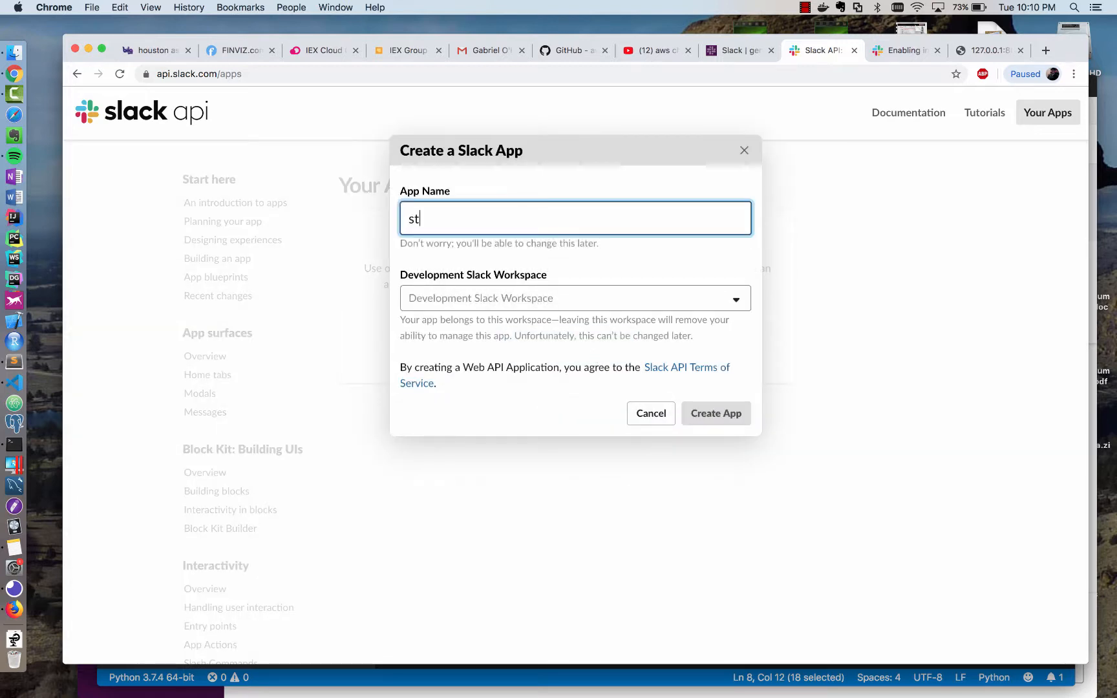
{"action": "left_click", "coordinate": [574, 297]}
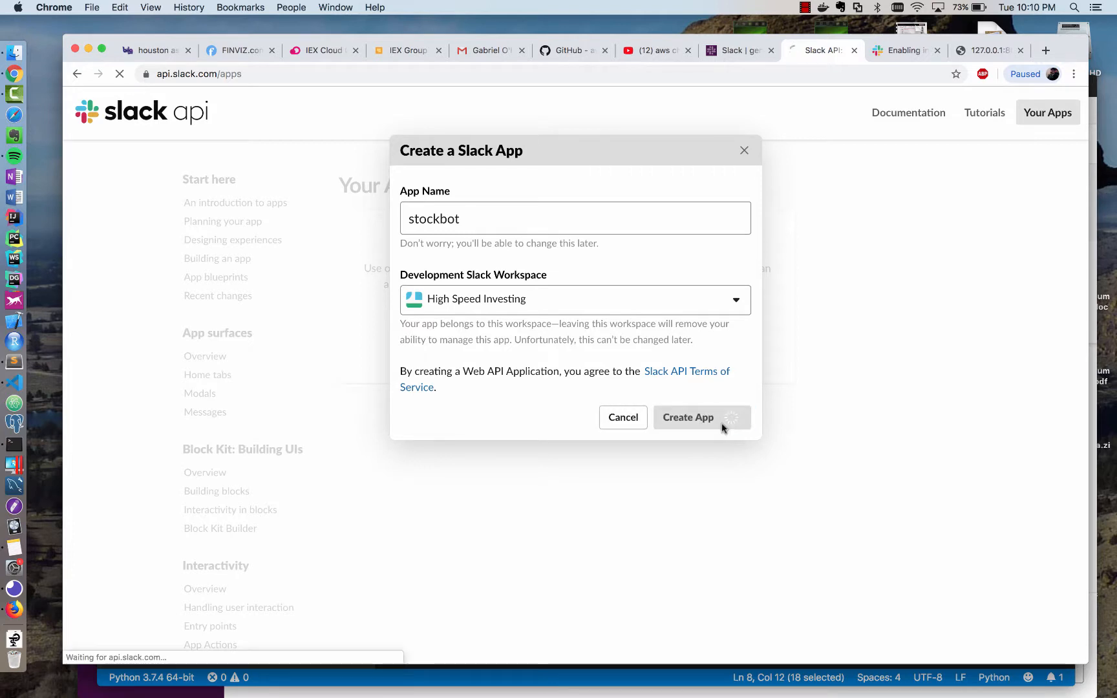
{"action": "left_click", "coordinate": [688, 417]}
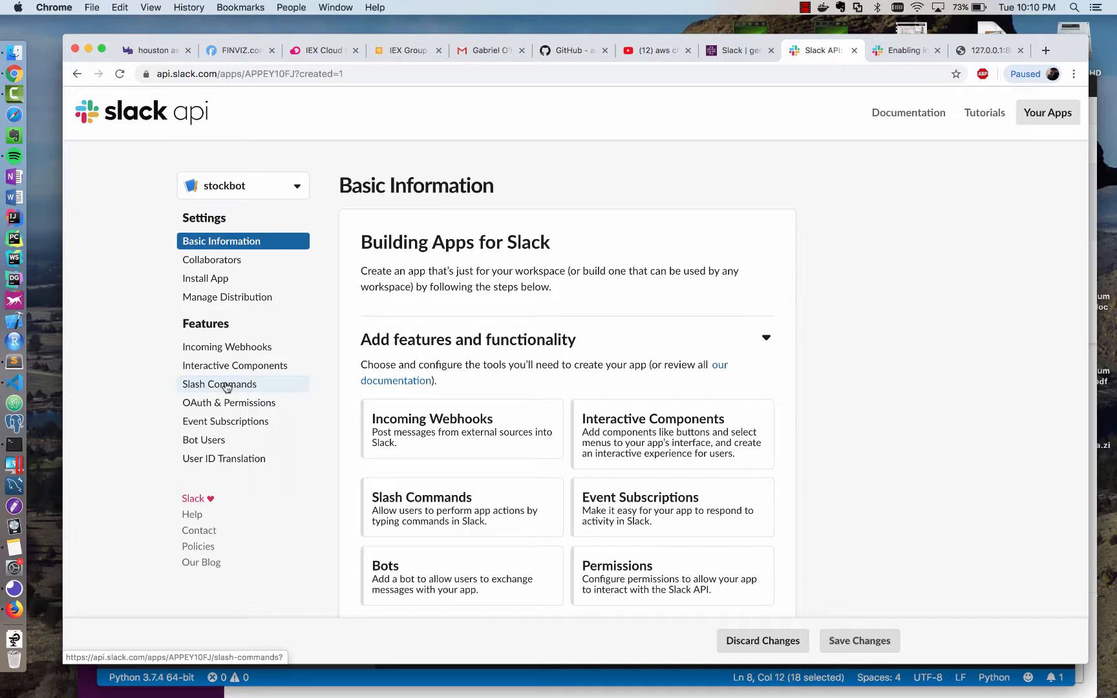
Draft a /chart slash command and test a local POST with command=/chart, text=AAPL in Insomnia.
{"action": "left_click", "coordinate": [219, 384]}
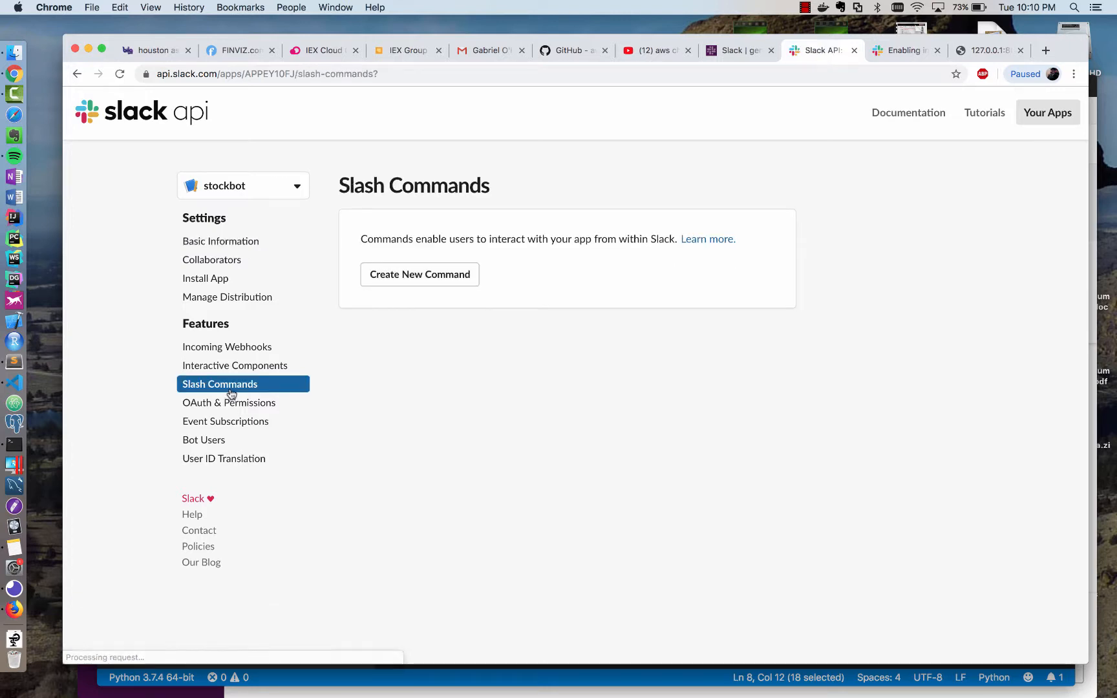
{"action": "left_click", "coordinate": [419, 274]}
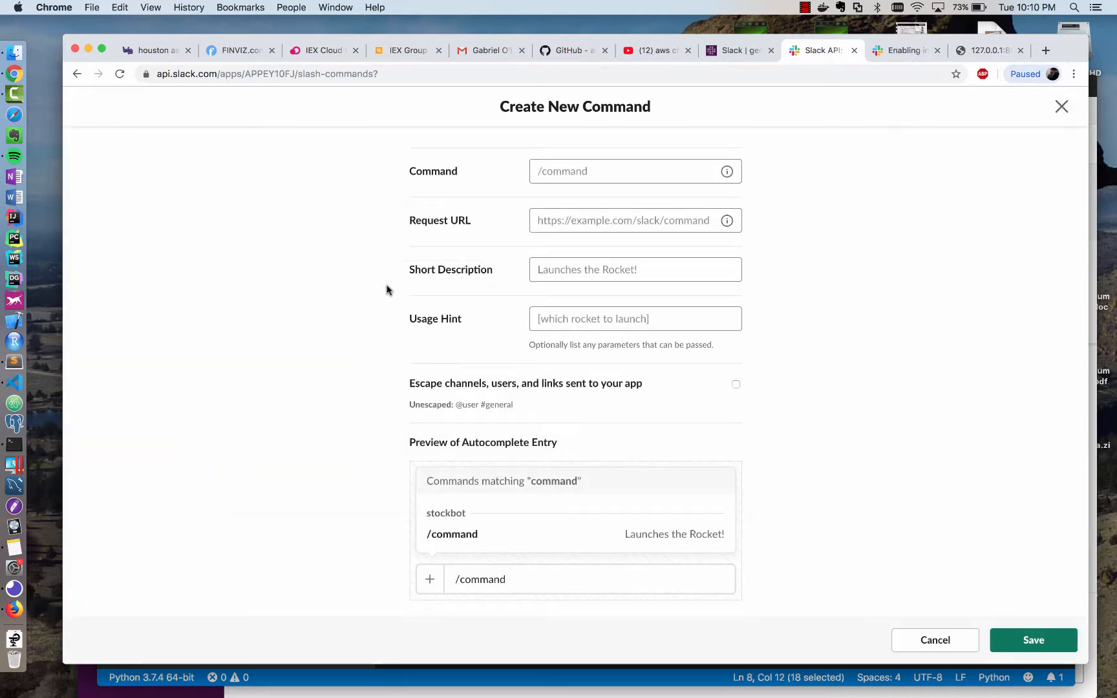
{"action": "type", "text": "chat"}
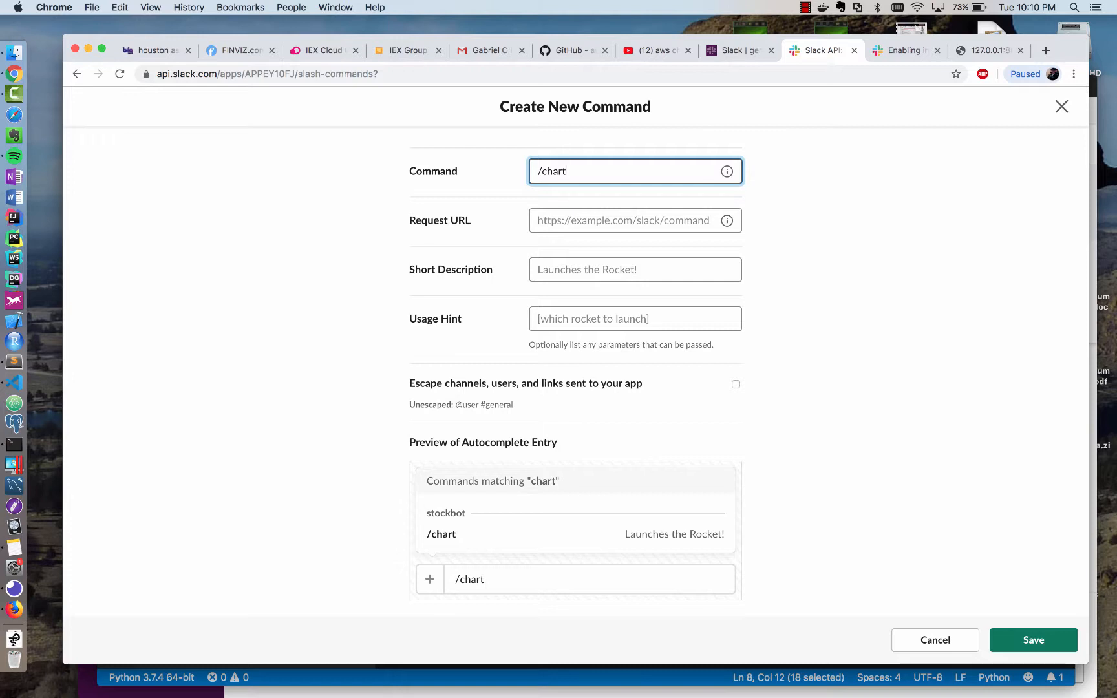
{"action": "mouse_move", "coordinate": [536, 147]}
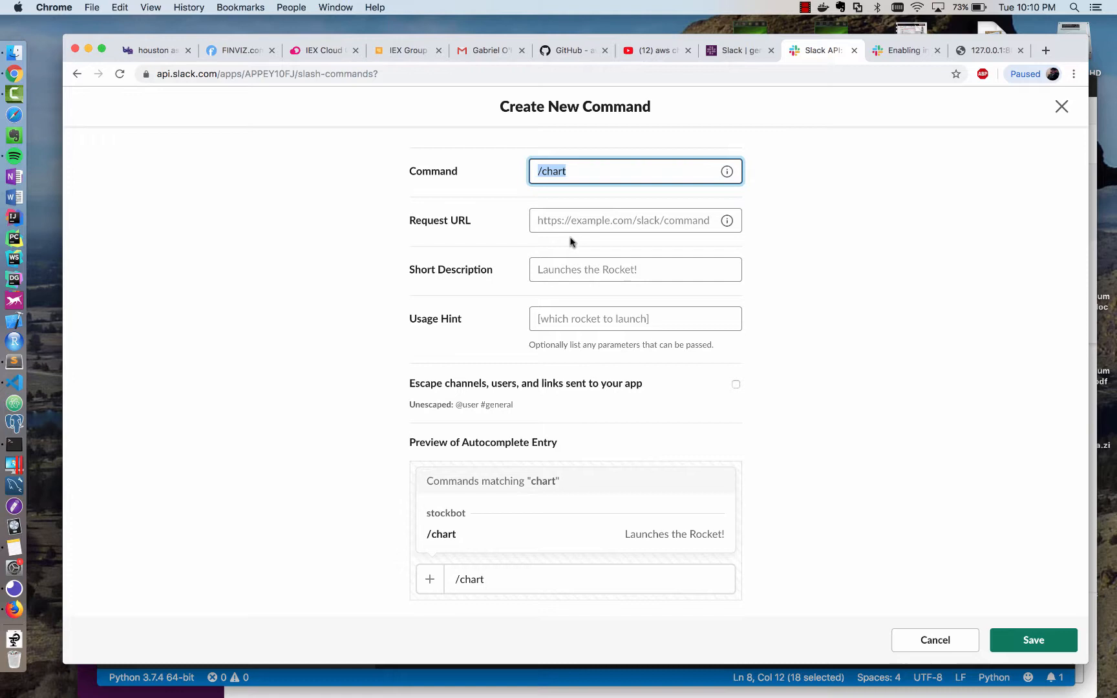
{"action": "left_click", "coordinate": [623, 219]}
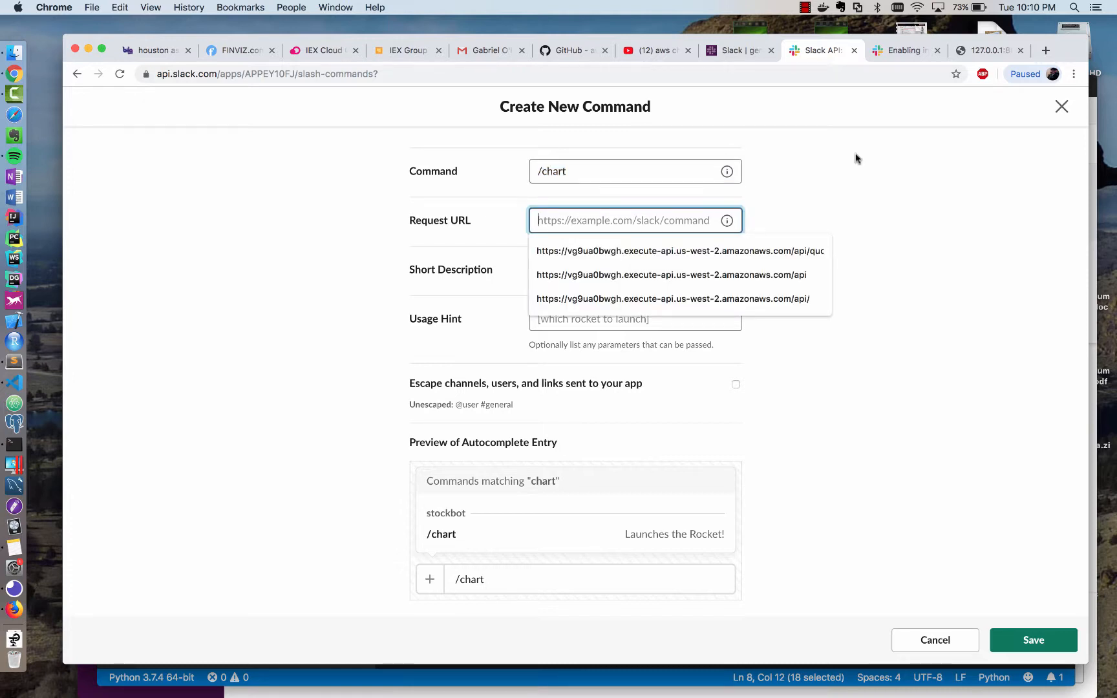
{"action": "left_click", "coordinate": [481, 228]}
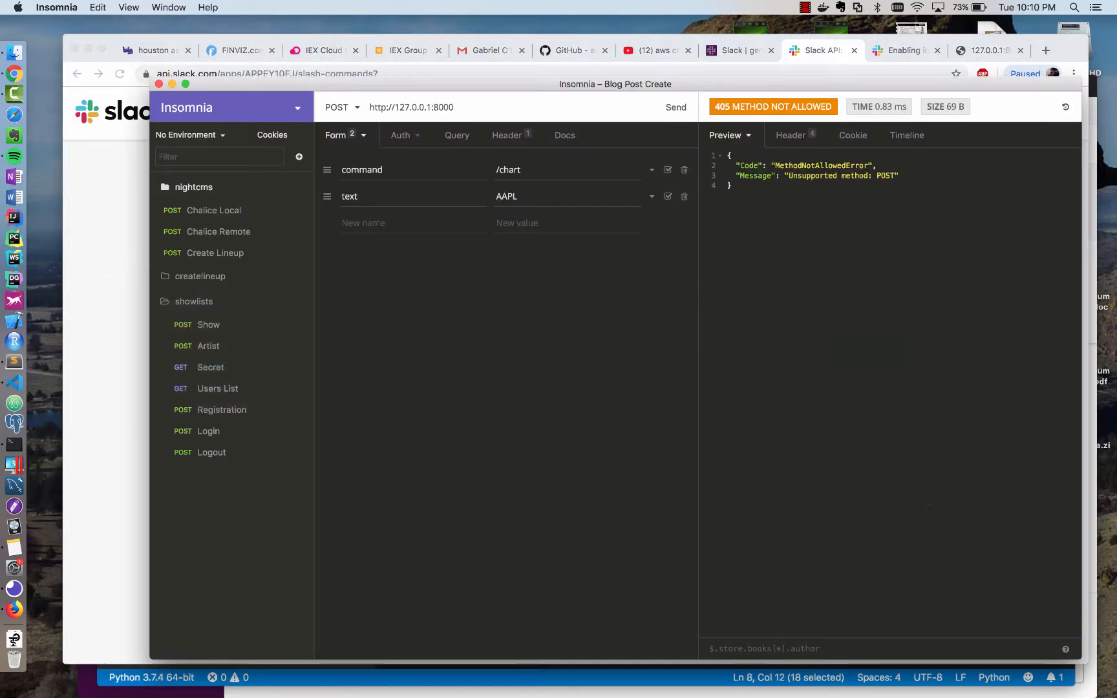
Locate the example form-encoded payload in the Slash Commands documentation.
{"action": "left_click", "coordinate": [905, 50]}
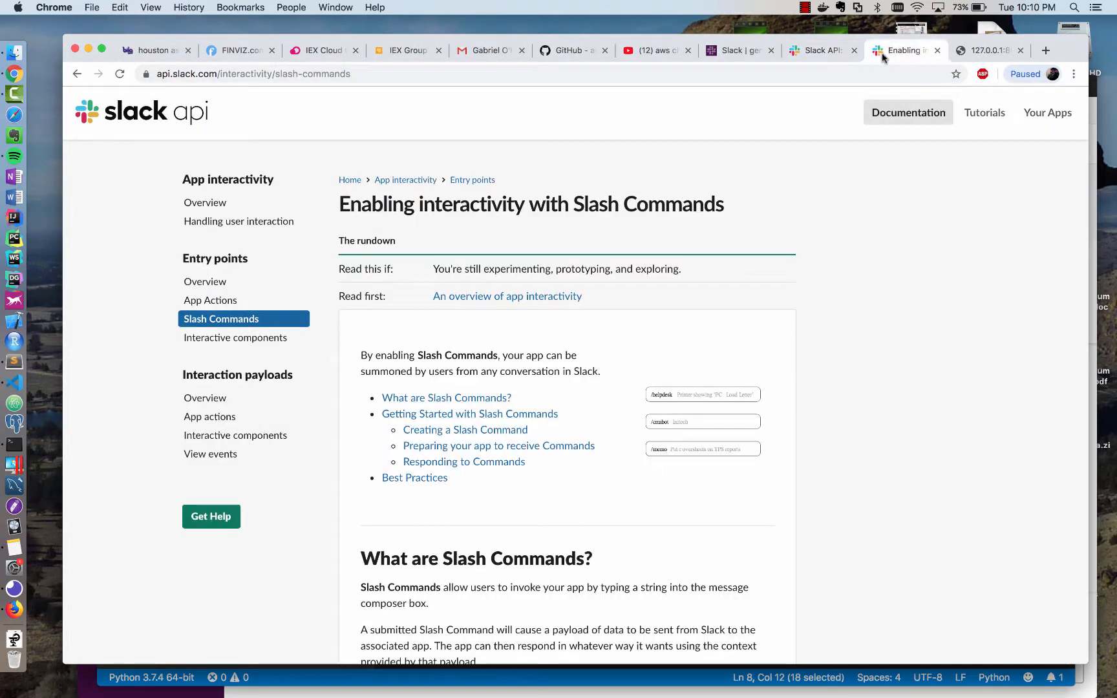
{"action": "scroll", "scroll_direction": "down", "scroll_amount": 3}
{"action": "type", "text": "form"}
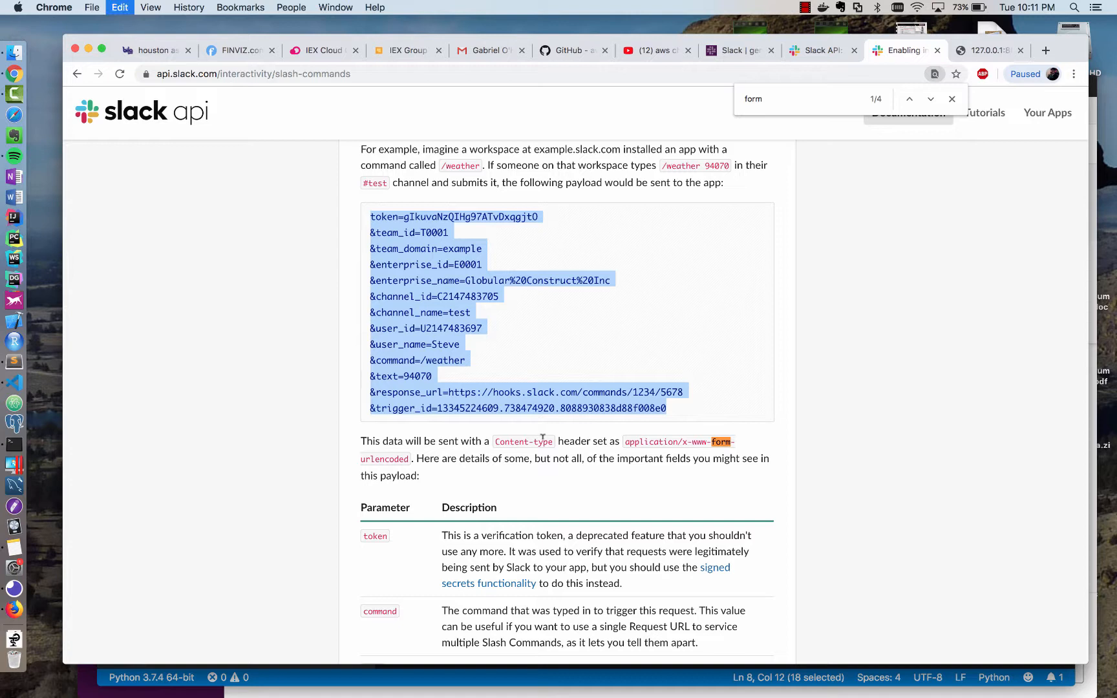
{"action": "mouse_move", "coordinate": [522, 473]}
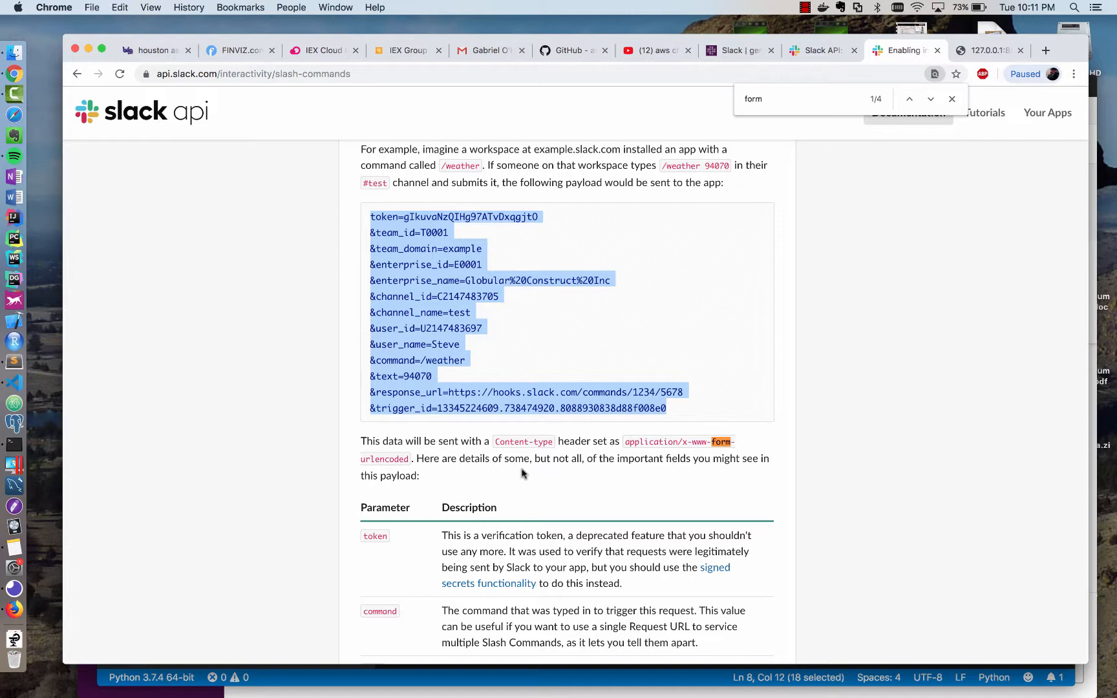
{"action": "mouse_move", "coordinate": [470, 379]}
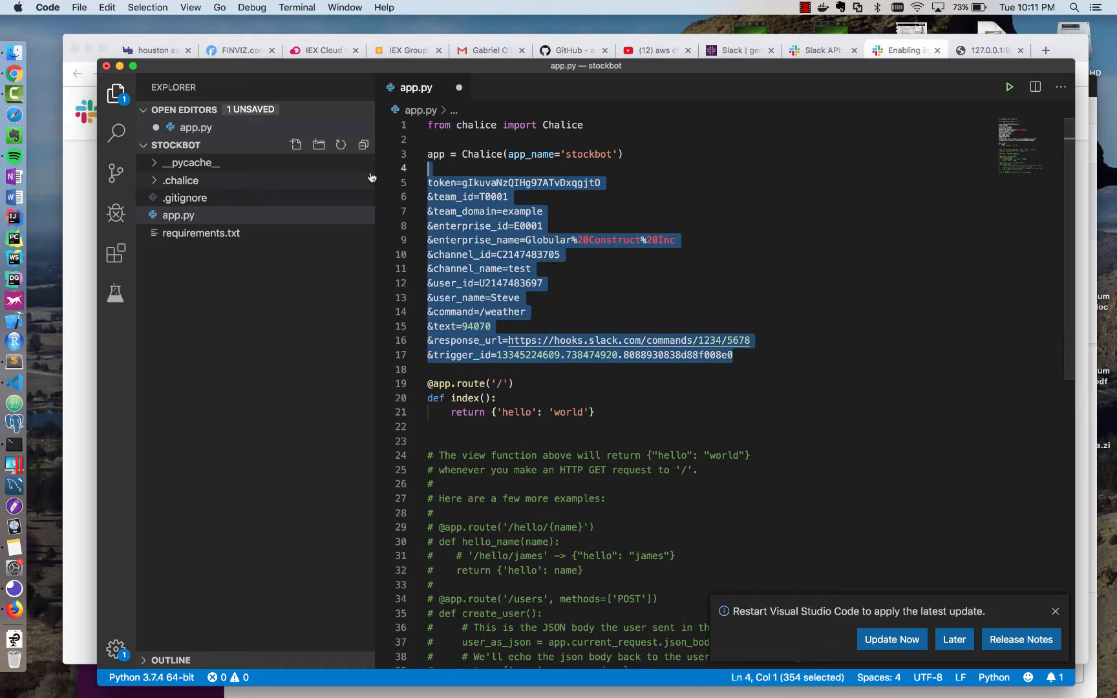
Comment out the pasted payload and set its command to /chart and text to AAPL.
{"action": "key", "text": "cmd+/"}
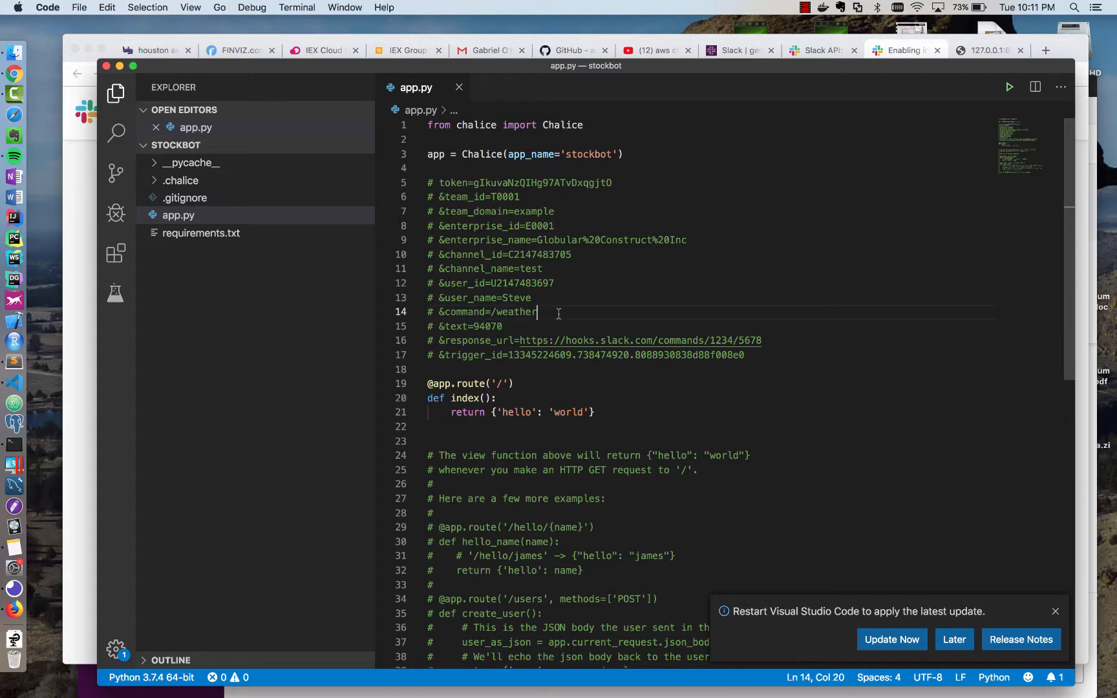
{"action": "type", "text": "char"}
{"action": "left_click", "coordinate": [707, 326]}
{"action": "type", "text": "AA"}
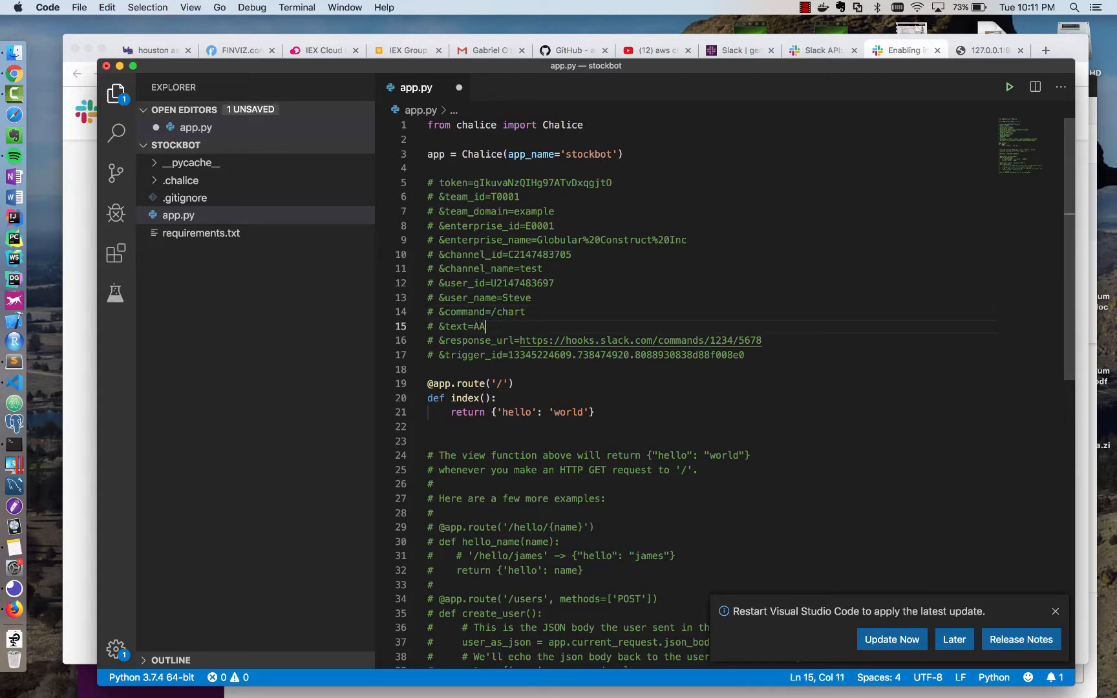
{"action": "type", "text": "PL"}
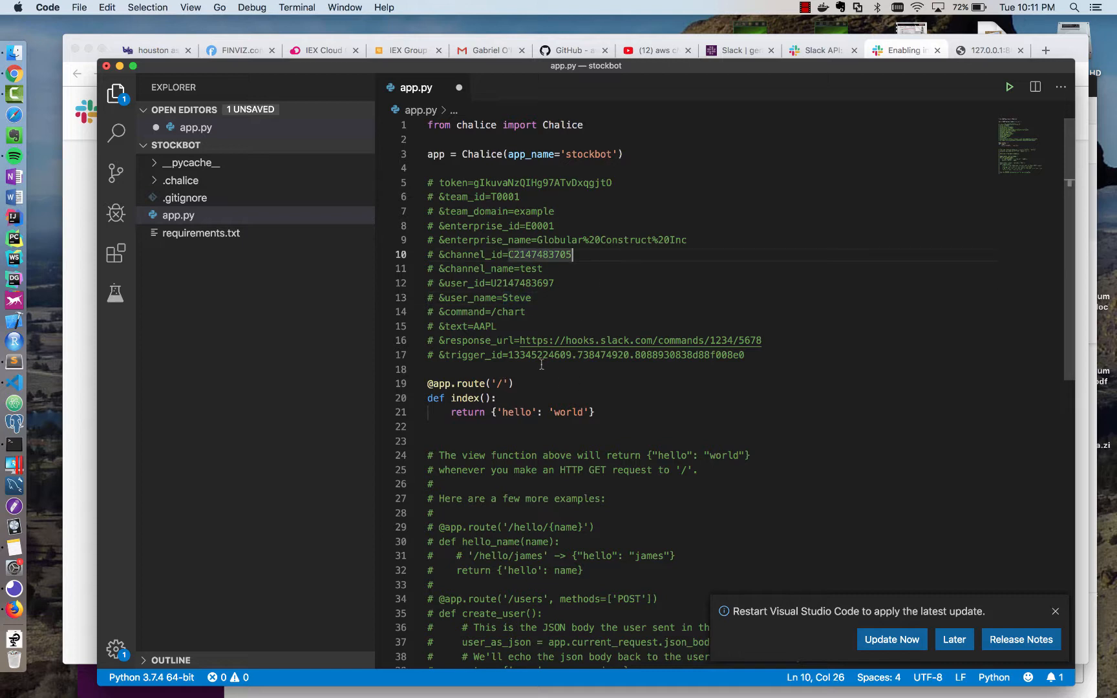
{"action": "left_click", "coordinate": [486, 384]}
{"action": "type", "text": ", "}
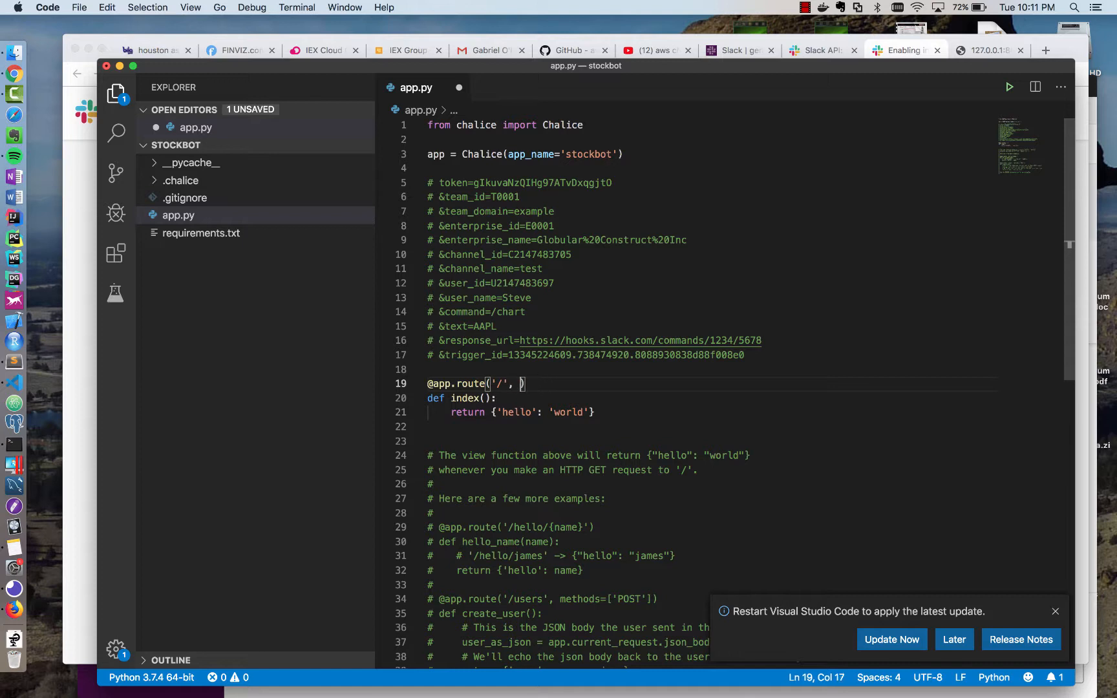
Make the index route accept POST with content type application/x-www-form-urlencoded.
{"action": "type", "text": "methods=['PO"}
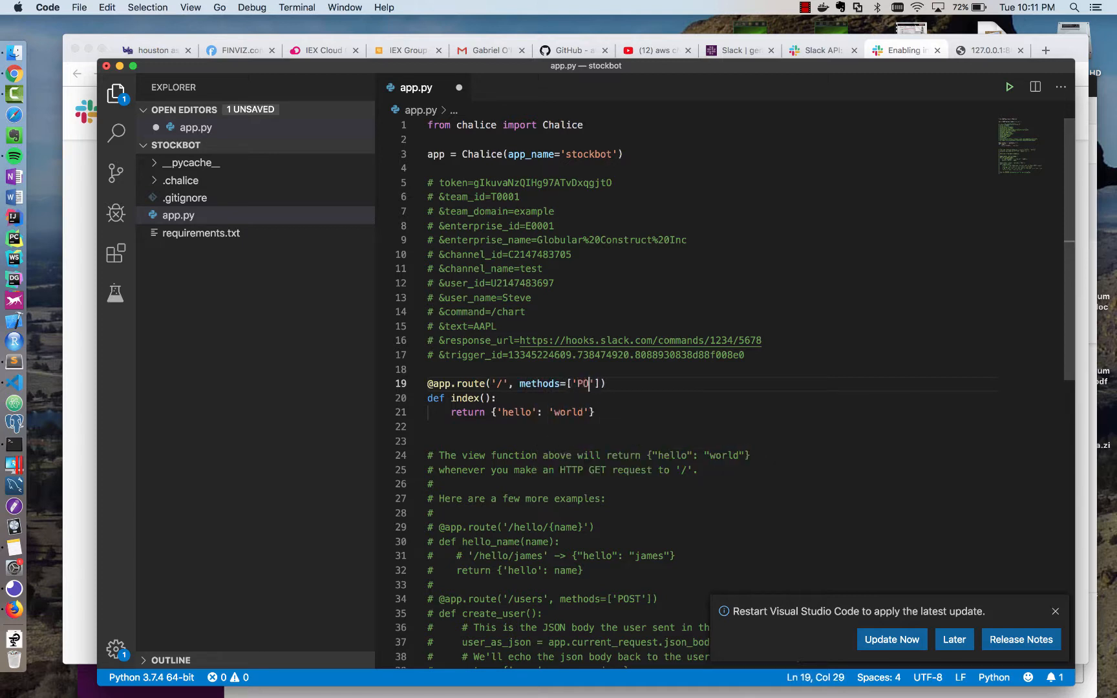
{"action": "type", "text": "ST'],"}
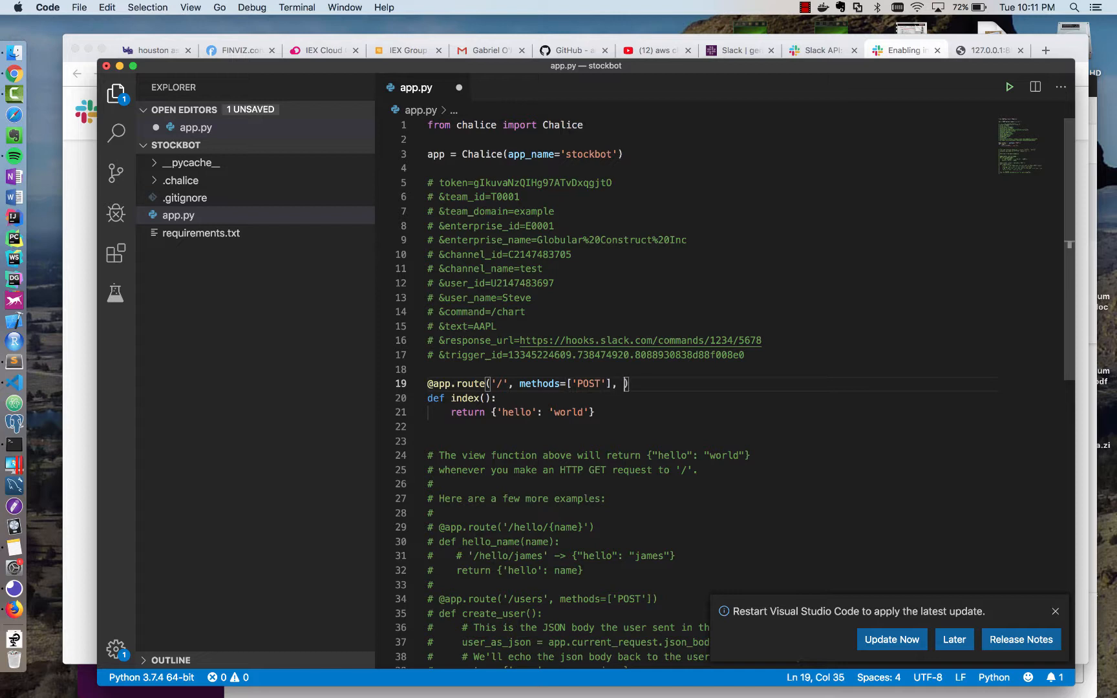
{"action": "type", "text": "content_types"}
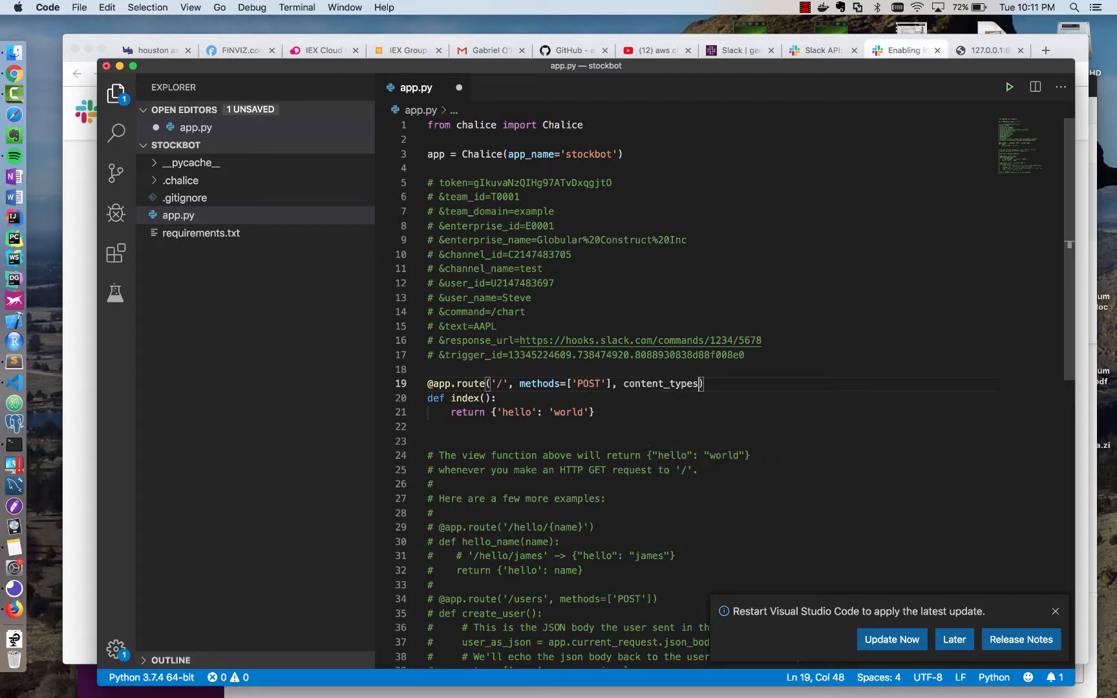
{"action": "type", "text": "=['applica']"}
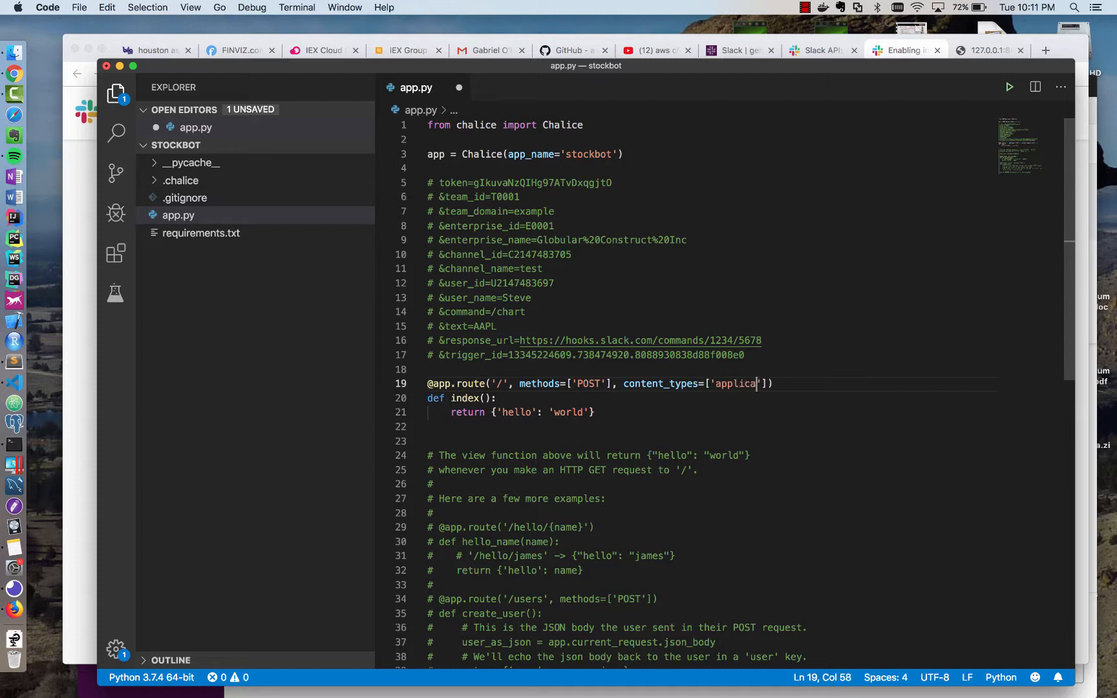
{"action": "type", "text": "tion/x-www-form-urlencoded"}
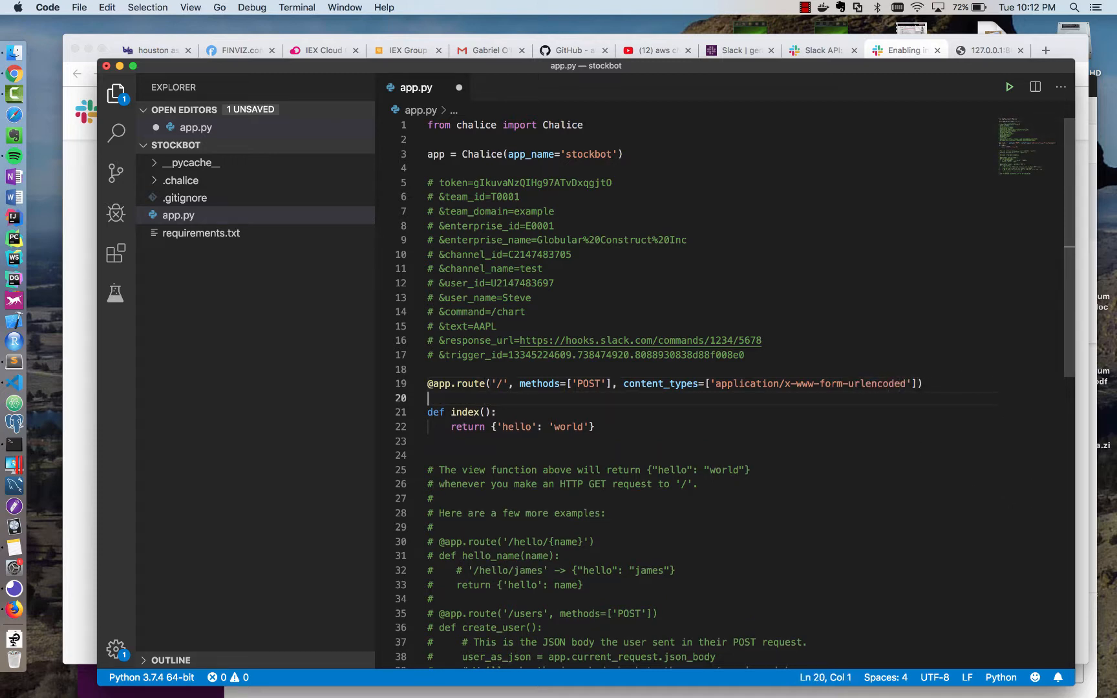
Print app.current_request.raw_body inside index().
{"action": "type", "text": "prin"}
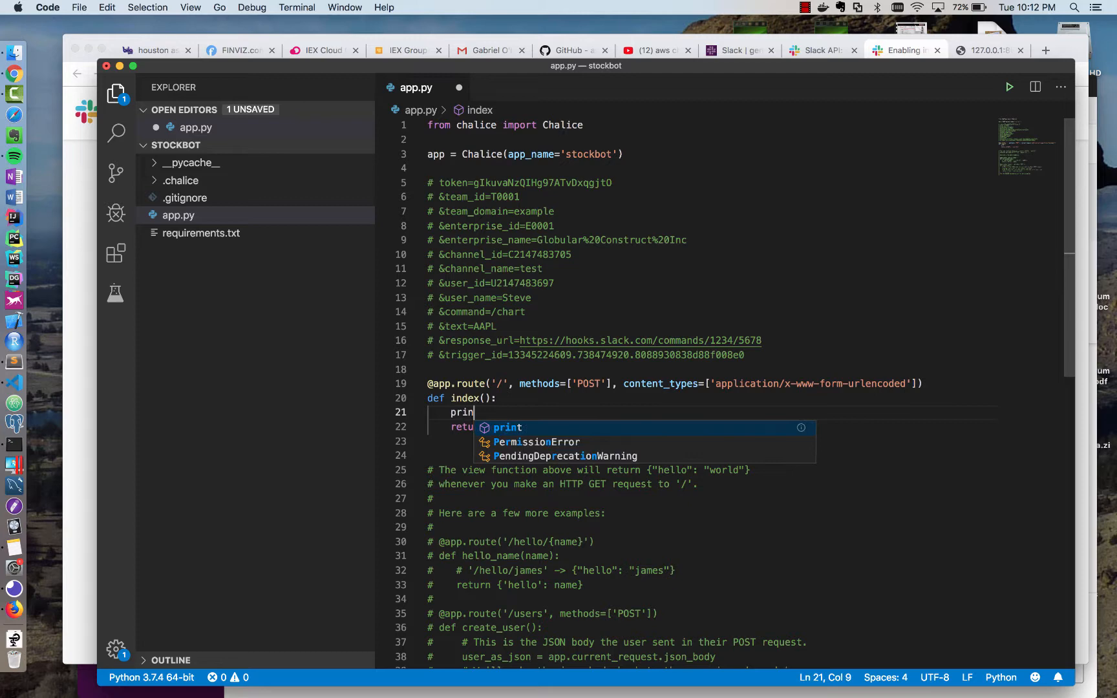
{"action": "type", "text": "t(app.current_request."}
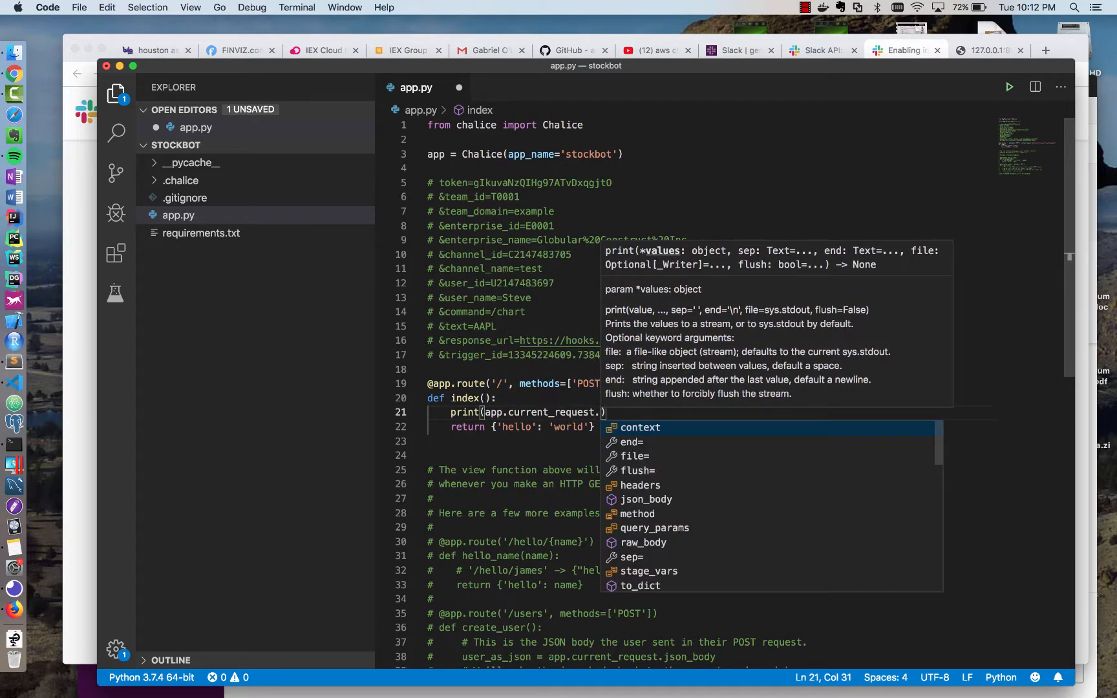
{"action": "type", "text": "raw"}
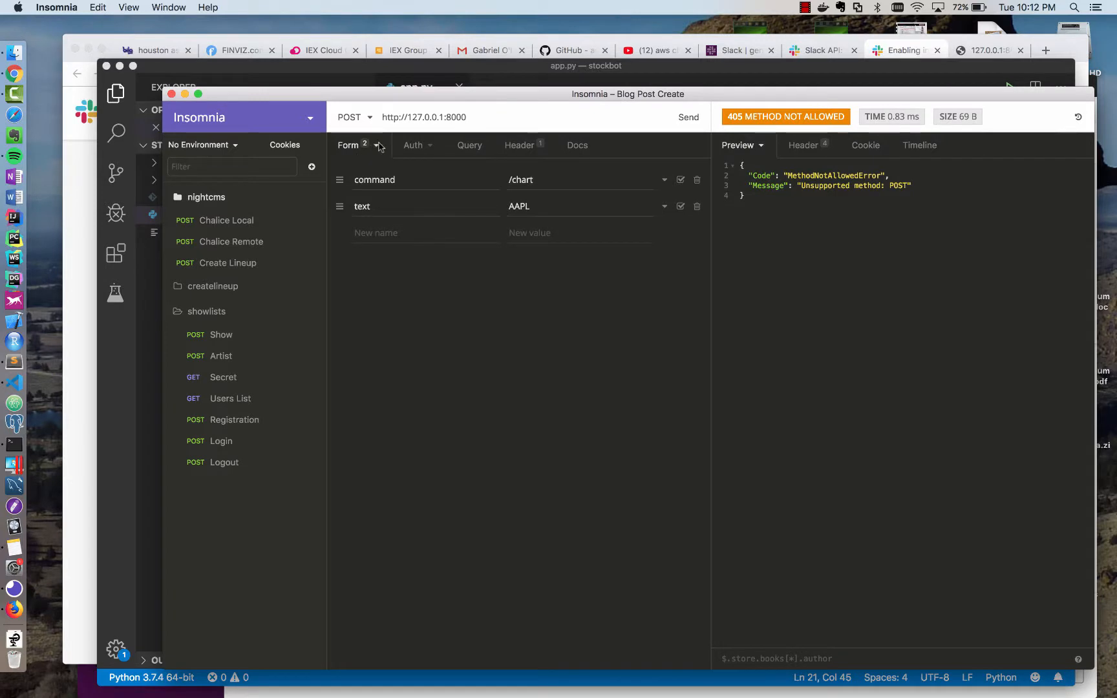
{"action": "mouse_move", "coordinate": [379, 146]}
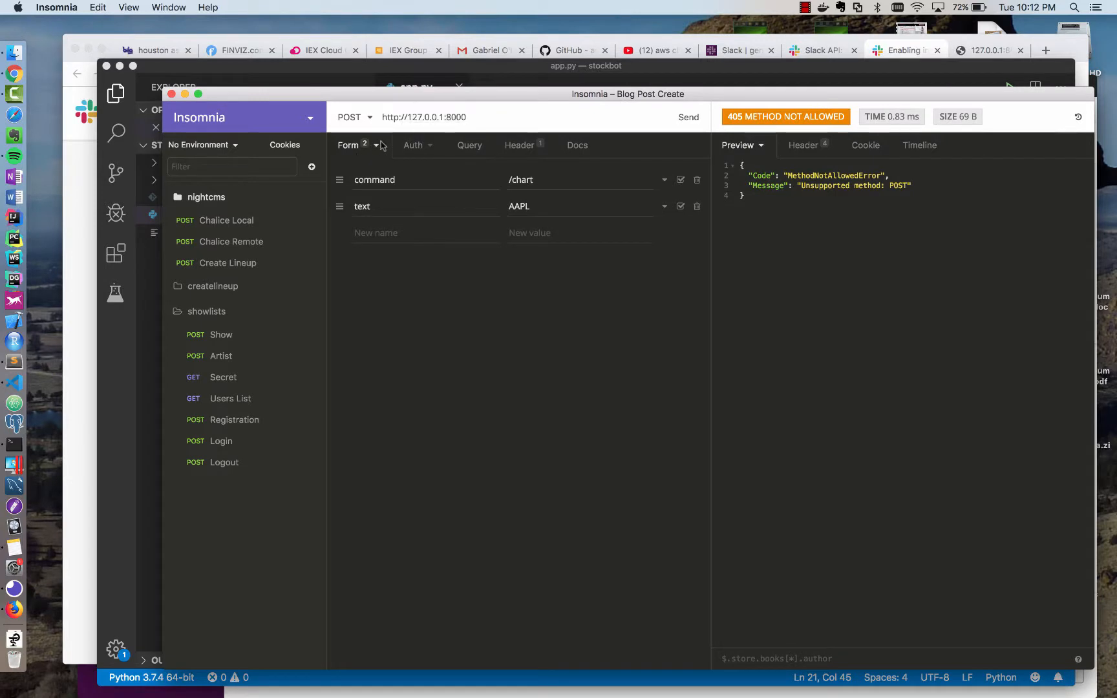
Resend the /chart AAPL form request locally and get a 200 OK hello world response.
{"action": "left_click", "coordinate": [378, 145]}
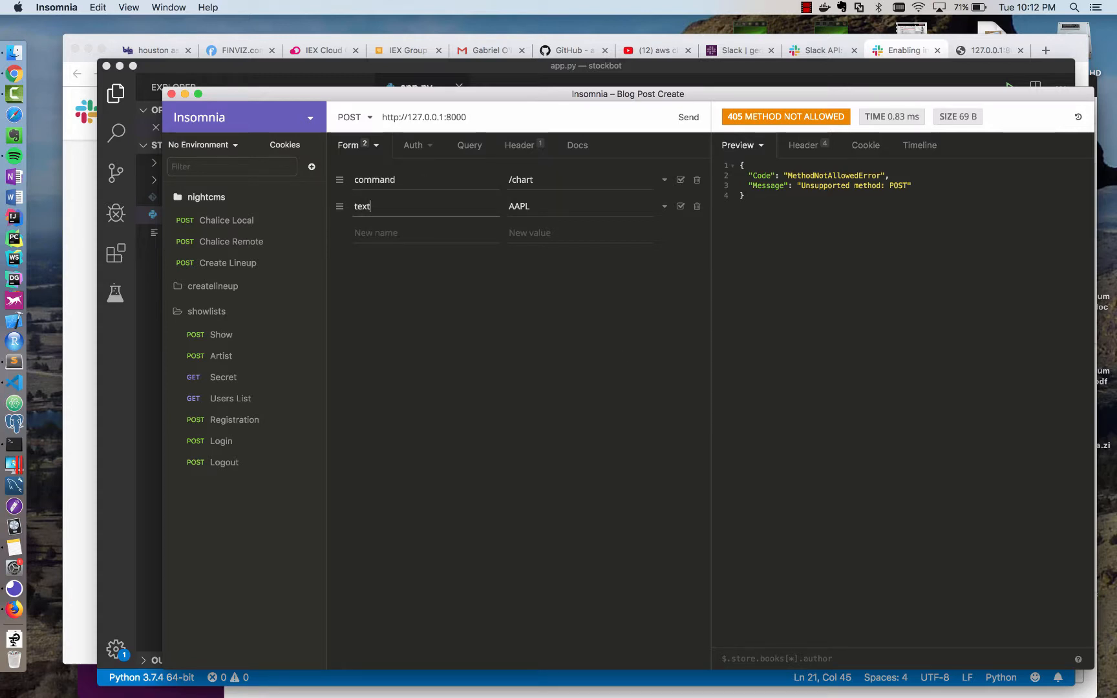
{"action": "left_click", "coordinate": [688, 117]}
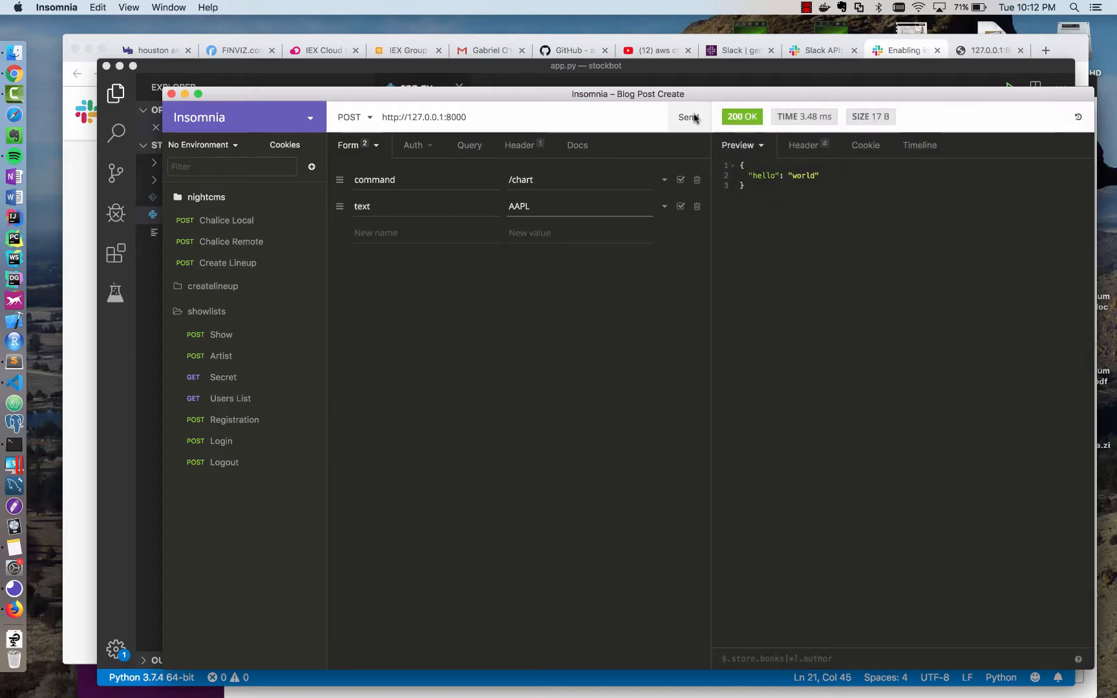
{"action": "key", "text": "cmd+tab"}
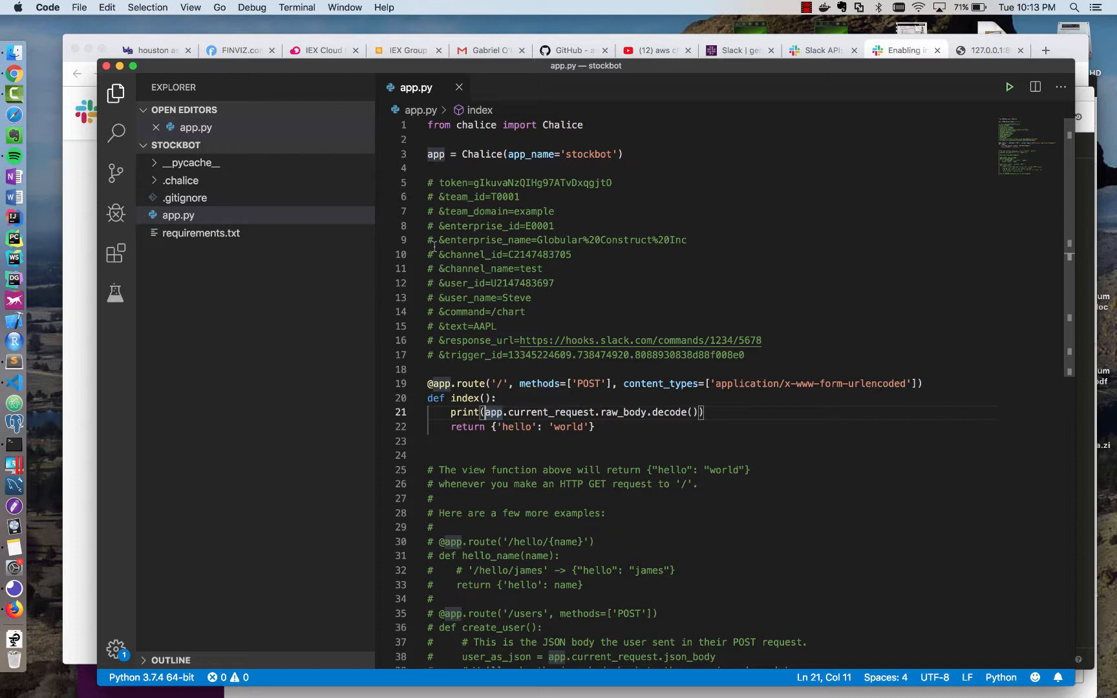
Import parse_qsl from urllib.parse.
{"action": "type", "text": "from u"}
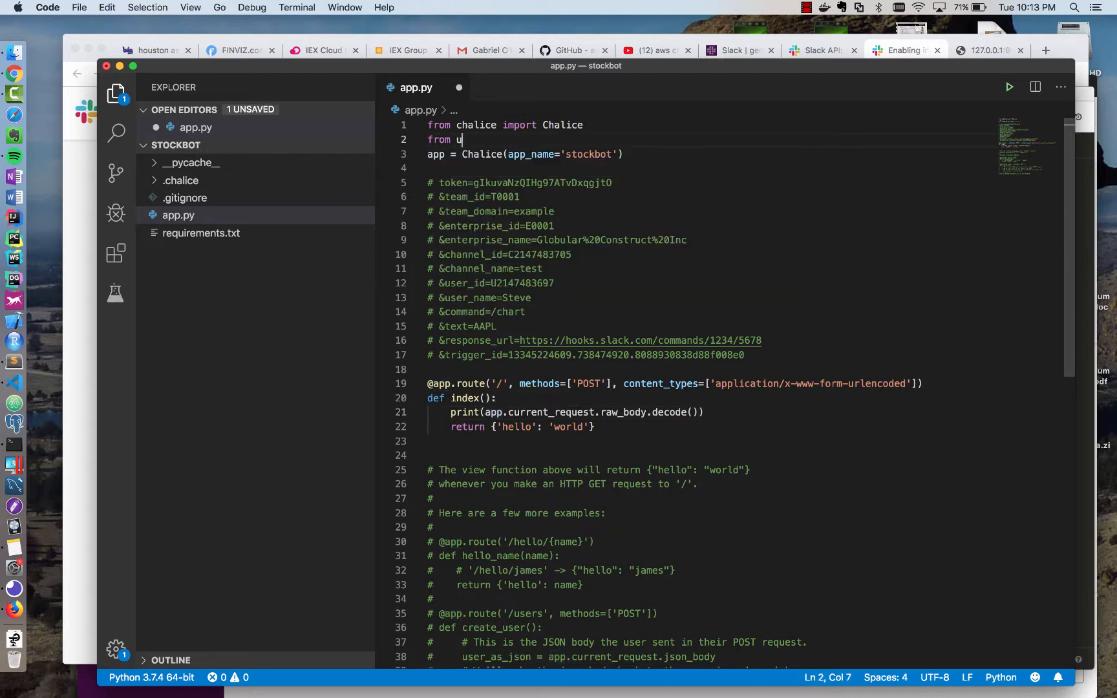
{"action": "type", "text": "rllib.parse import urlparse, par"}
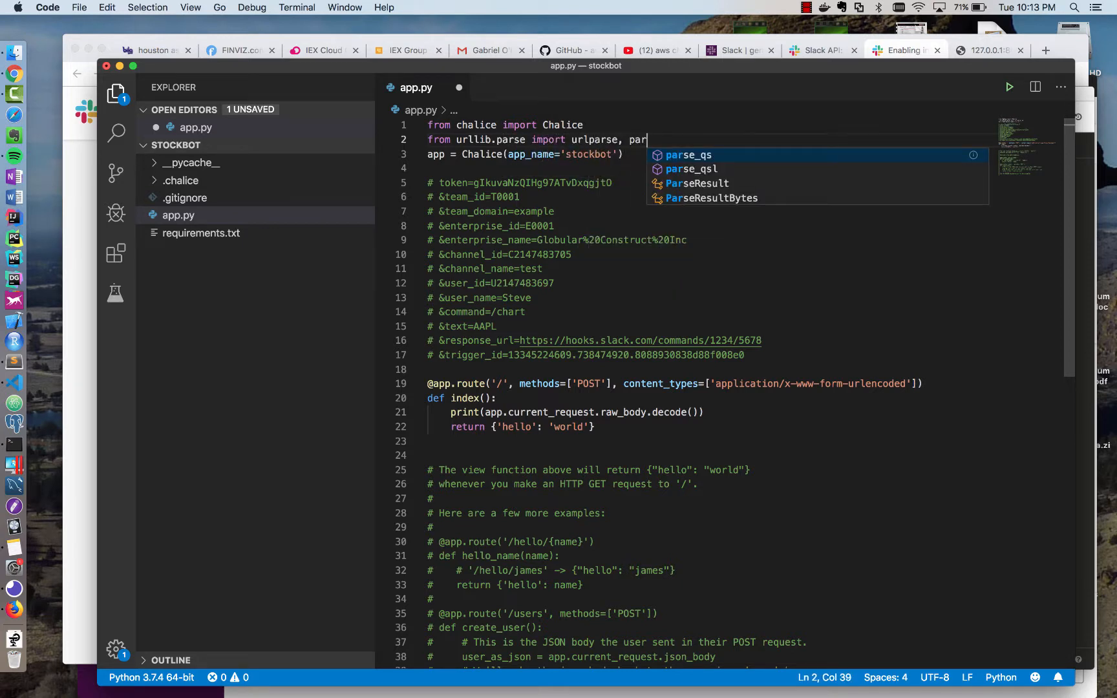
{"action": "type", "text": "sql"}
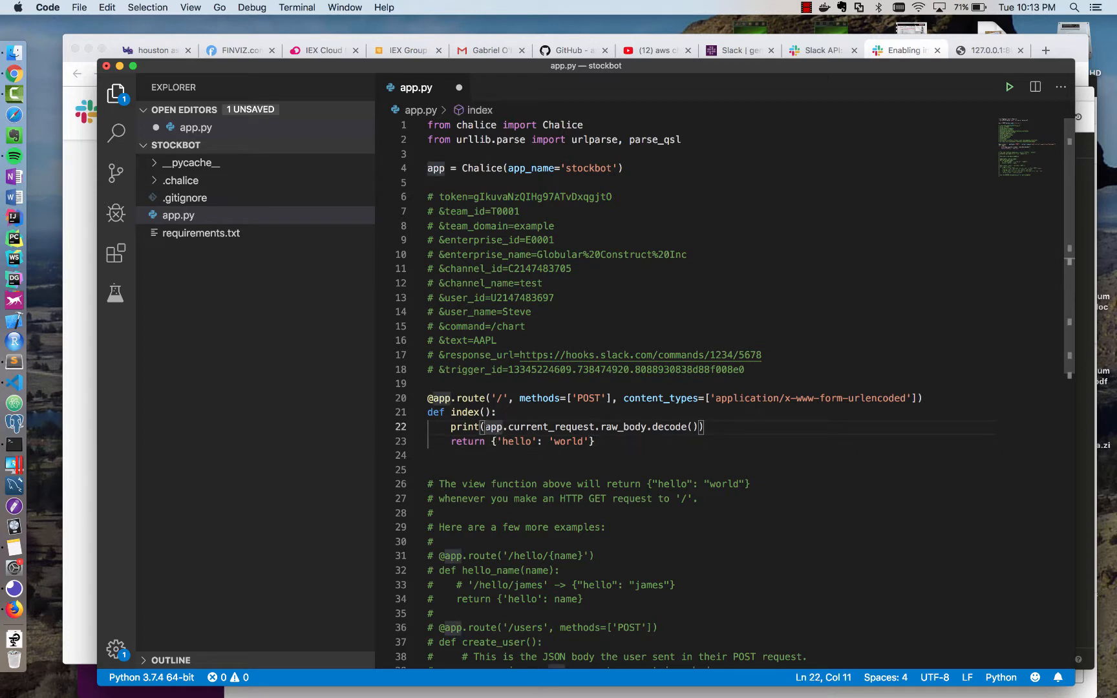
Parse the decoded raw body with dict(parse_qsl(...)) into r and print it.
{"action": "type", "text": "r ="}
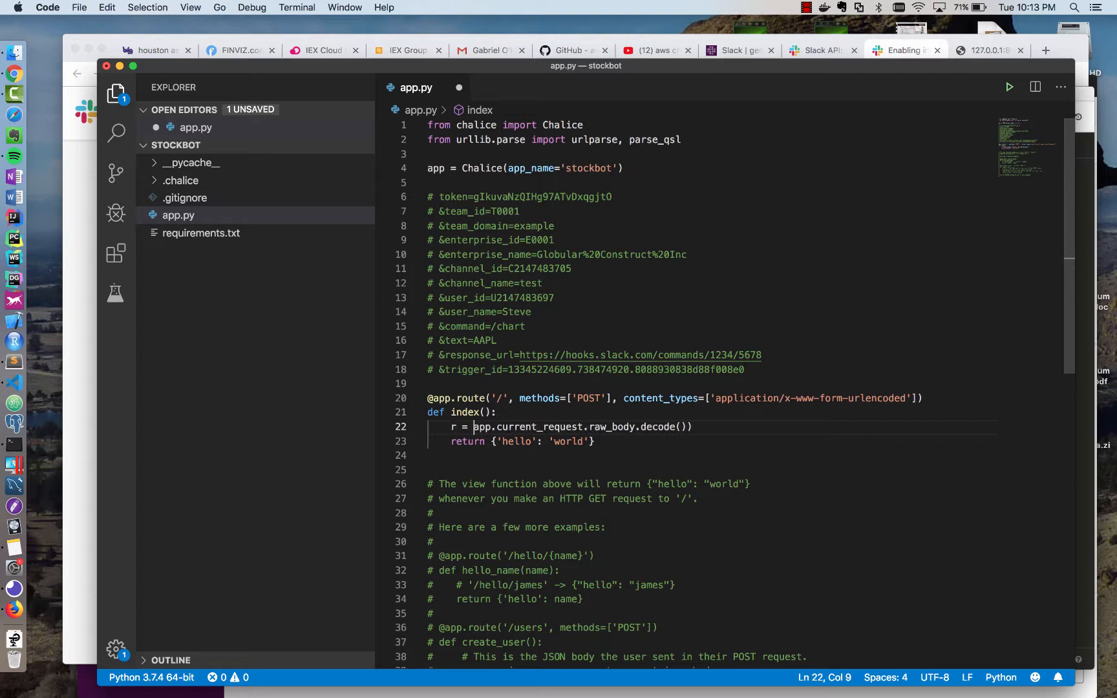
{"action": "mouse_move", "coordinate": [475, 426]}
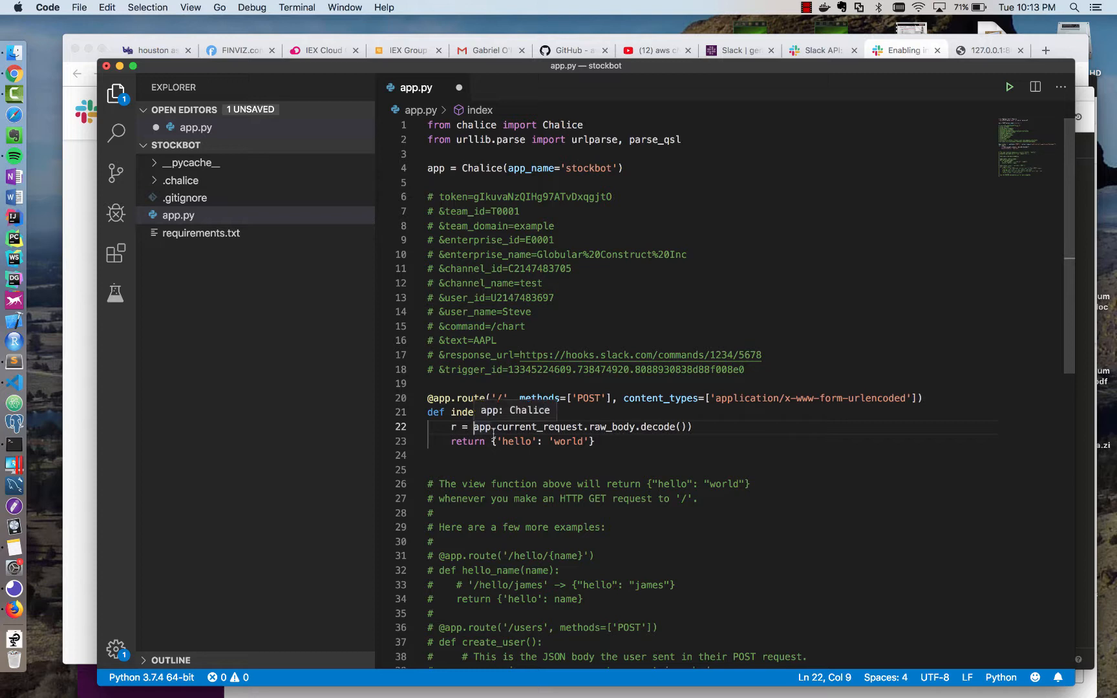
{"action": "type", "text": "parse_"}
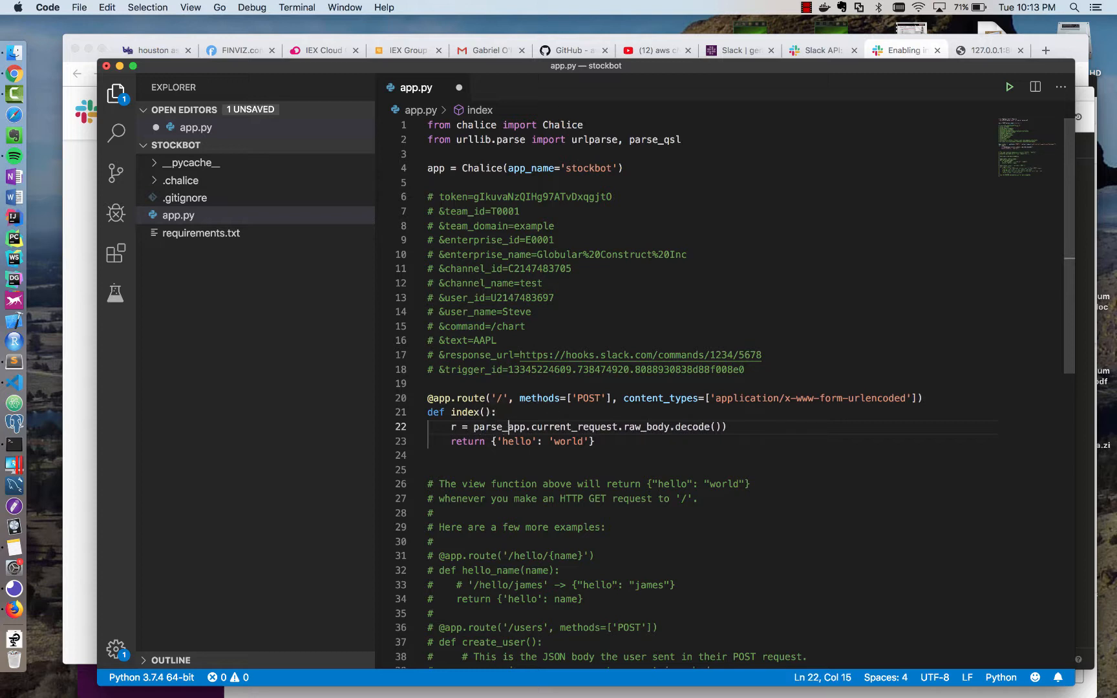
{"action": "type", "text": "sql("}
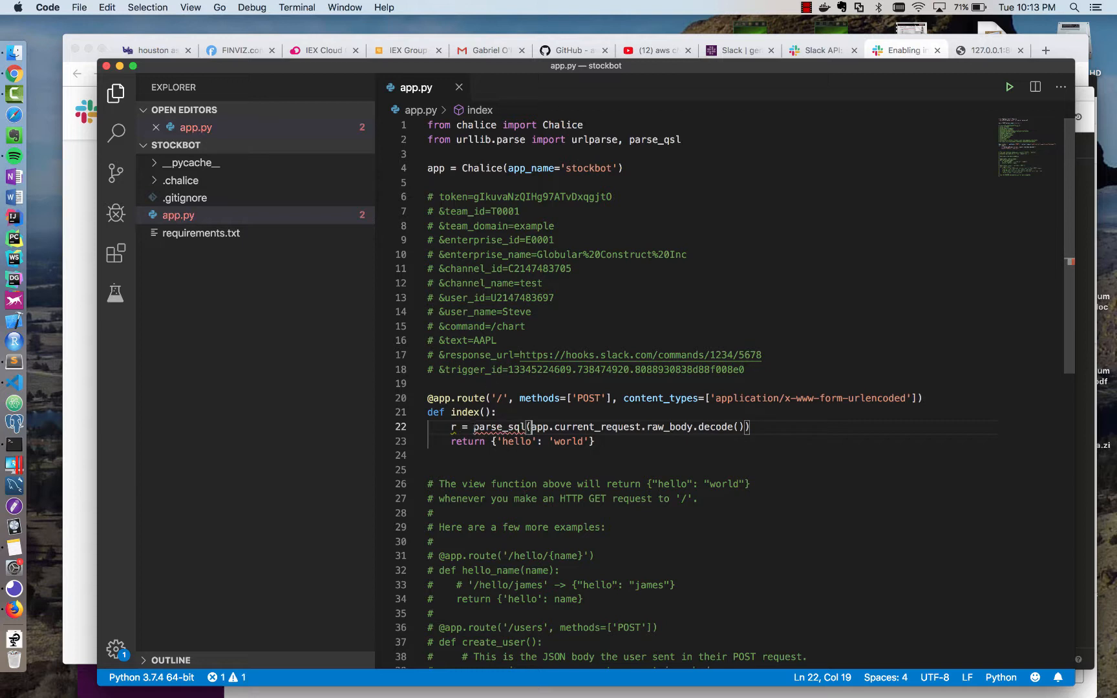
{"action": "type", "text": "dict("}
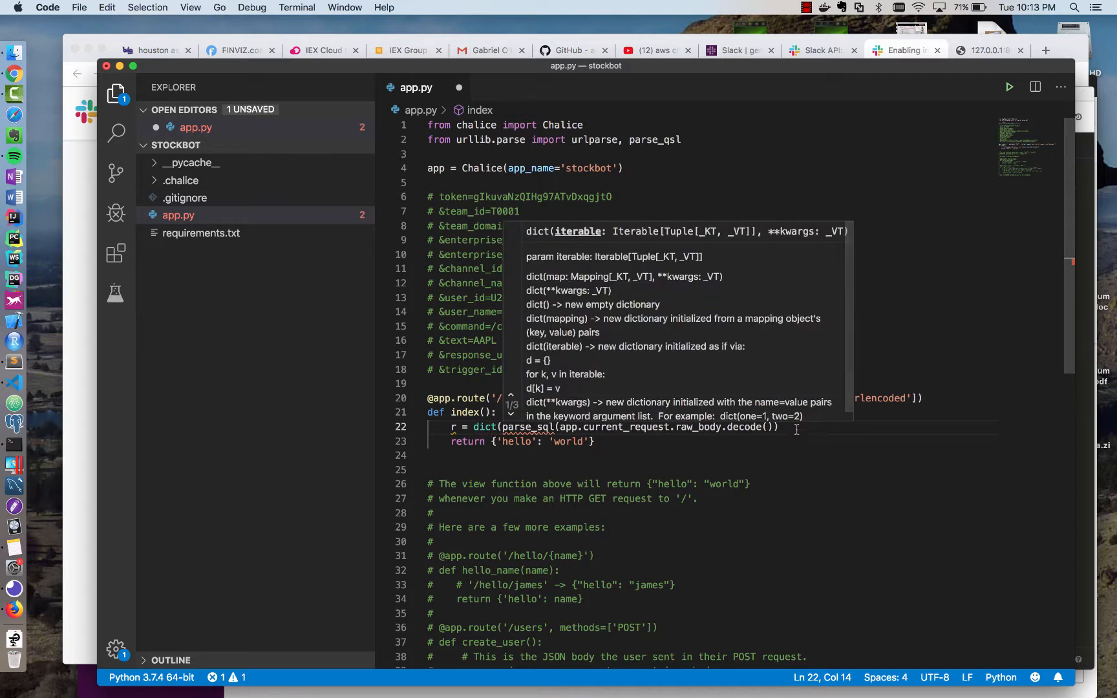
{"action": "type", "text": "print(r"}
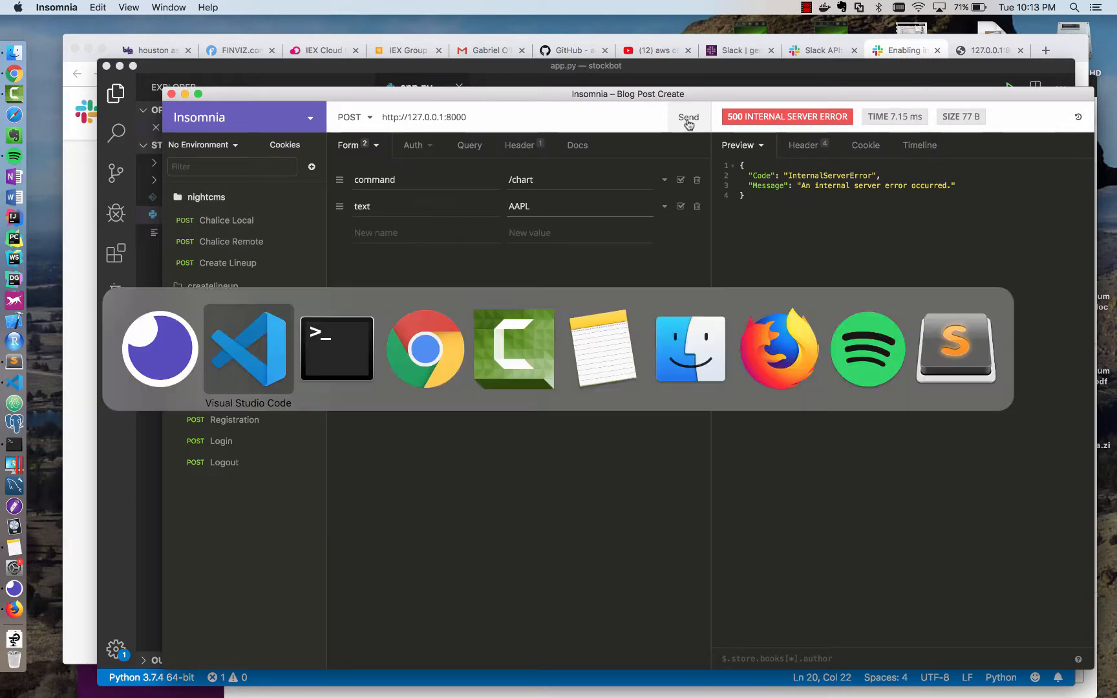
Check the parse_qsl call in app.py, then resend the /chart AAPL request to the local Chalice server in Insomnia.
{"action": "left_click", "coordinate": [337, 348]}
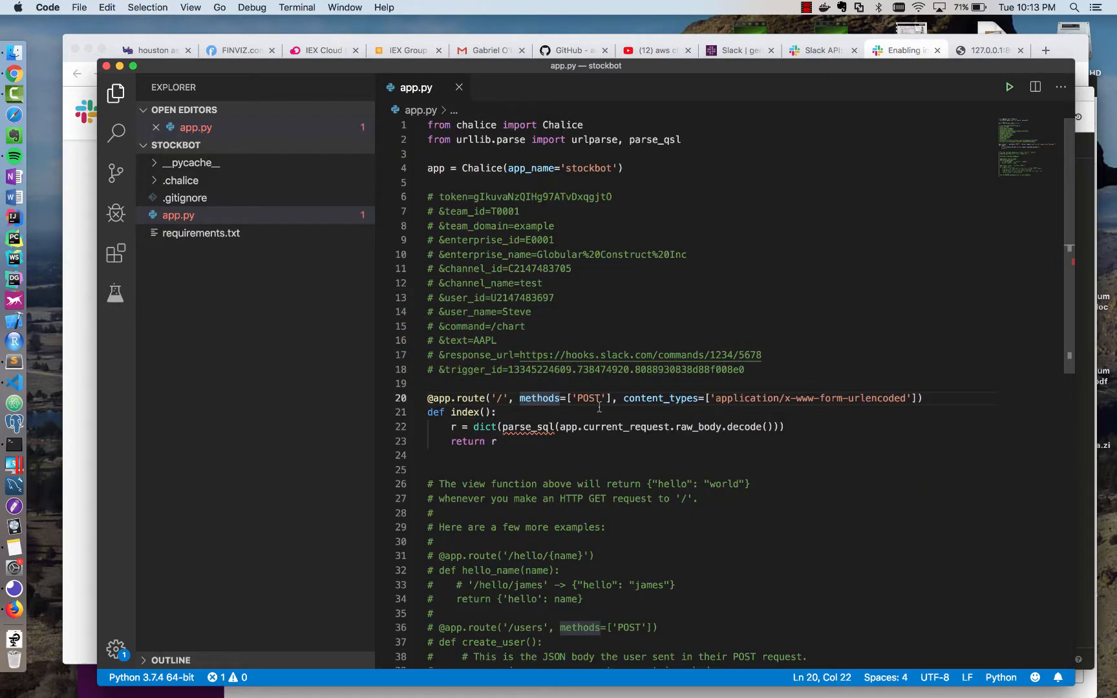
{"action": "left_click", "coordinate": [547, 427]}
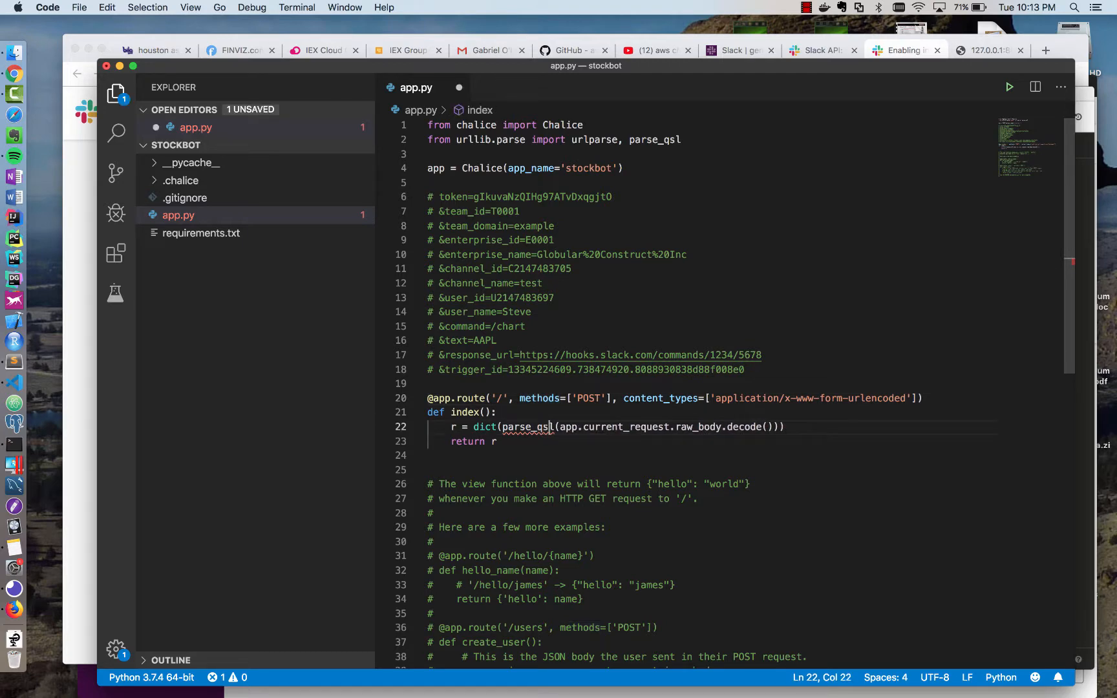
{"action": "left_click", "coordinate": [688, 117]}
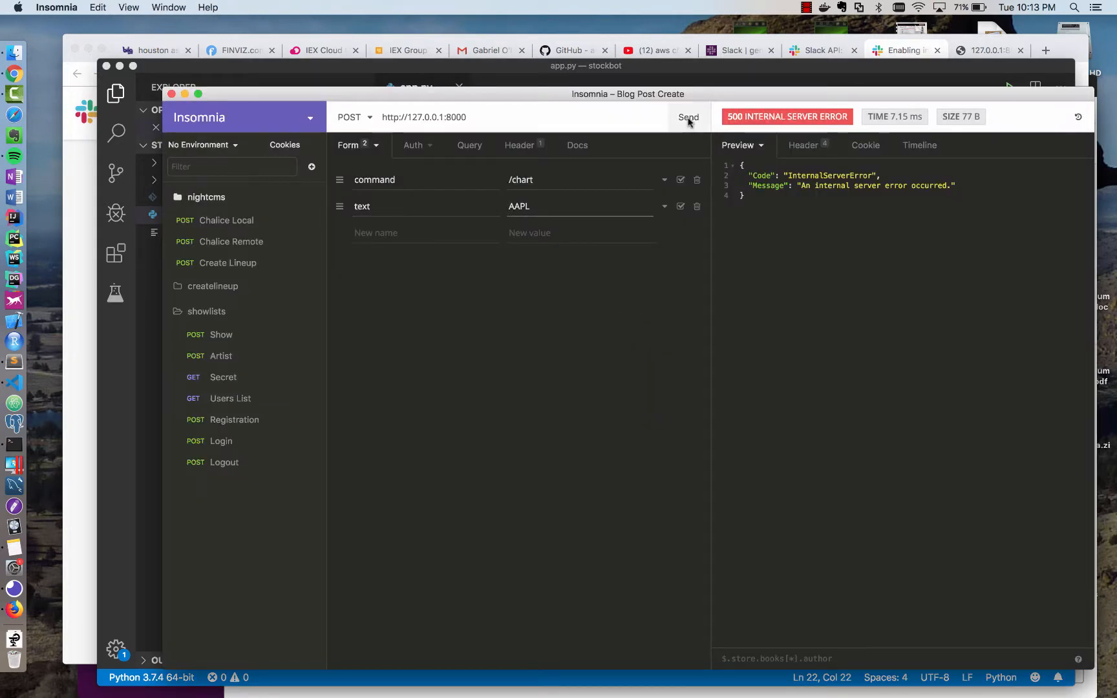
{"action": "left_click", "coordinate": [688, 116]}
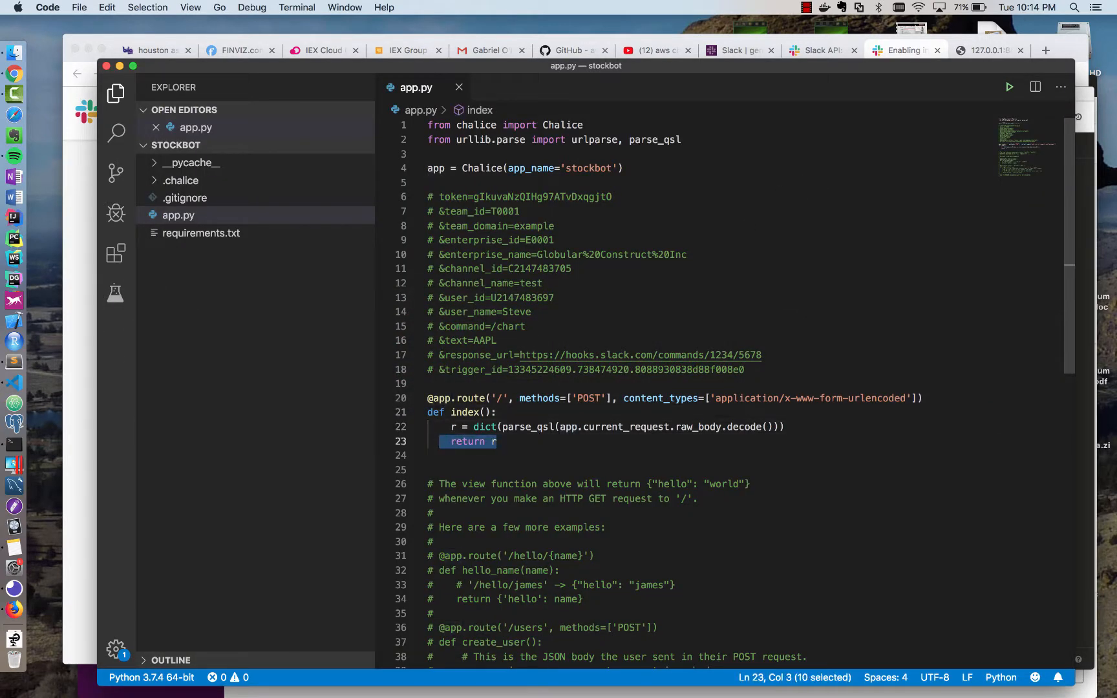
Extract command = r['command'] and symbol = r['text'] in the index route and save app.py.
{"action": "type", "text": "r['com']"}
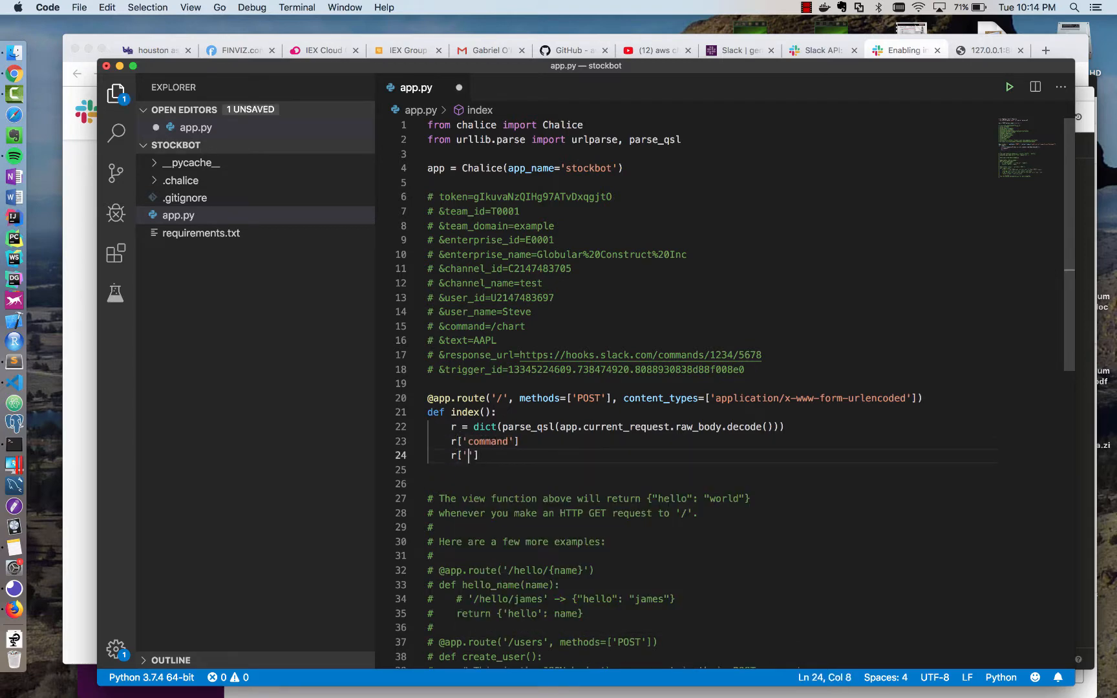
{"action": "type", "text": "s"}
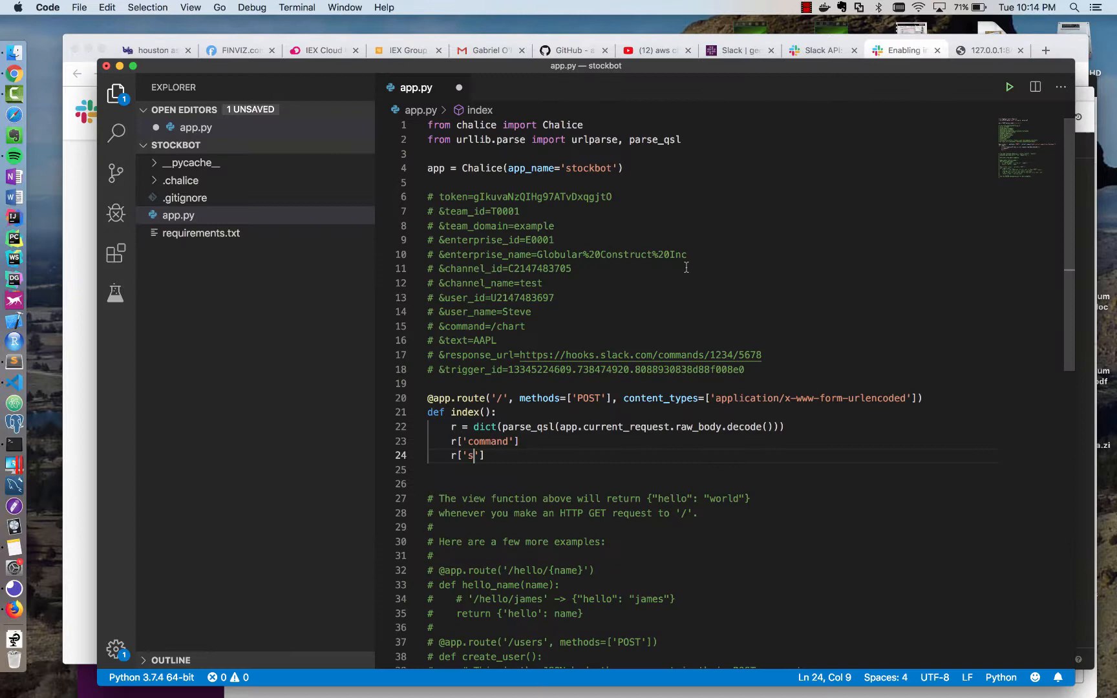
{"action": "type", "text": "ext"}
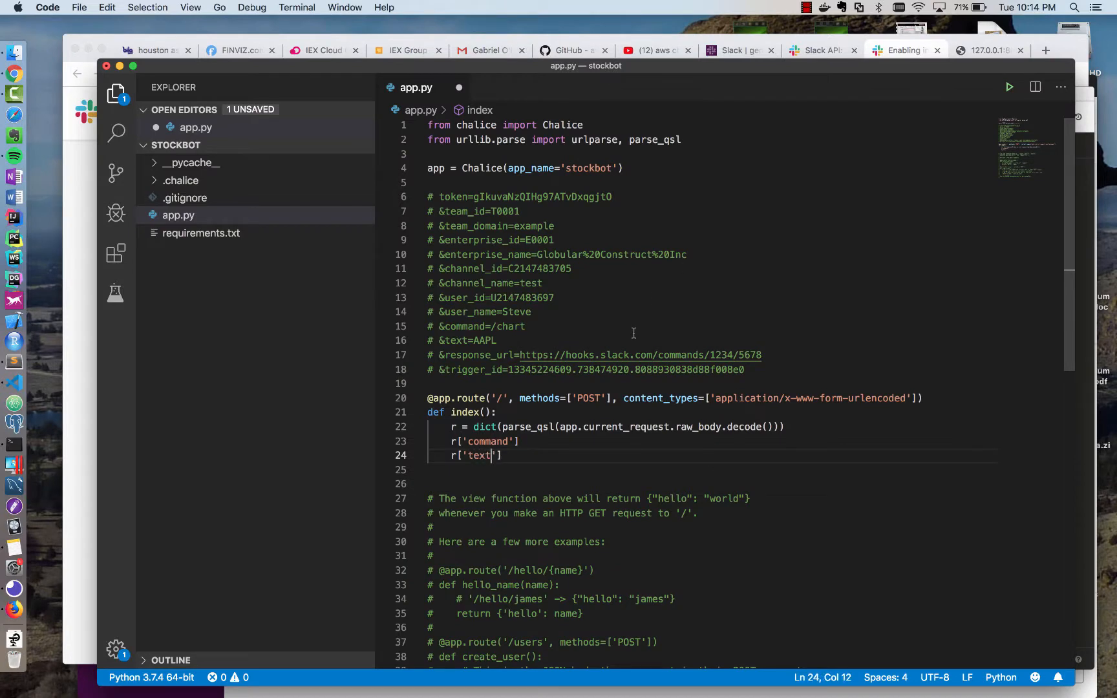
{"action": "left_click", "coordinate": [452, 441]}
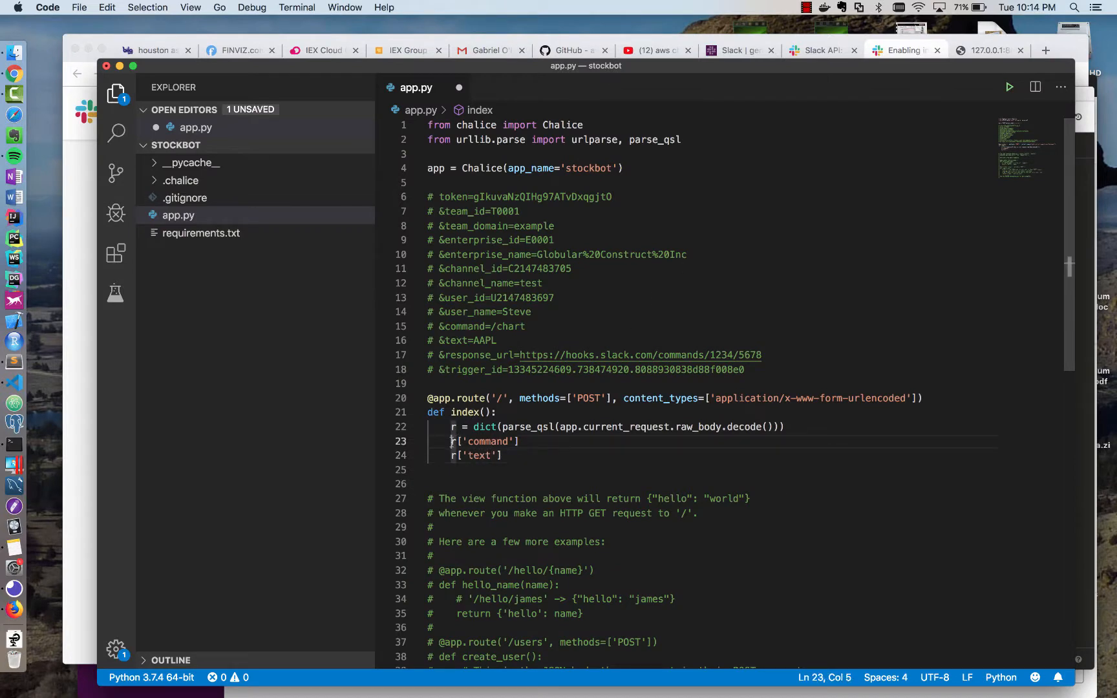
{"action": "type", "text": "command ="}
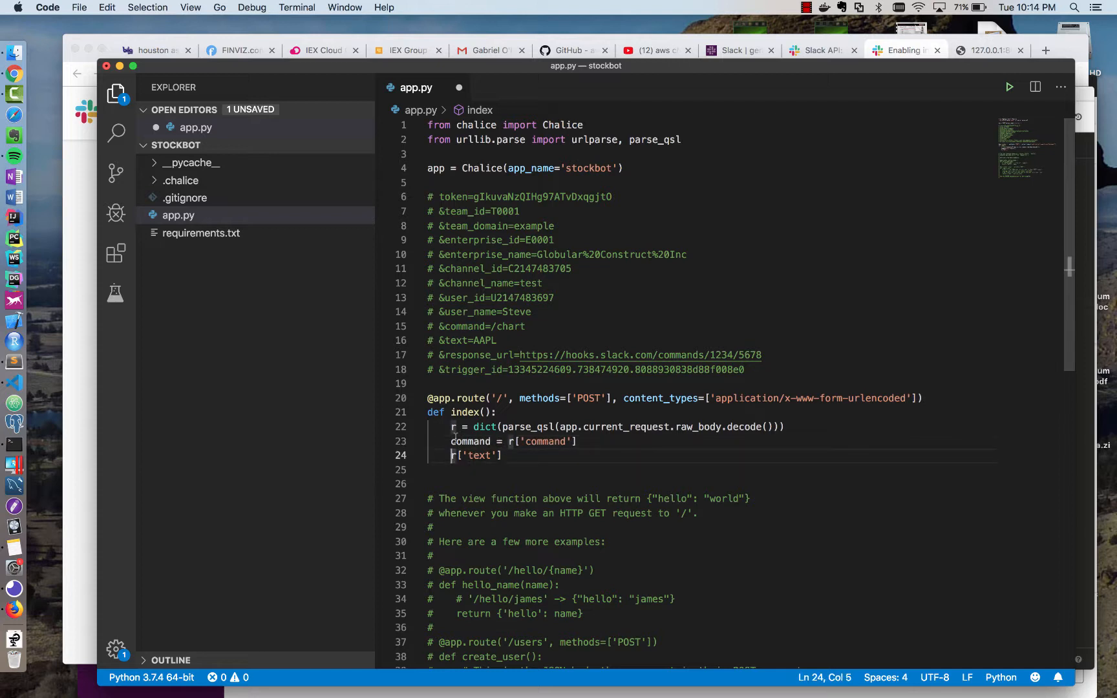
{"action": "type", "text": "symbol ="}
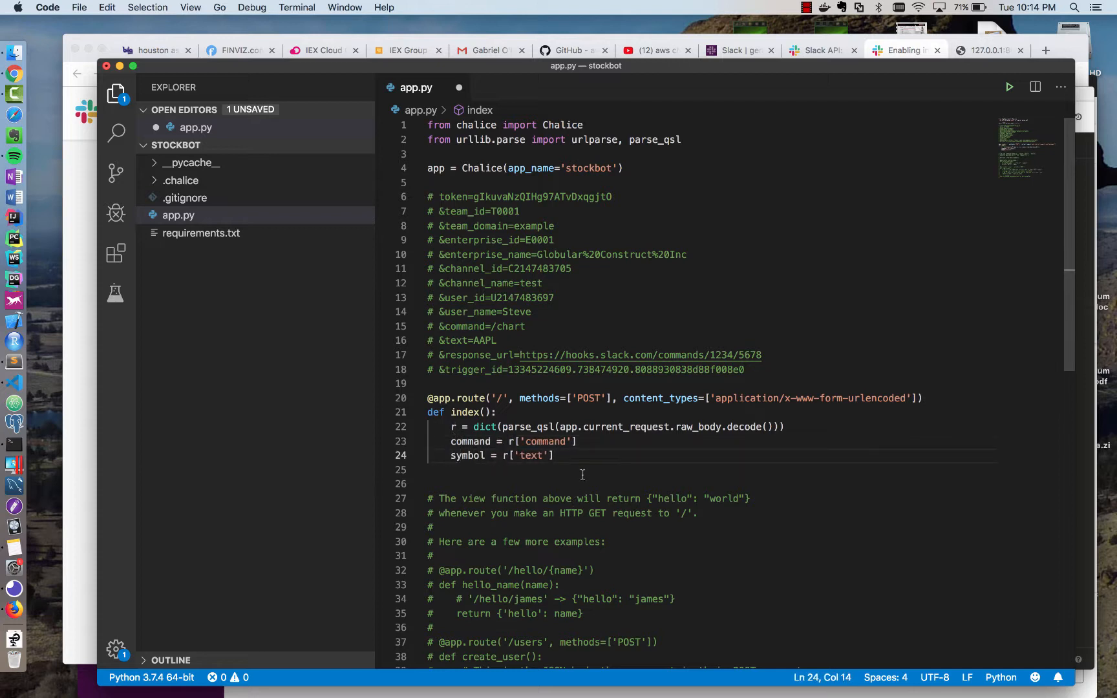
{"action": "key", "text": "cmd+s"}
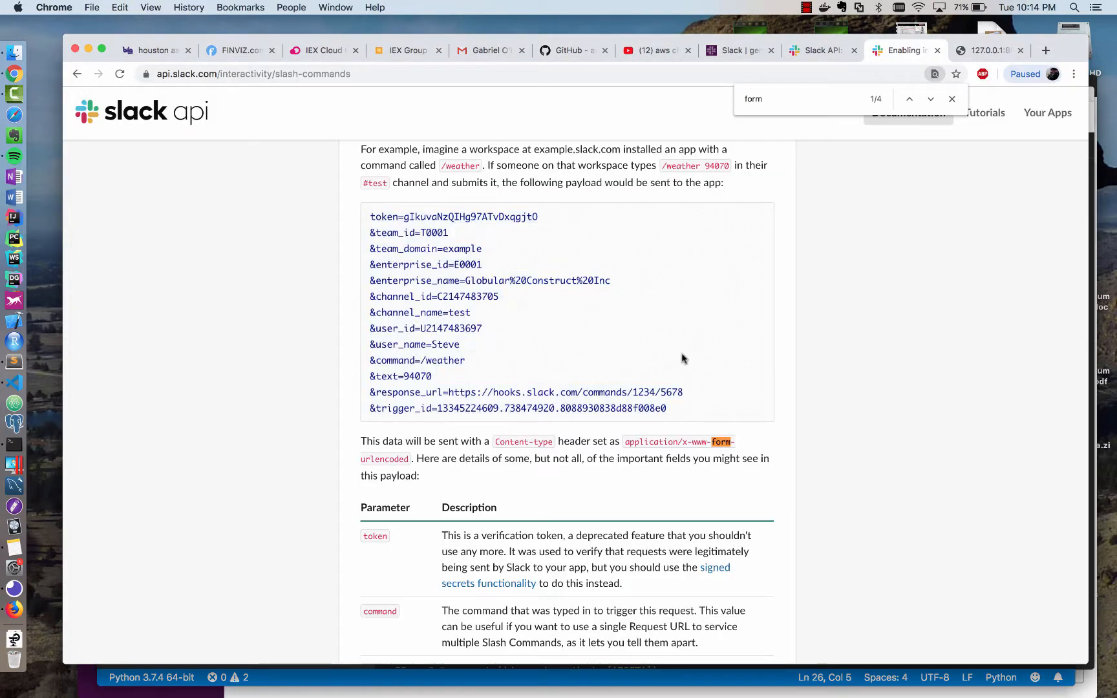
Search the slash-commands docs for text and response_type and select the in_channel JSON response example.
{"action": "scroll", "scroll_direction": "down", "scroll_amount": 3}
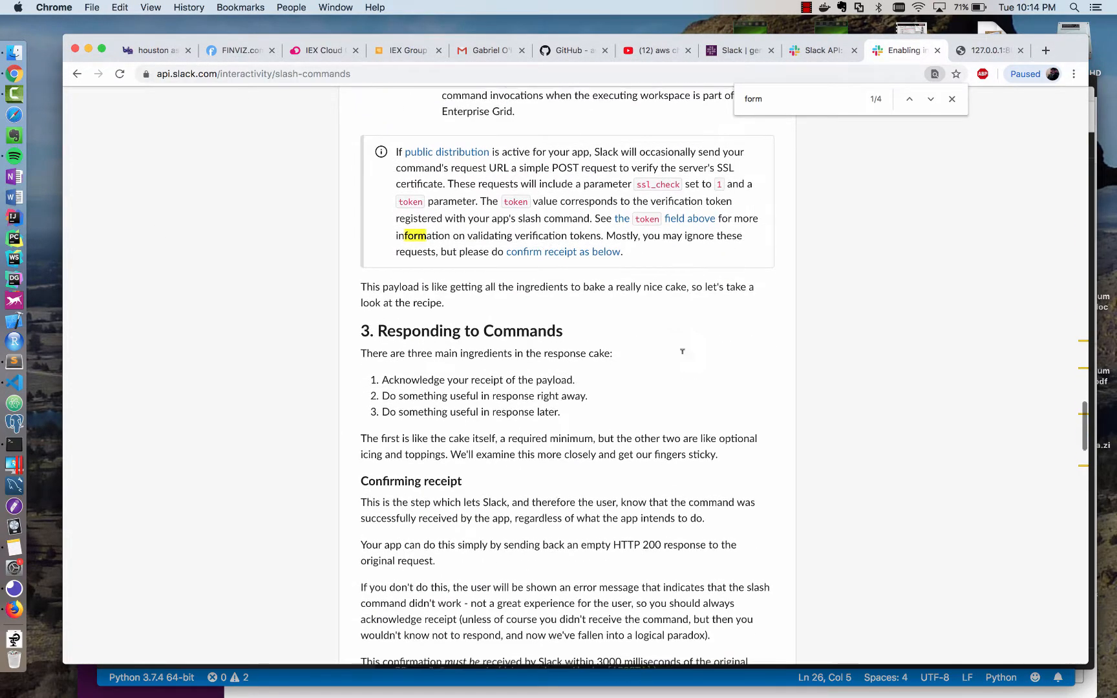
{"action": "type", "text": "\"text\""}
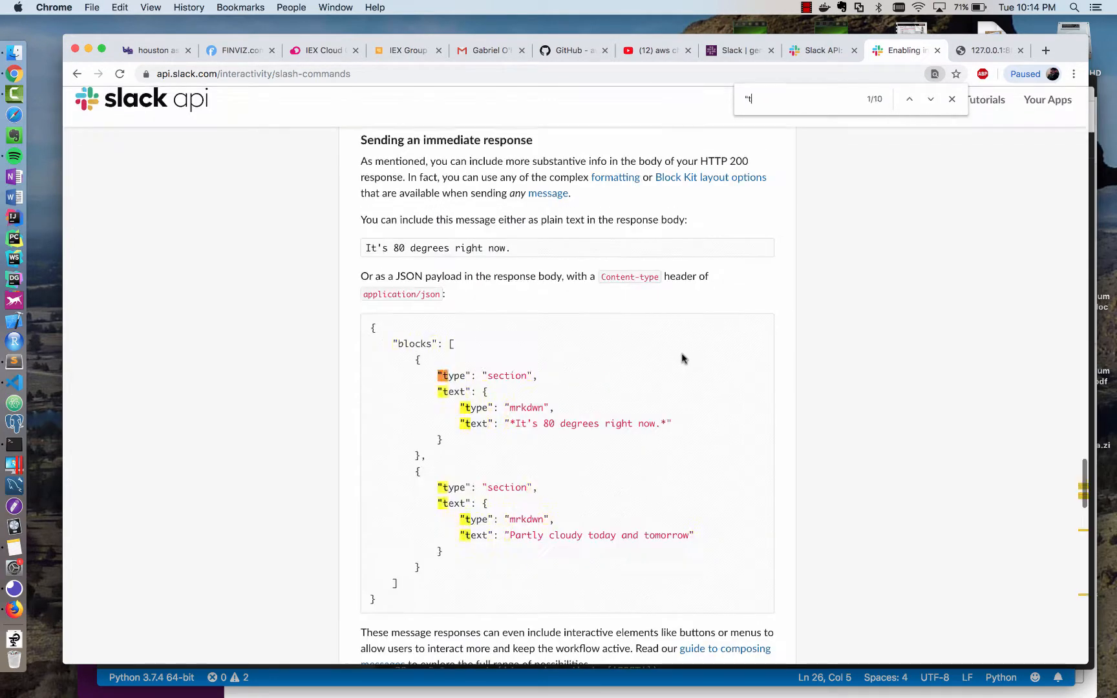
{"action": "type", "text": "ext"}
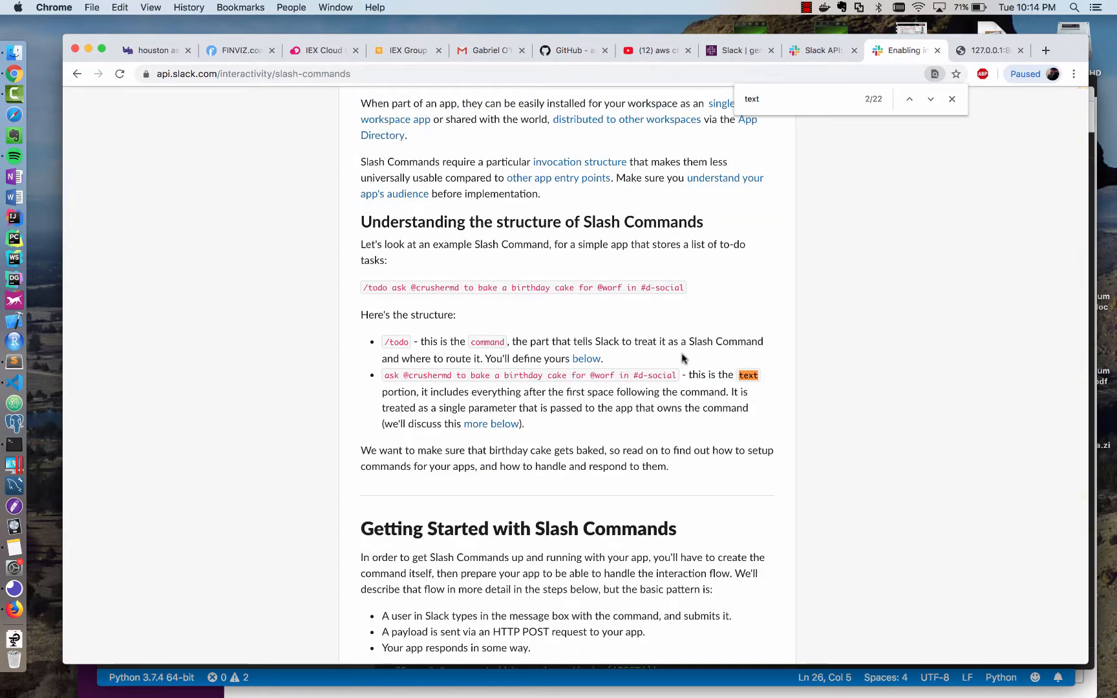
{"action": "left_click", "coordinate": [931, 100]}
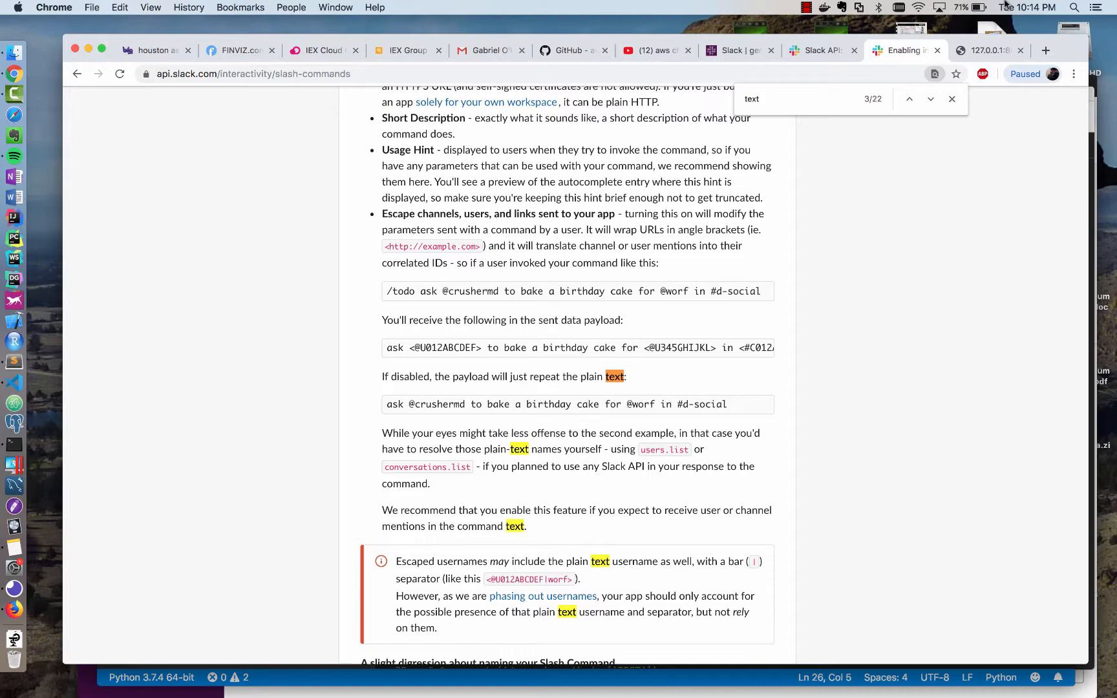
{"action": "type", "text": "response_ty"}
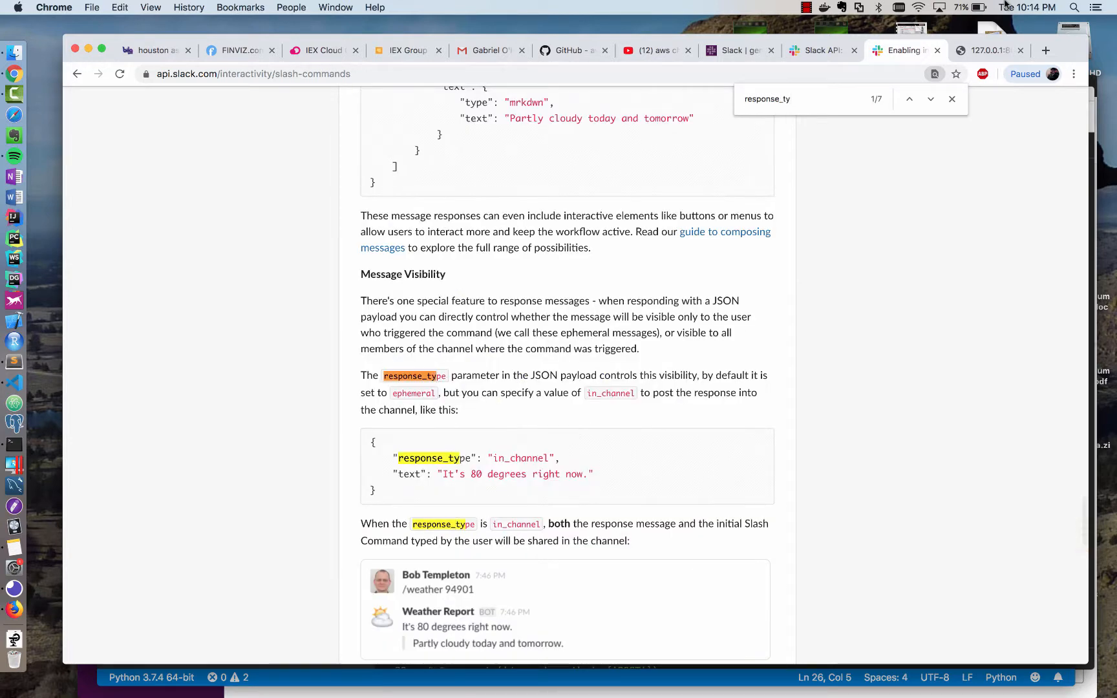
{"action": "type", "text": "pe"}
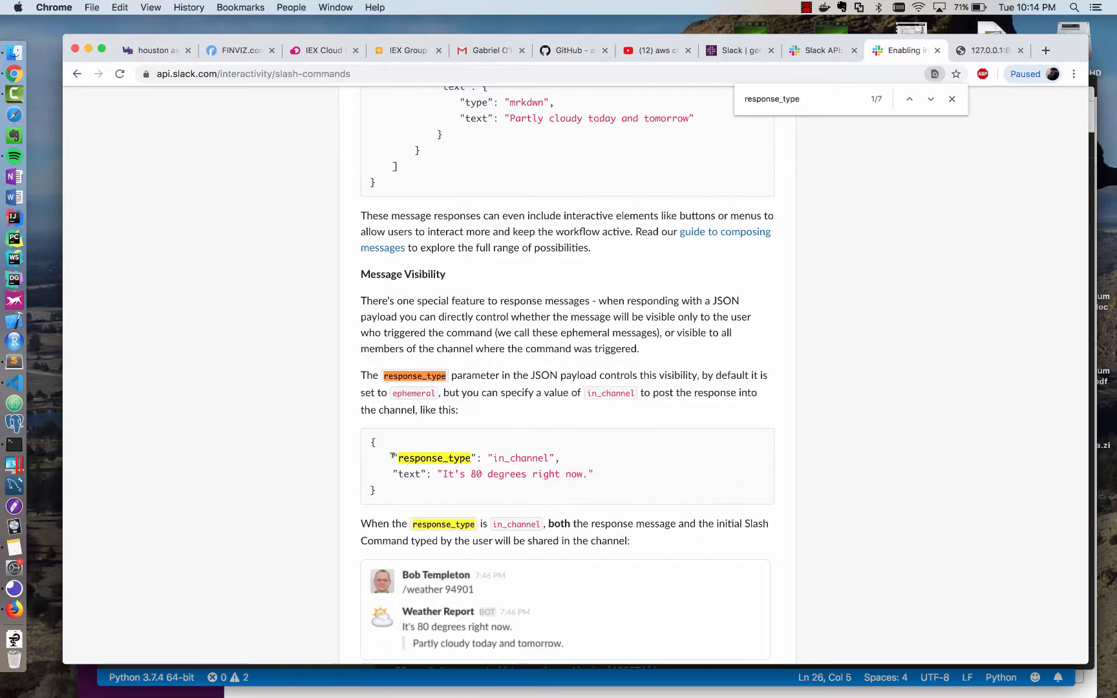
{"action": "left_click_drag", "start_coordinate": [374, 443], "coordinate": [595, 481]}
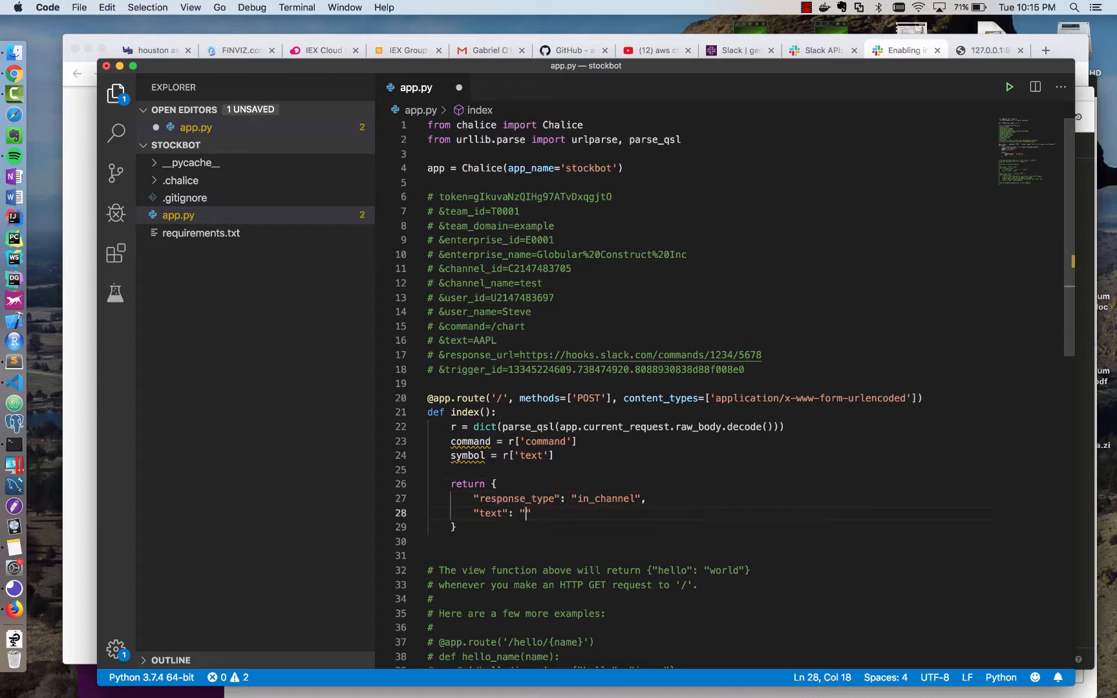
Return text 'You requested a stock chart for {}'.format(symbol) from the index route, verify in Insomnia, back to Terminal.
{"action": "type", "text": "You requested"}
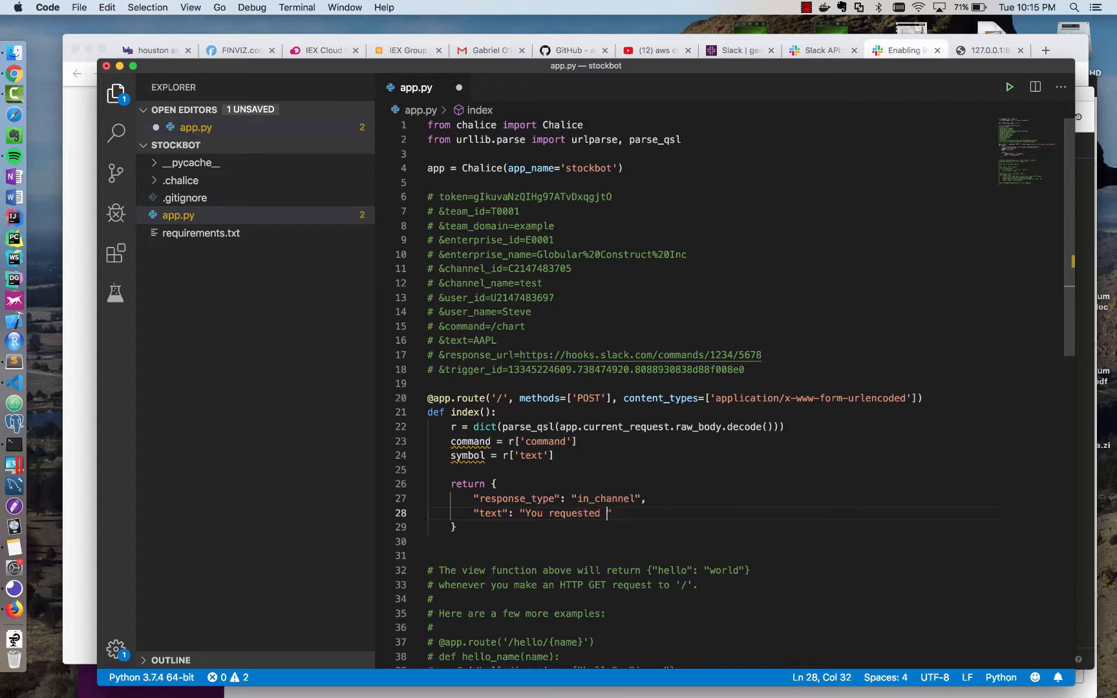
{"action": "type", "text": "a stock chart for"}
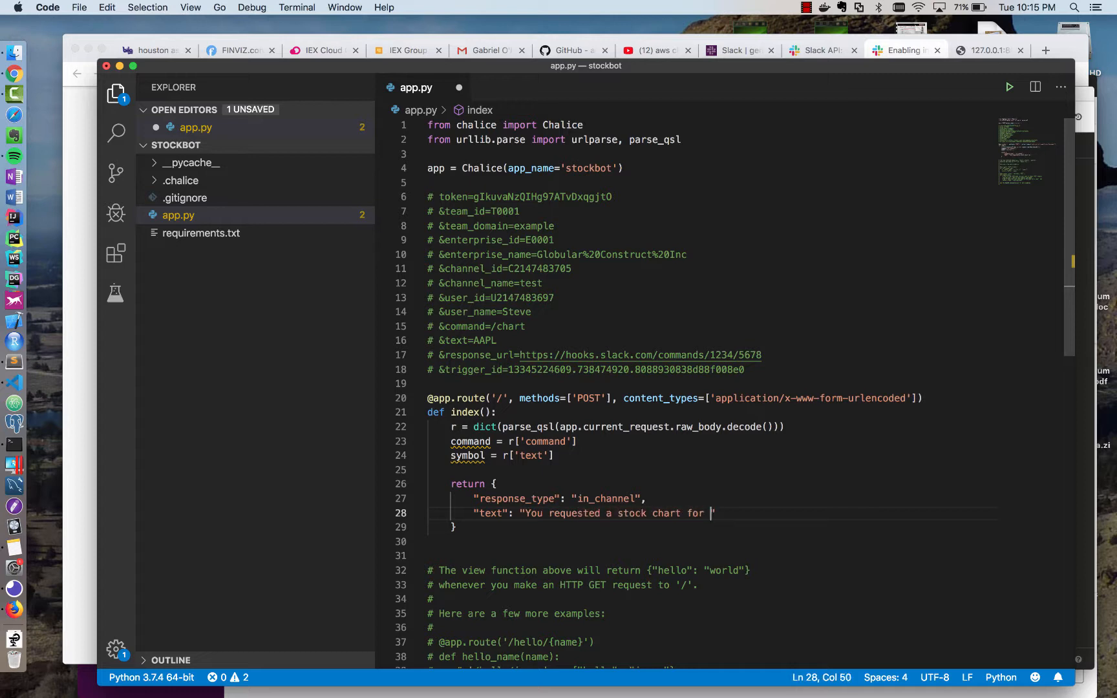
{"action": "type", "text": "{}\".format("}
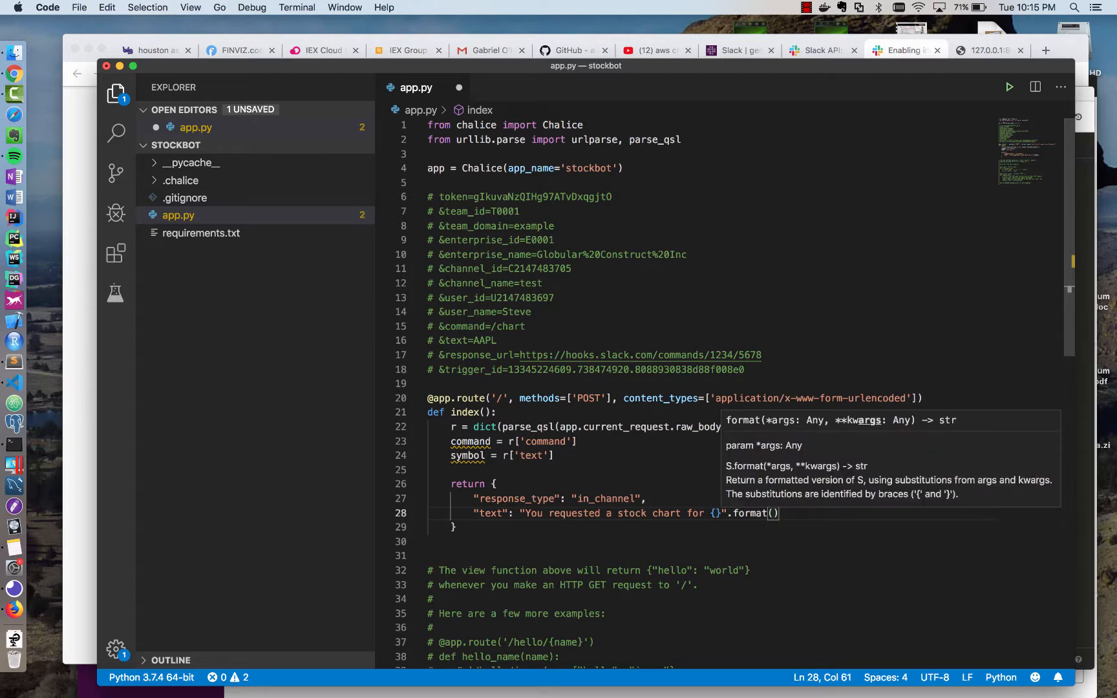
{"action": "type", "text": "r['t']"}
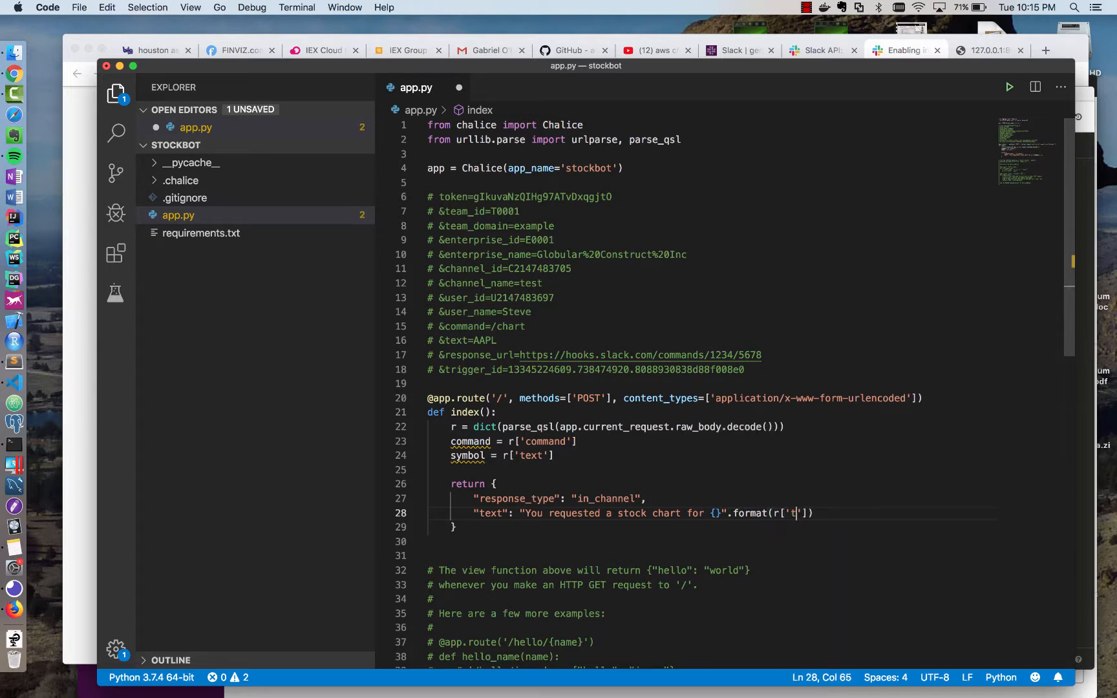
{"action": "type", "text": "symbol"}
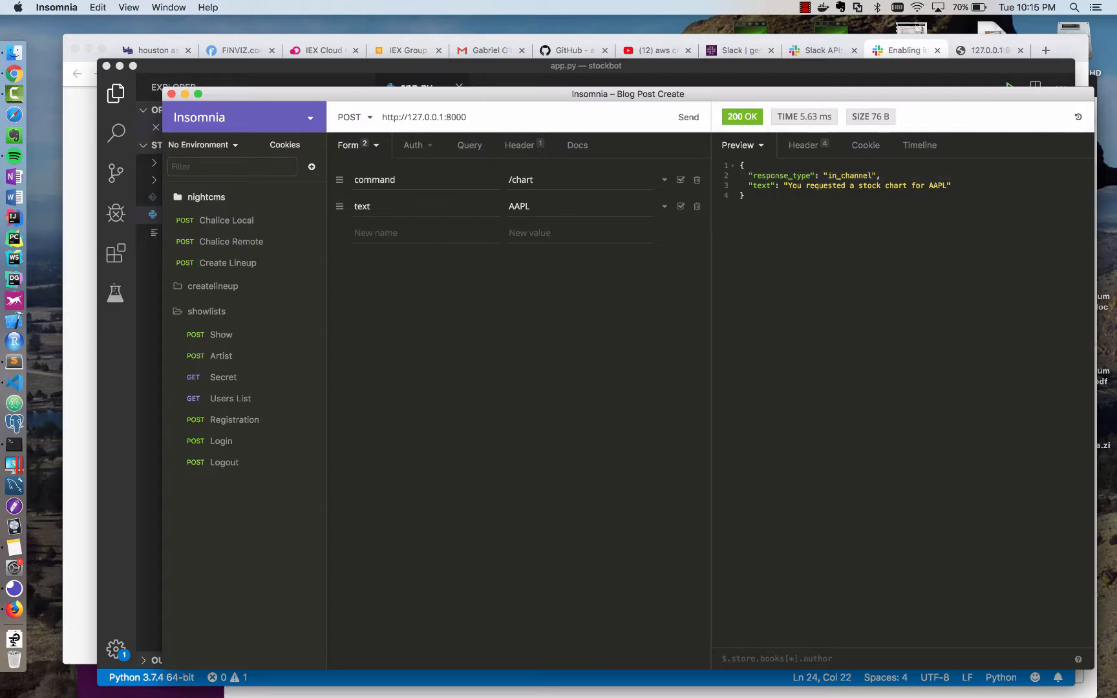
{"action": "key", "text": "cmd+tab"}
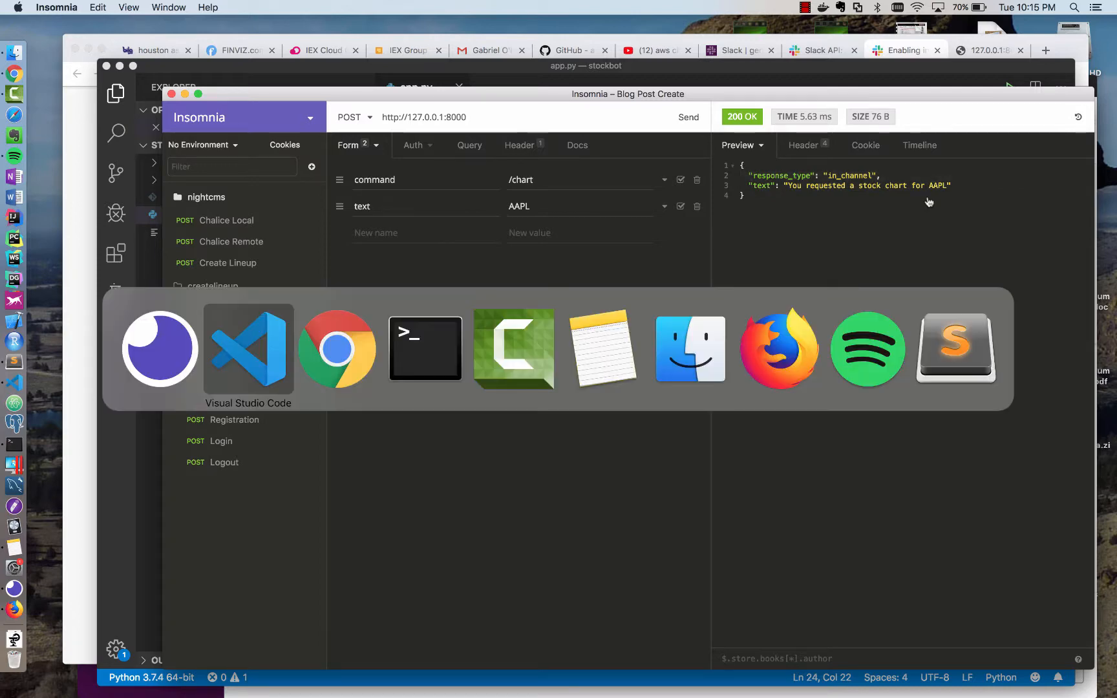
{"action": "left_click", "coordinate": [425, 348]}
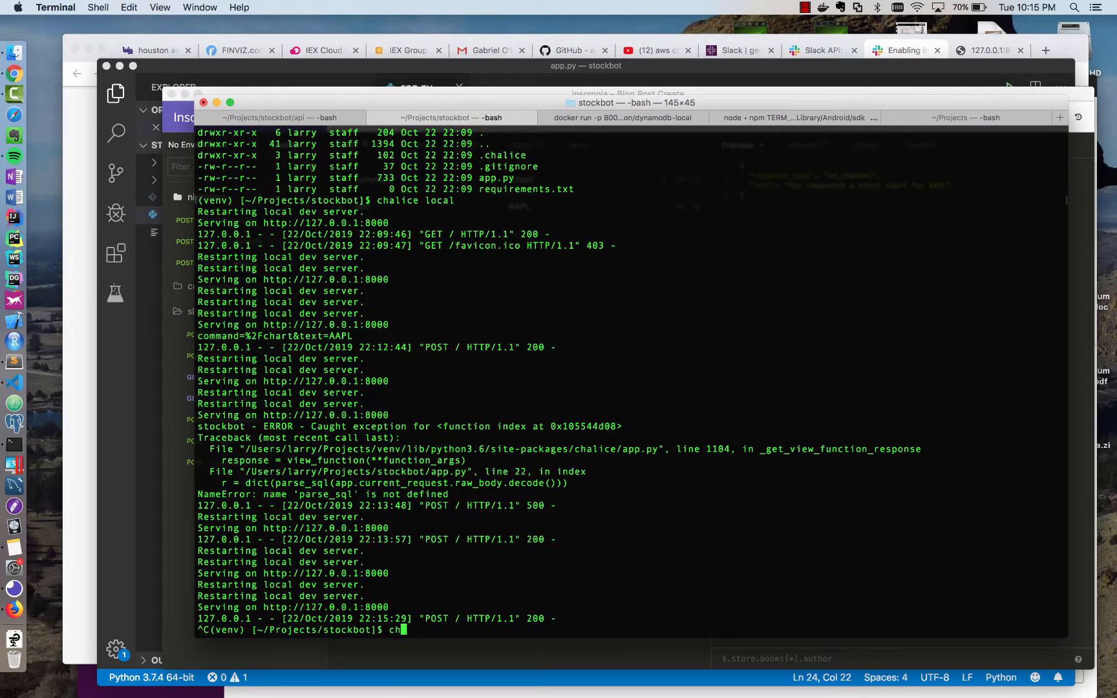
Run chalice deploy to push stockbot to AWS after stopping the local server.
{"action": "type", "text": "alice deploy"}
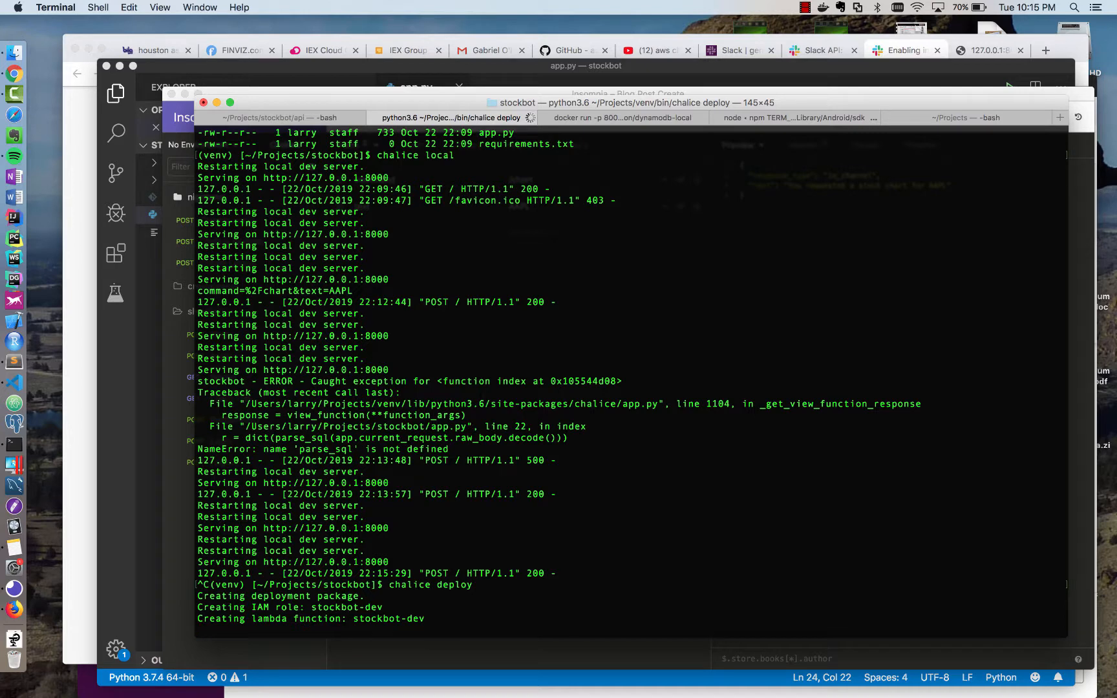
{"action": "mouse_move", "coordinate": [518, 117]}
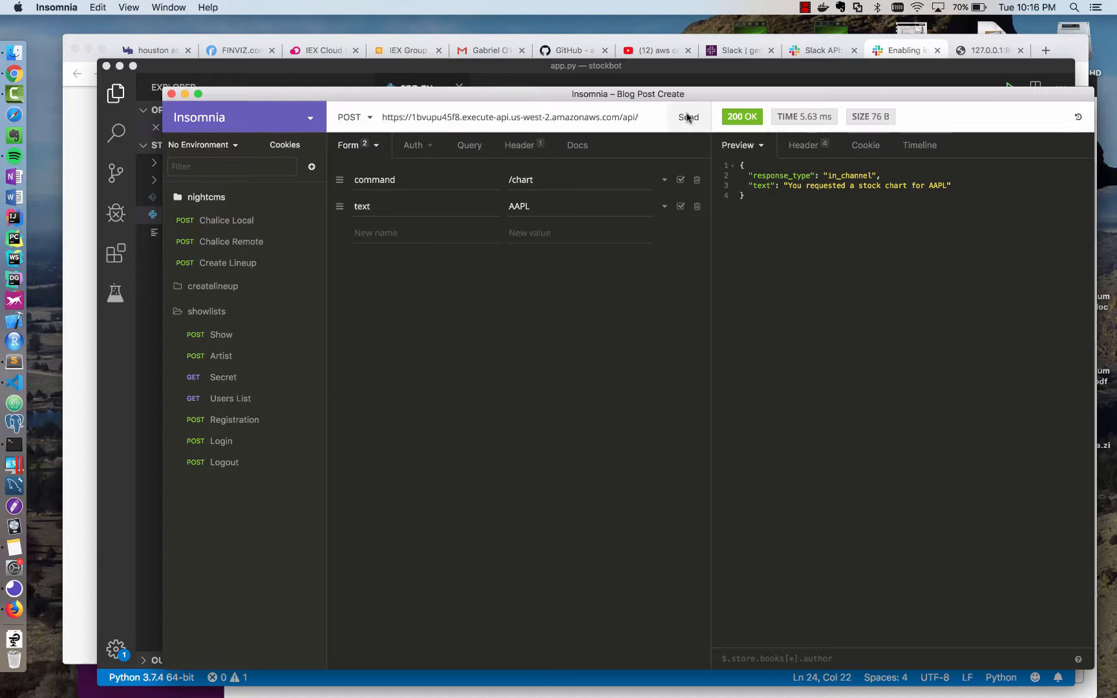
Send the /chart AAPL request to the deployed API Gateway endpoint and get 200 OK.
{"action": "left_click", "coordinate": [688, 117]}
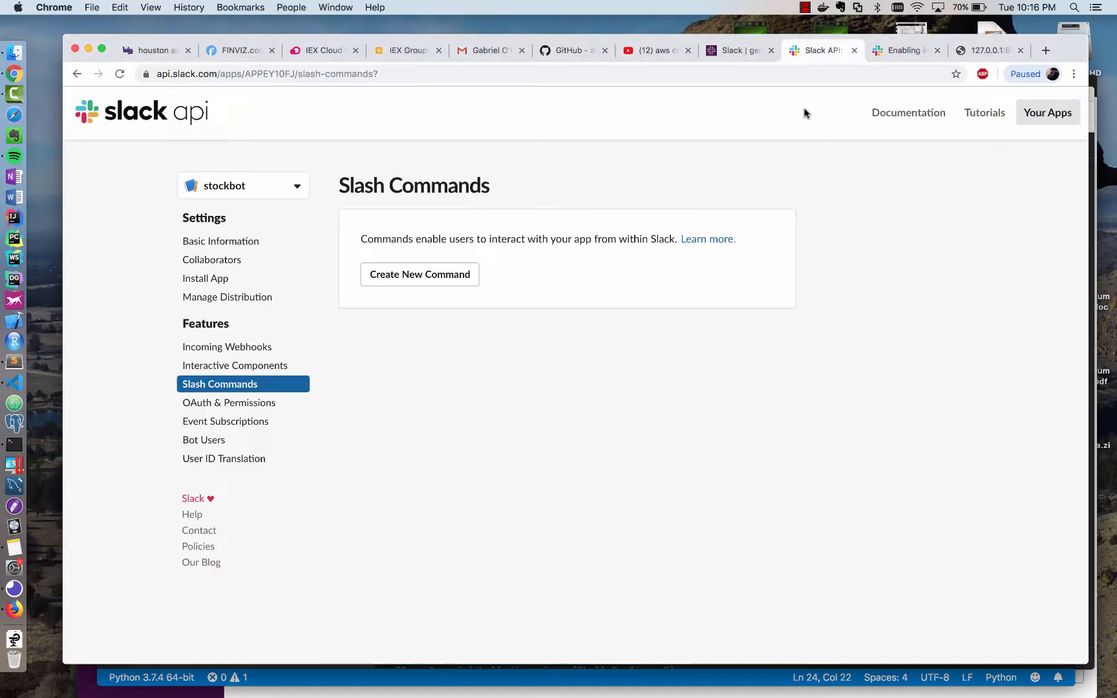
Create a new /chart slash command with the deployed us-west-2 API Gateway URL as its request URL.
{"action": "left_click", "coordinate": [419, 274]}
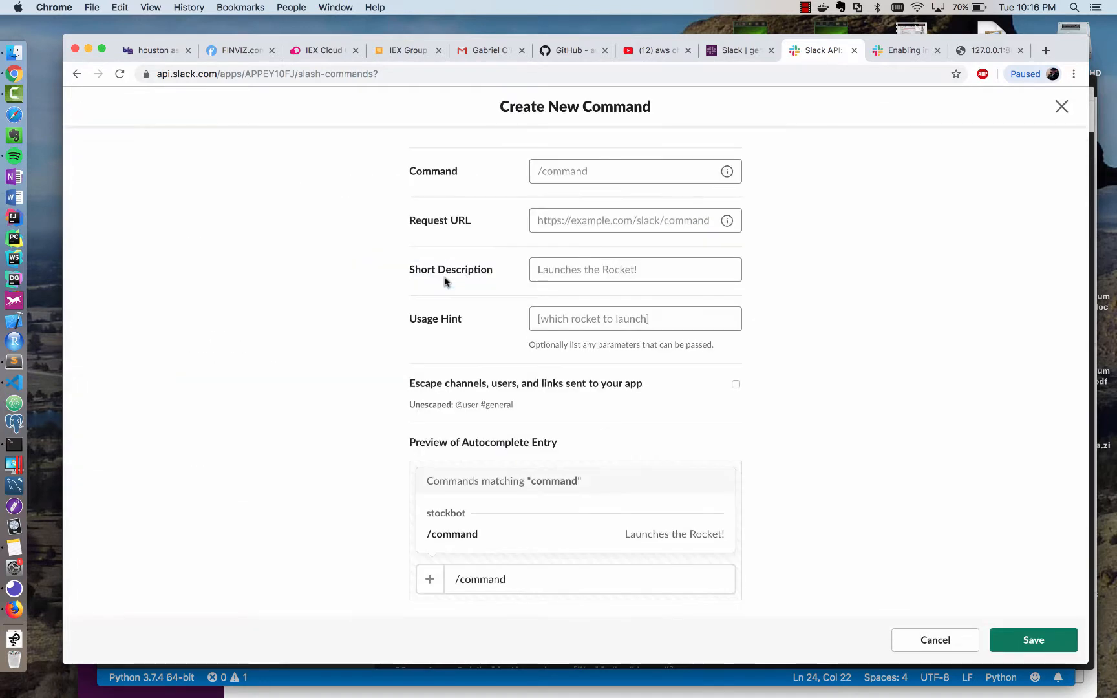
{"action": "type", "text": "/chart"}
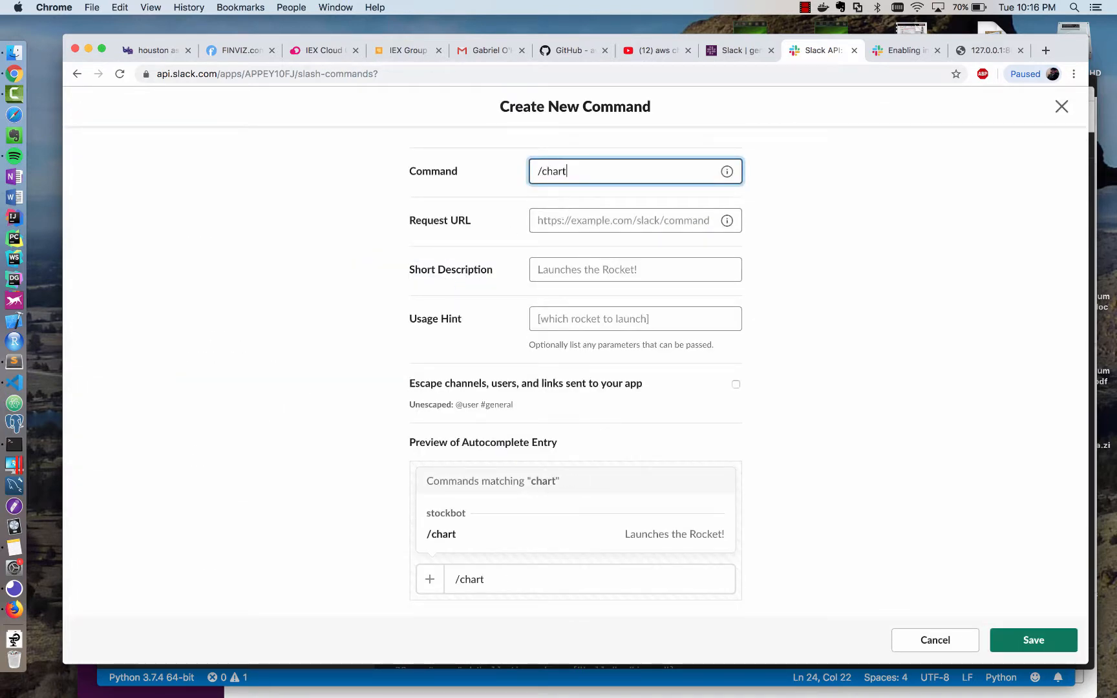
{"action": "type", "text": "https://e-api.us-west-2.amazonaws.com/api/"}
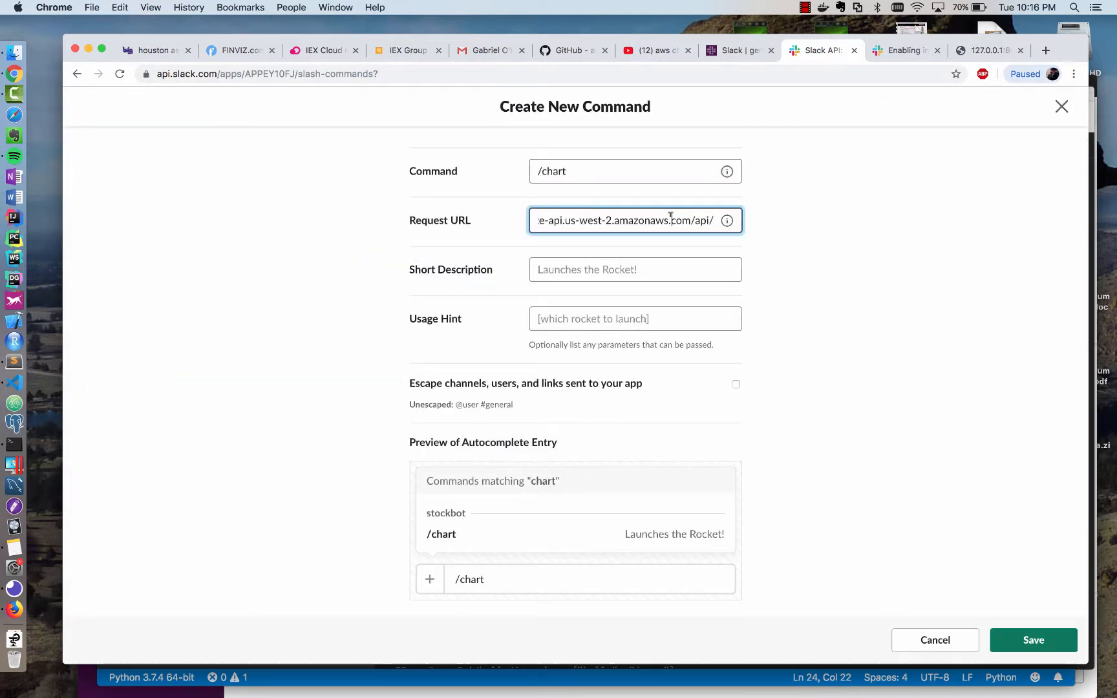
Describe it as 'Get a stock chart for a given symbol' with usage hint AAPL and save the command.
{"action": "left_click", "coordinate": [634, 269]}
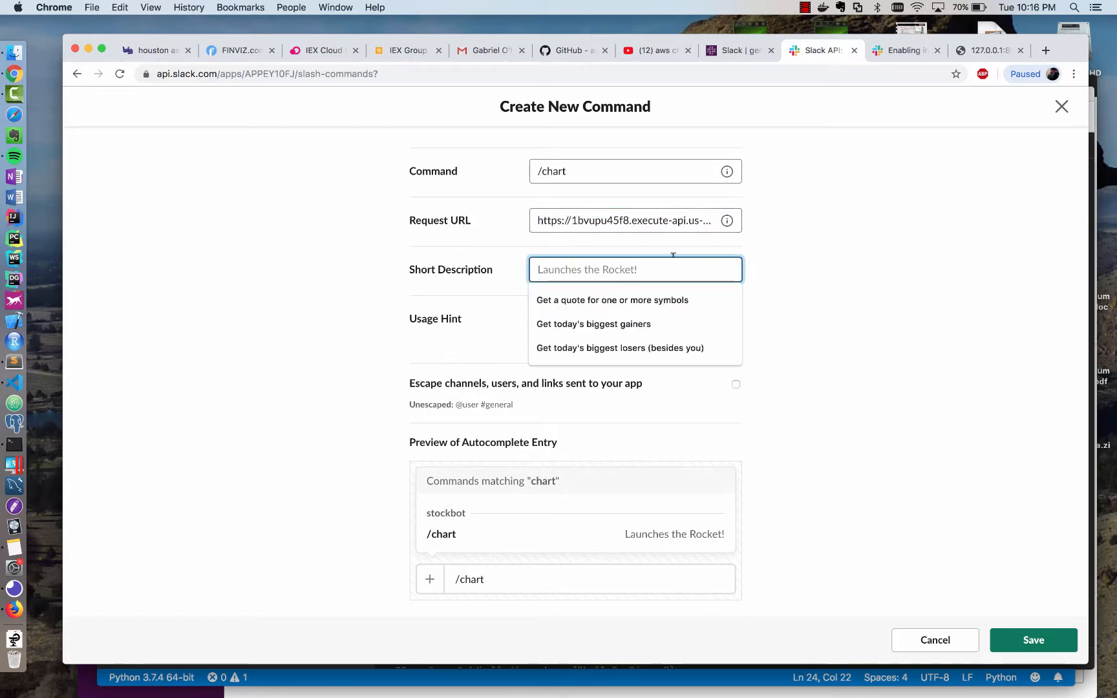
{"action": "type", "text": "Get"}
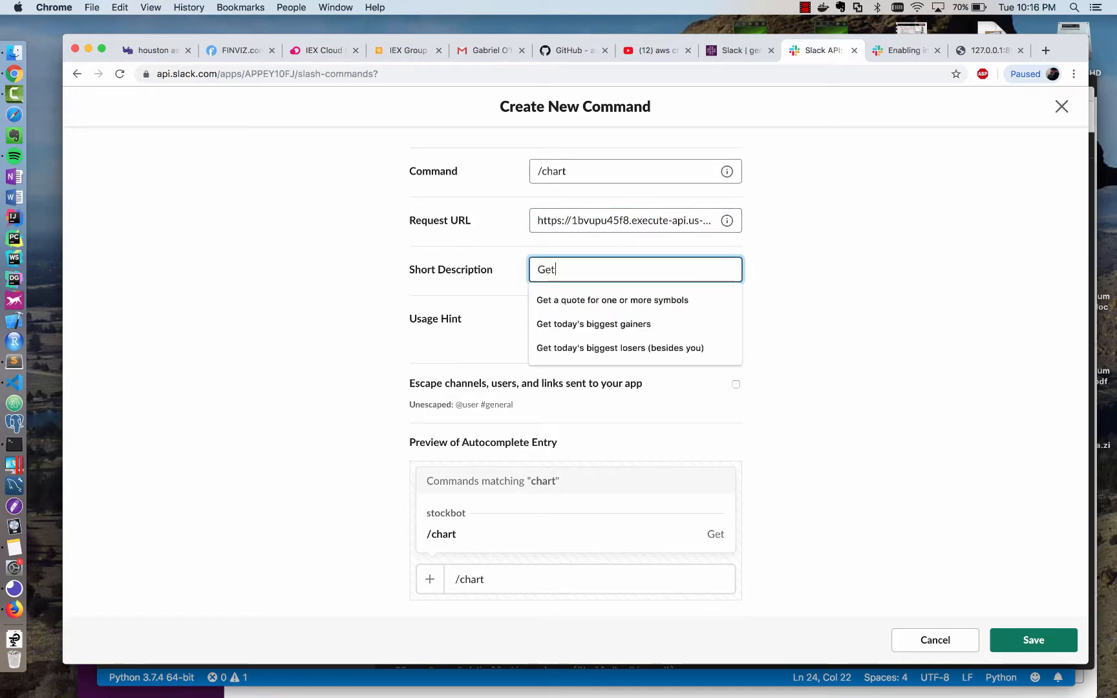
{"action": "type", "text": "stock chart for a given symbol"}
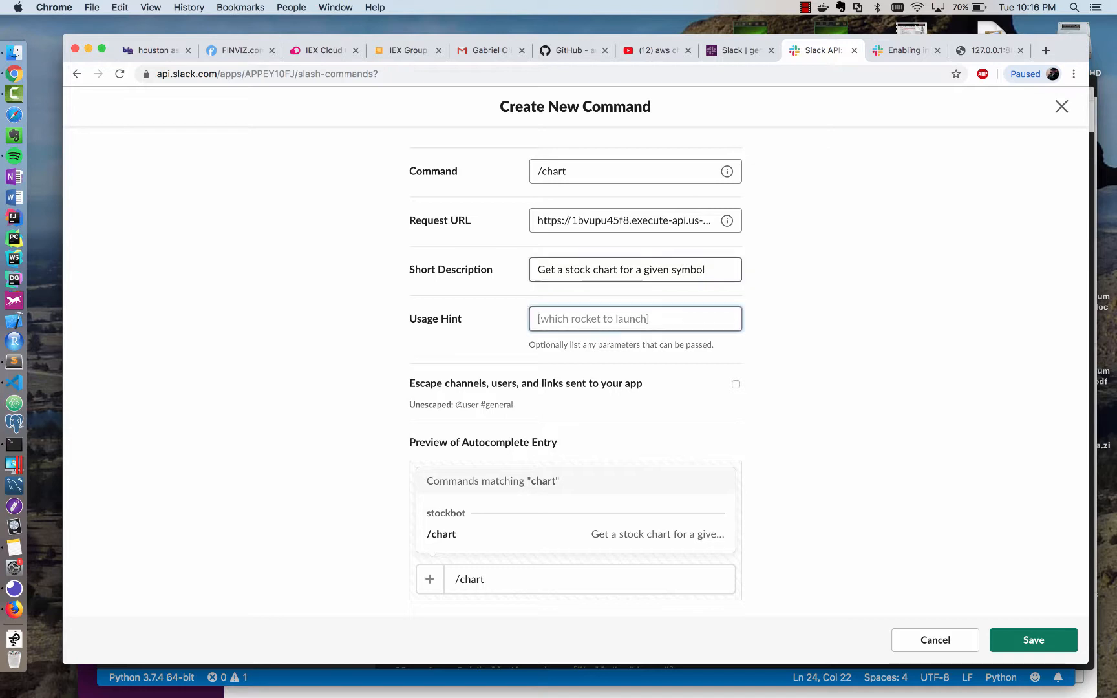
{"action": "type", "text": "AAPL"}
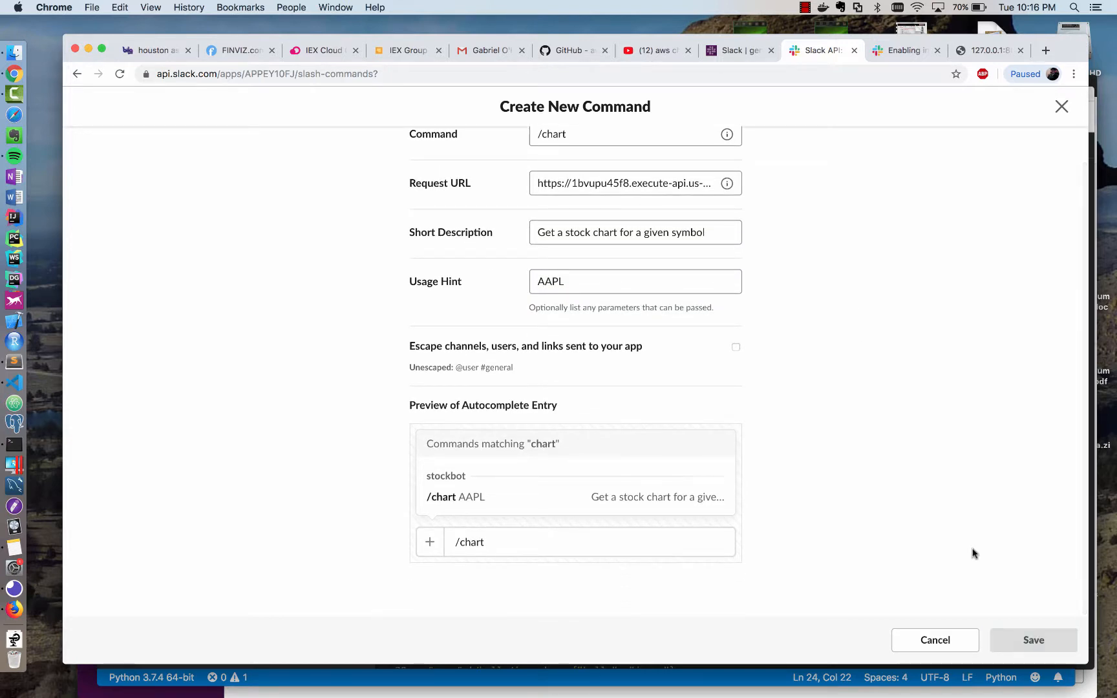
{"action": "left_click", "coordinate": [1033, 640]}
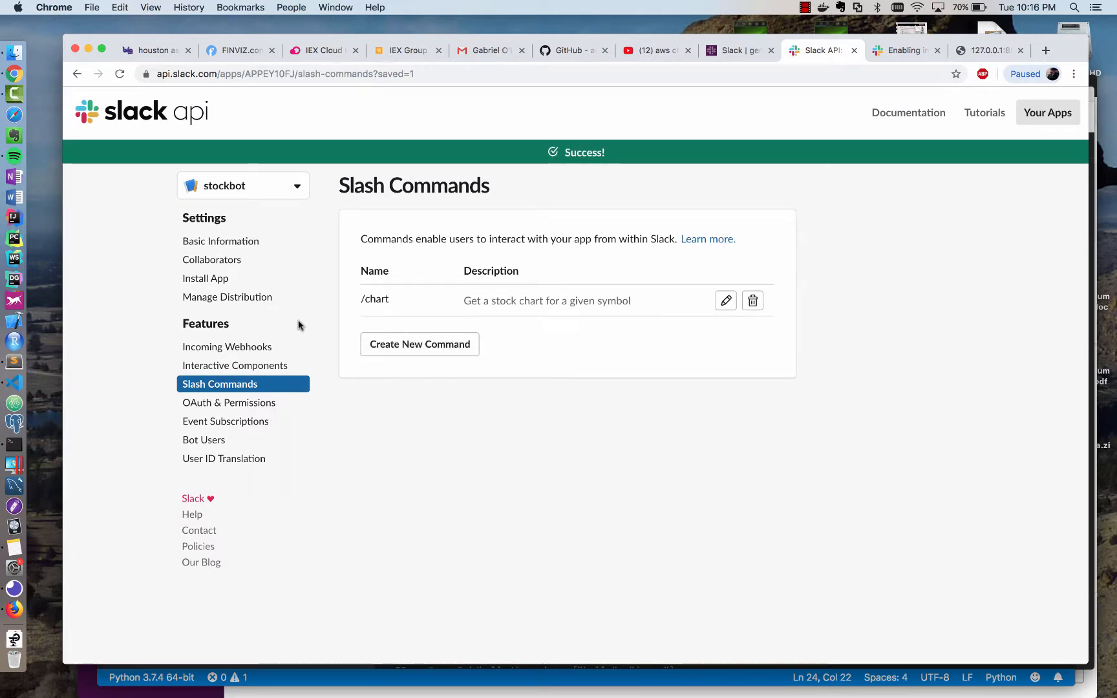
Install stockbot to the High Speed Investing workspace and allow its permissions.
{"action": "left_click", "coordinate": [206, 278]}
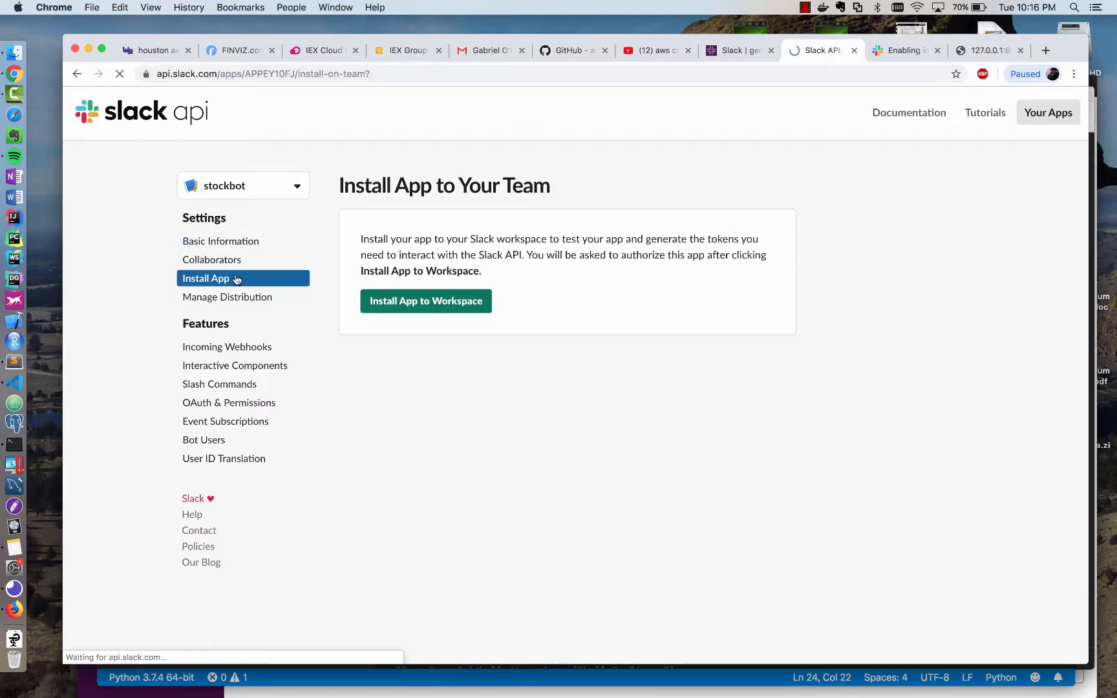
{"action": "left_click", "coordinate": [425, 301]}
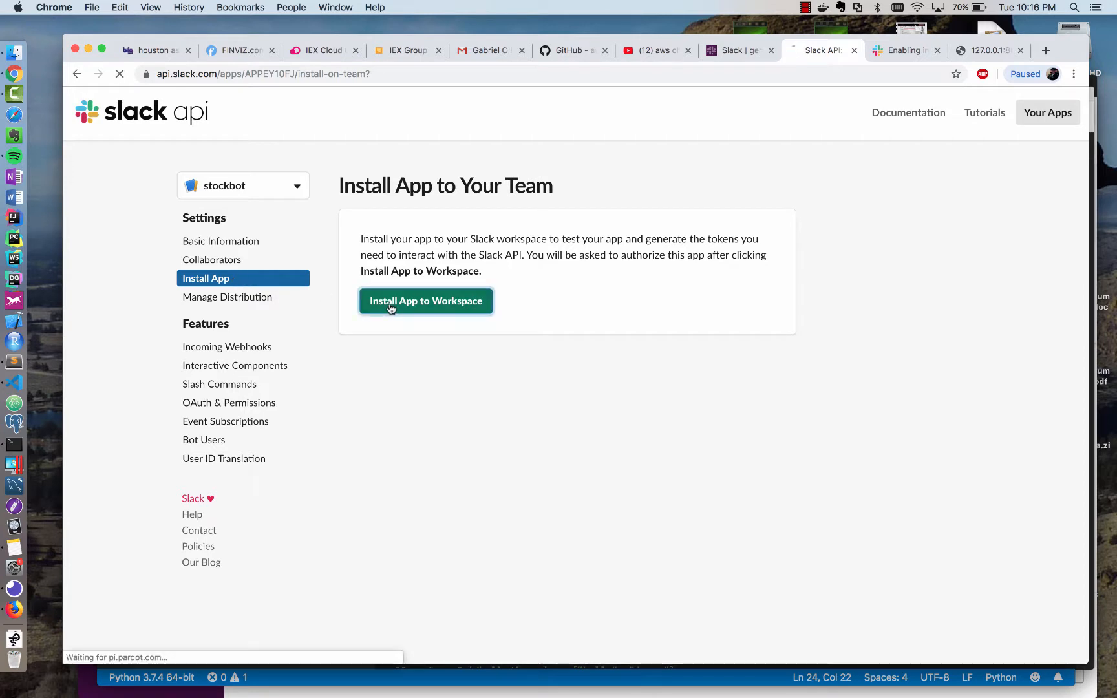
{"action": "left_click", "coordinate": [425, 301]}
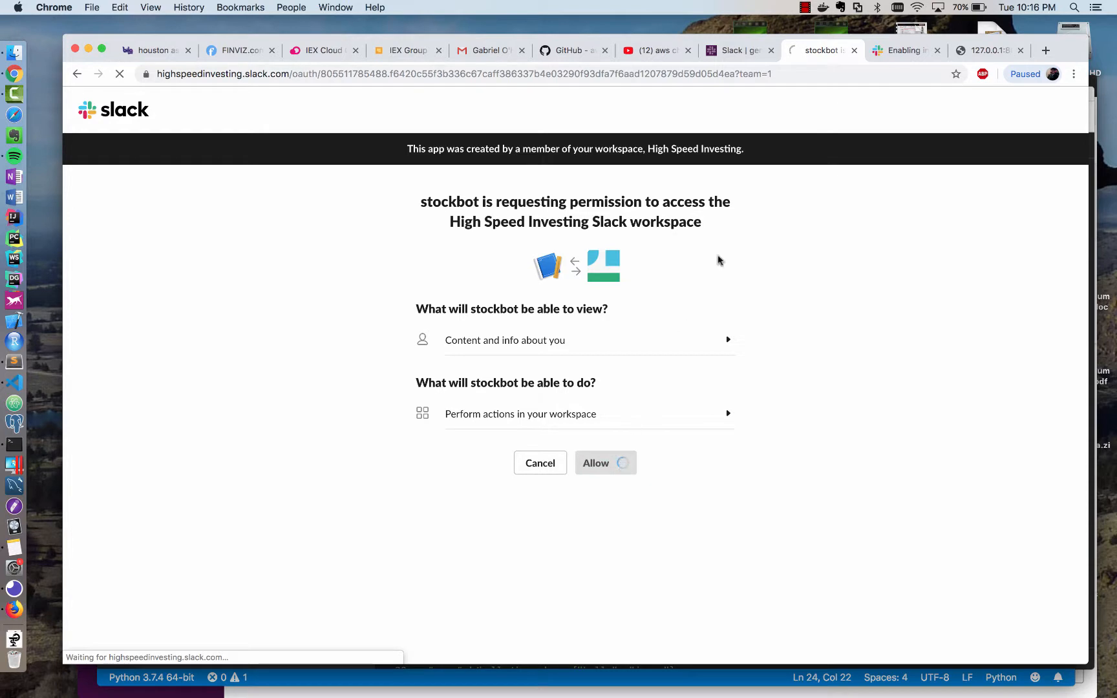
{"action": "left_click", "coordinate": [605, 463]}
{"action": "type", "text": "/"}
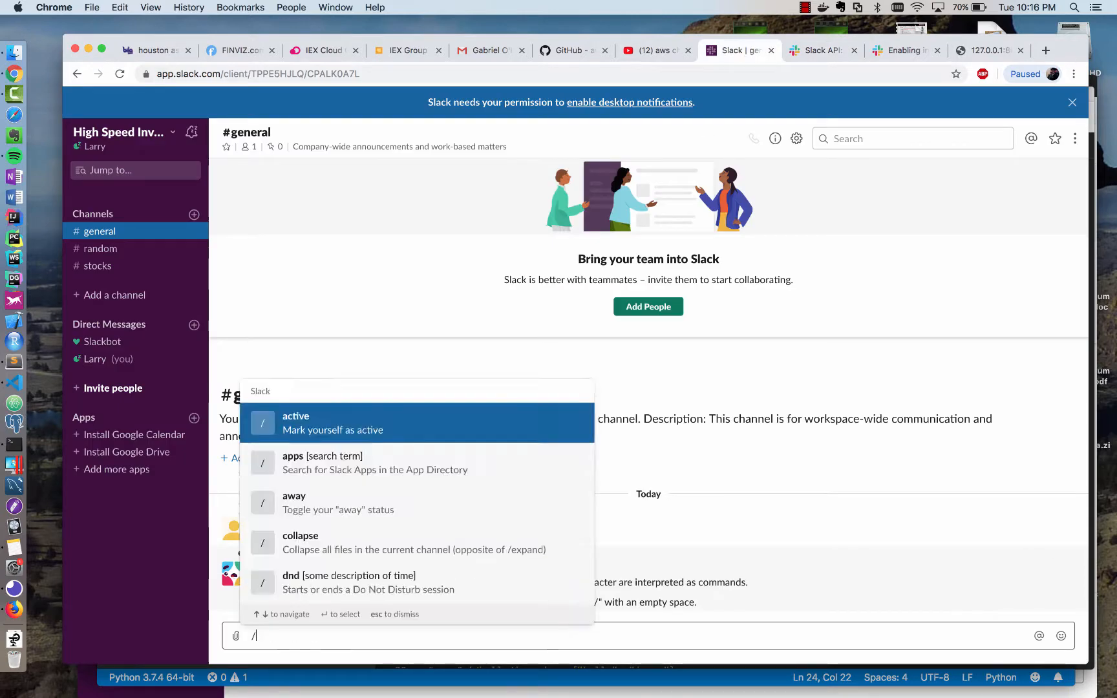
Post /chart AAPL via stockbot's suggestion in #general and get the 'You requested a stock chart for AAPL' reply.
{"action": "type", "text": "chart AAP"}
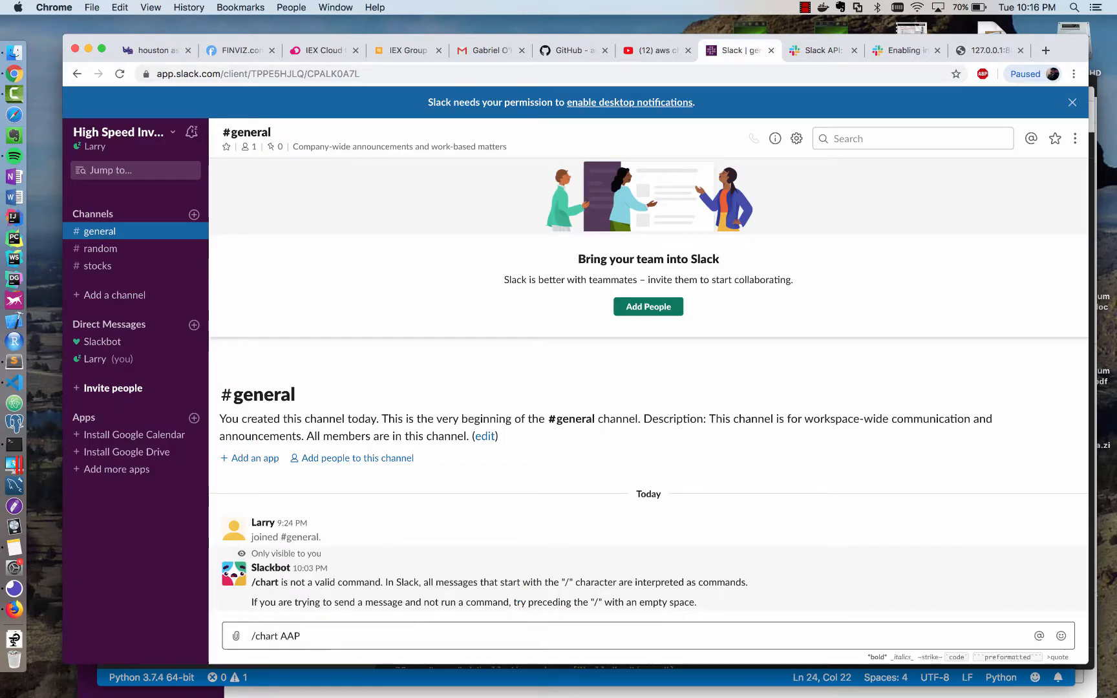
{"action": "type", "text": "/ch"}
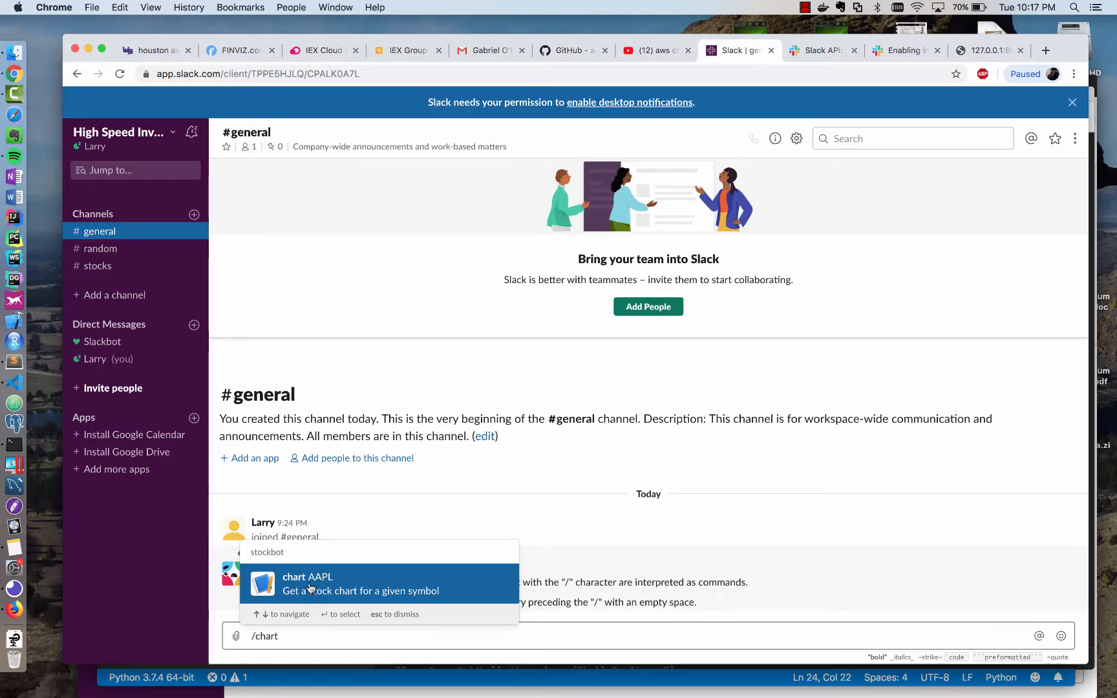
{"action": "key", "text": "Return"}
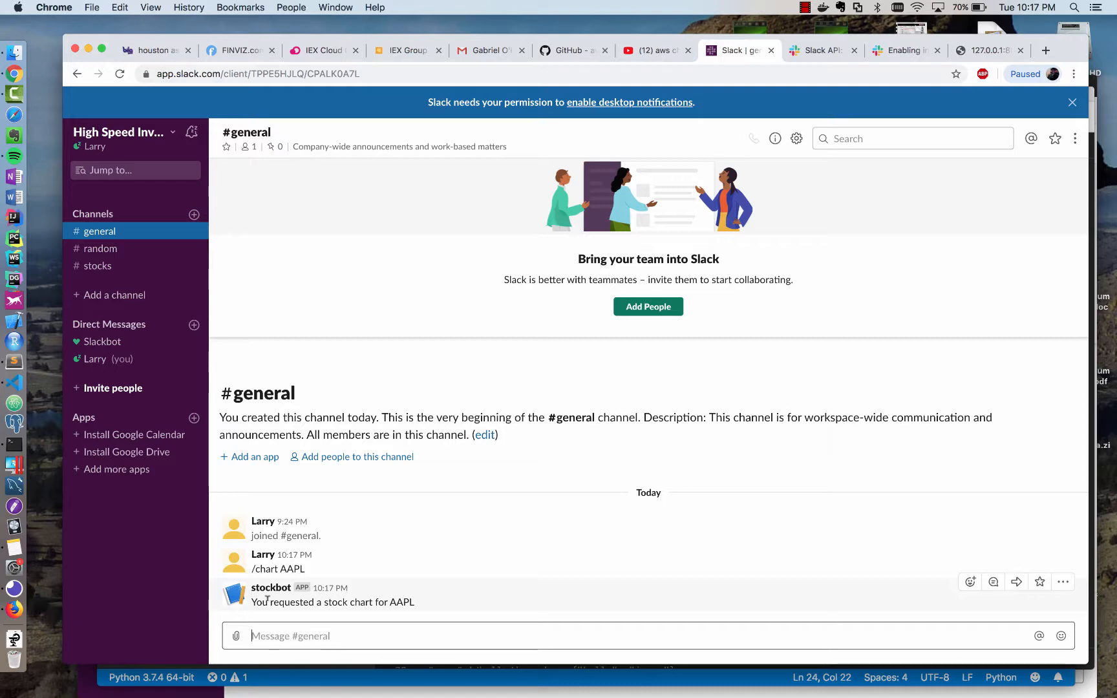
{"action": "key", "text": "Cmd+Tab"}
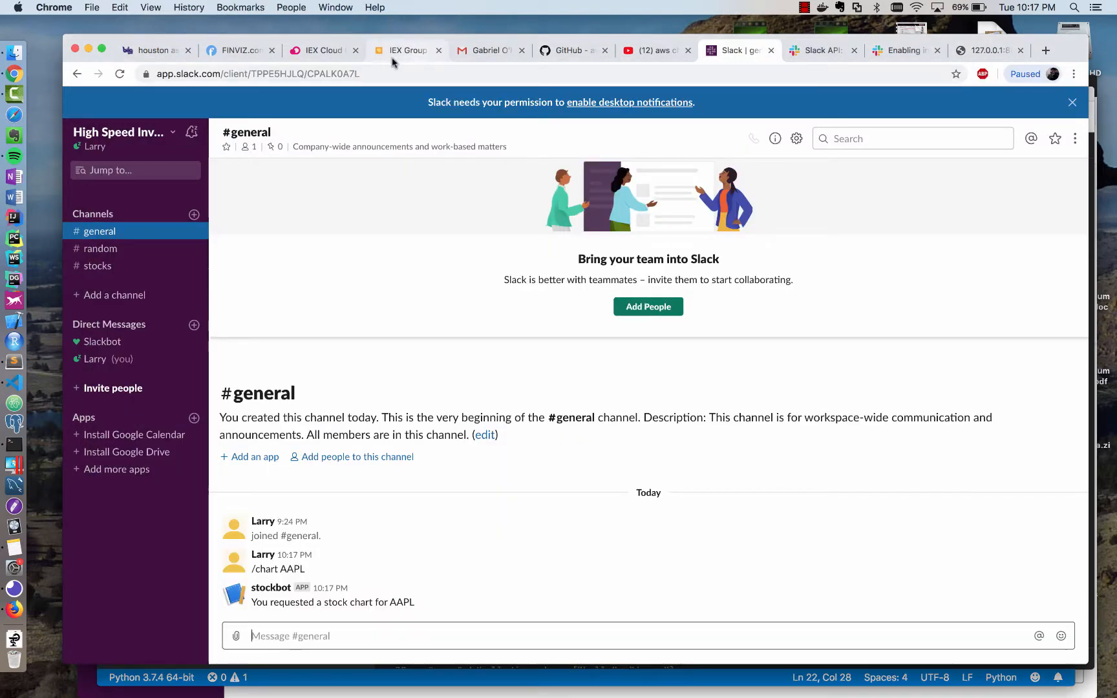
Search finviz for aapl, open the chart image on its own page and select its URL.
{"action": "left_click", "coordinate": [239, 50]}
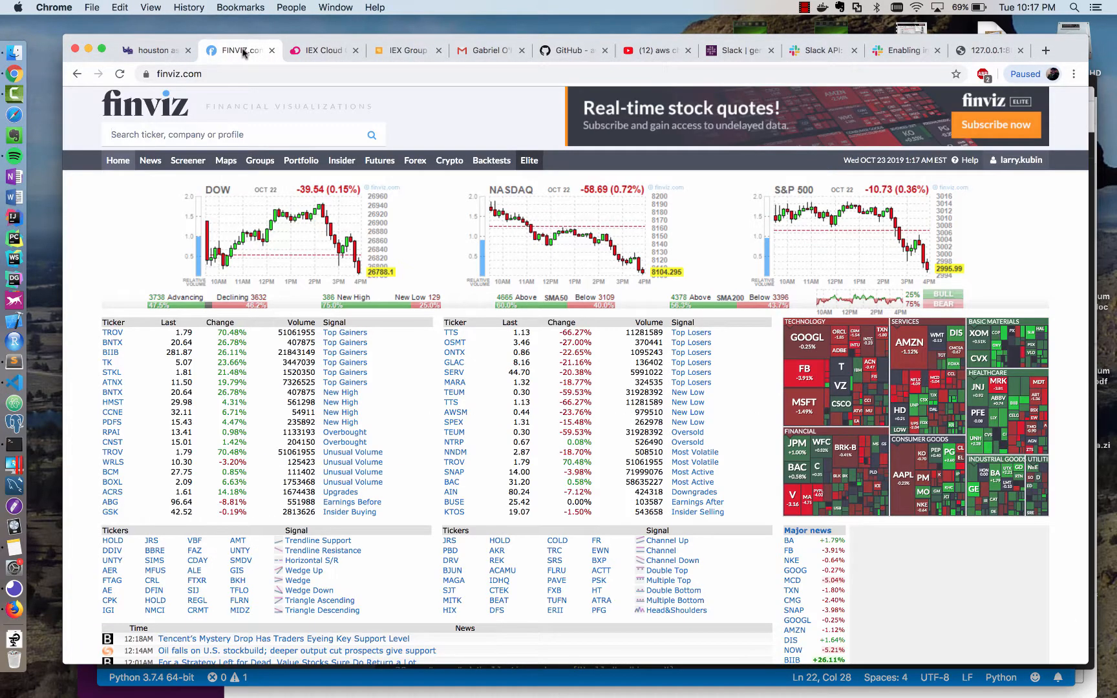
{"action": "type", "text": "aapl"}
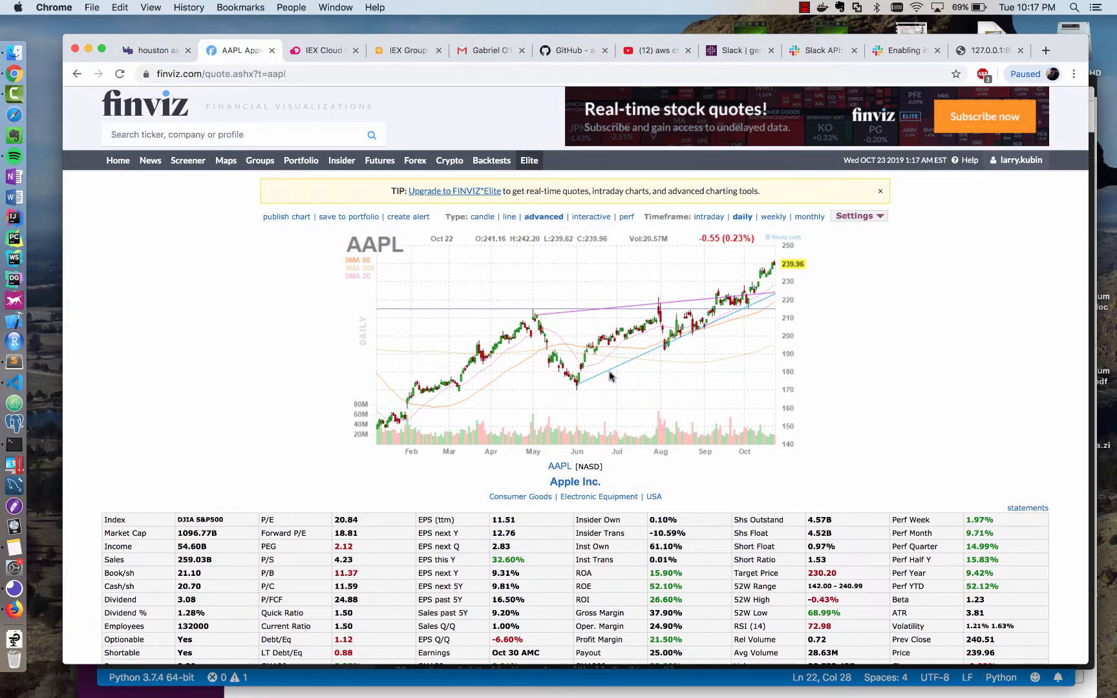
{"action": "left_click", "coordinate": [575, 342]}
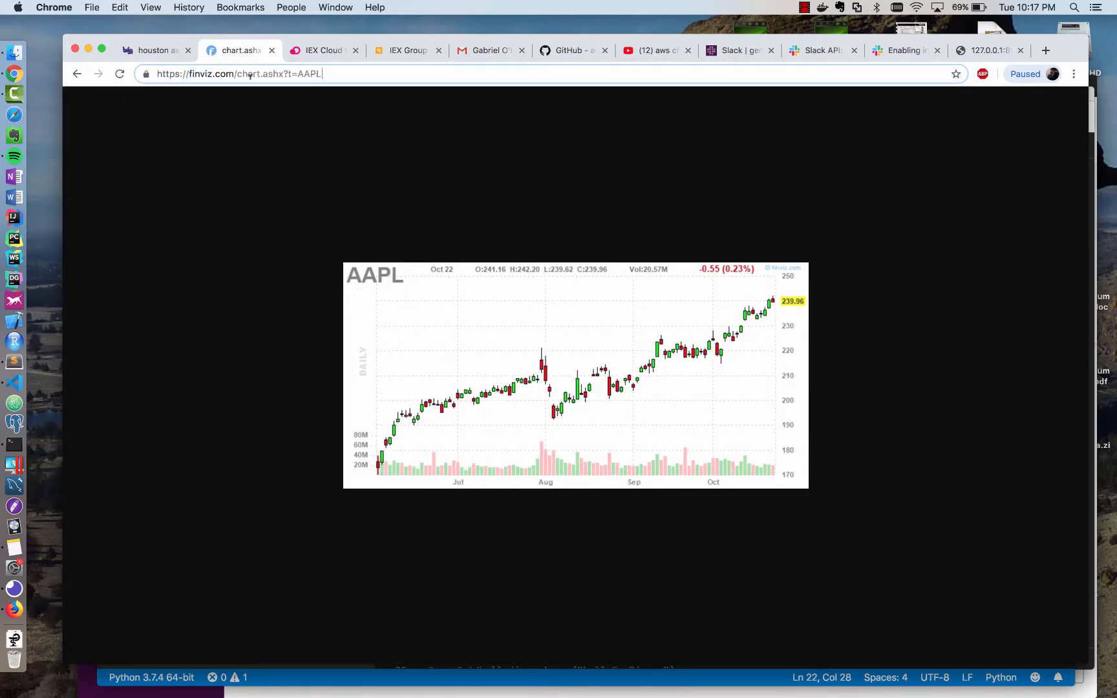
{"action": "left_click", "coordinate": [239, 74]}
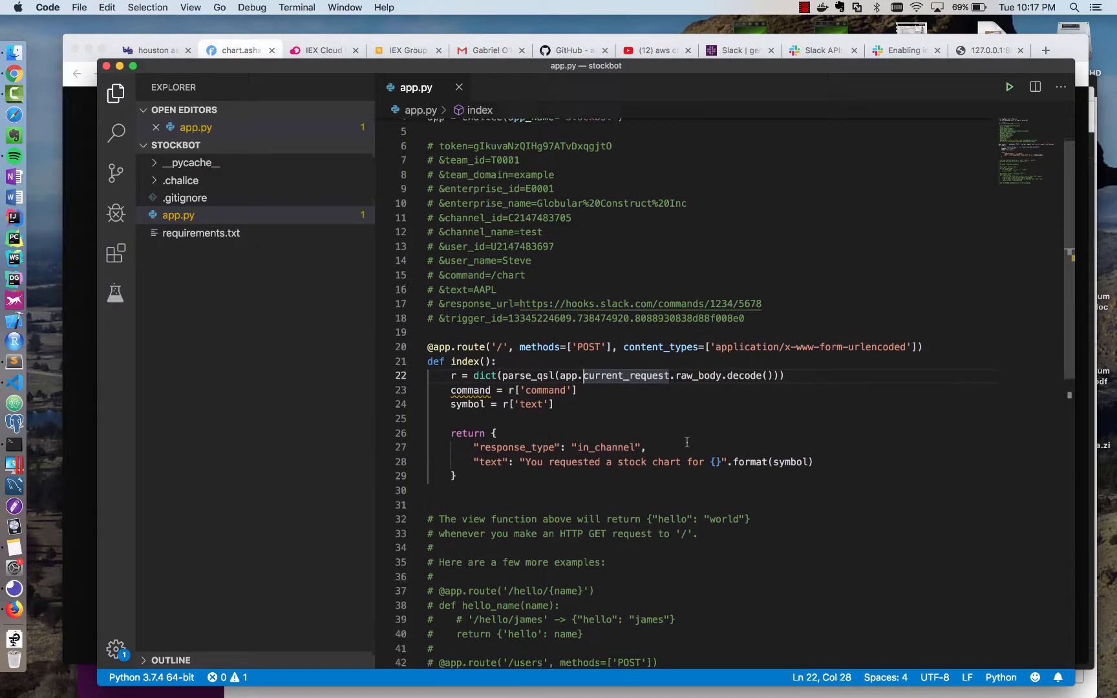
Add an attachments list and build image_url from the finviz chart URL formatted with the symbol.
{"action": "type", "text": "https://finviz.com/chart.ashx?t=AAPL"}
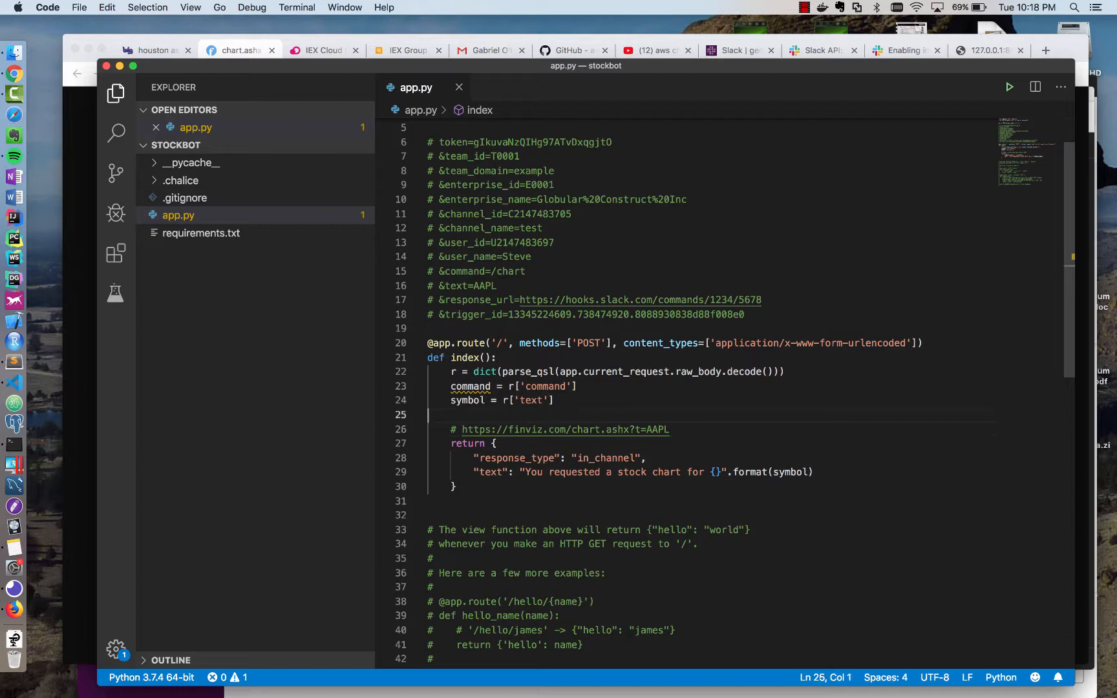
{"action": "type", "text": "attachments = ["}
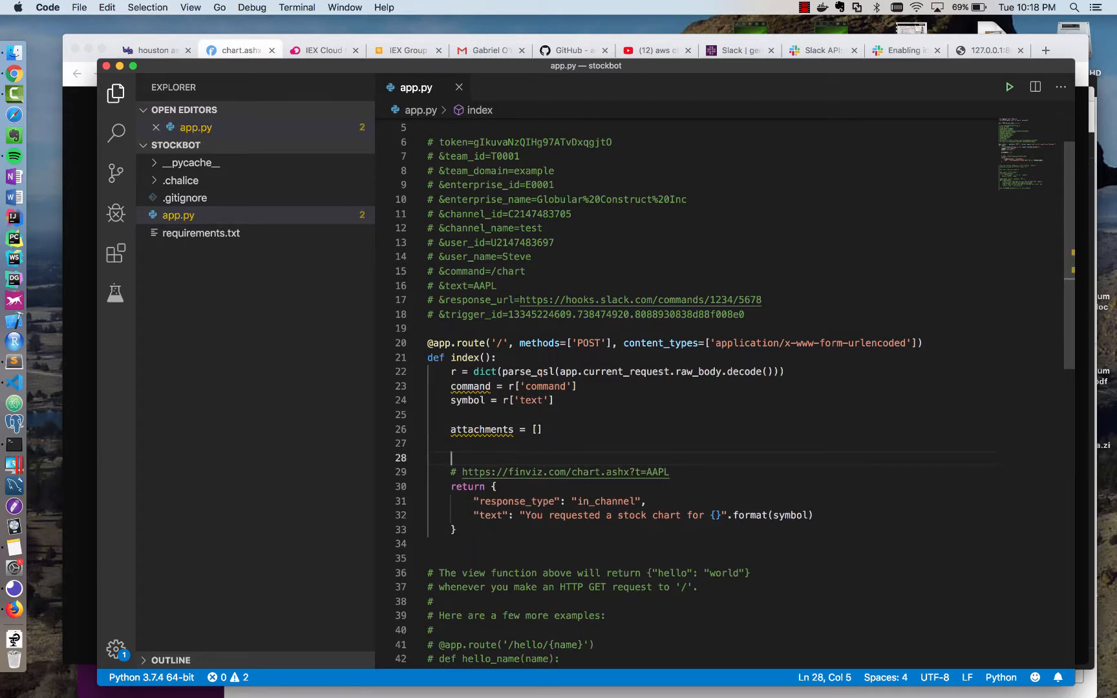
{"action": "type", "text": "image_url ="}
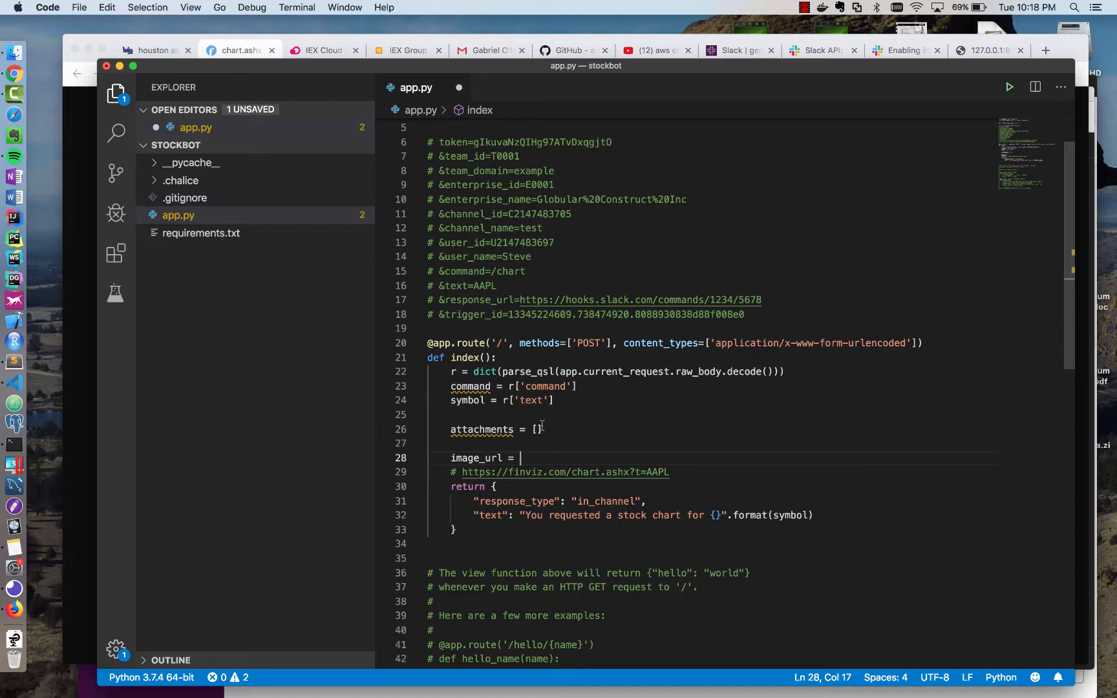
{"action": "type", "text": "https://finviz.com/chart.ashx?t=AAPL\""}
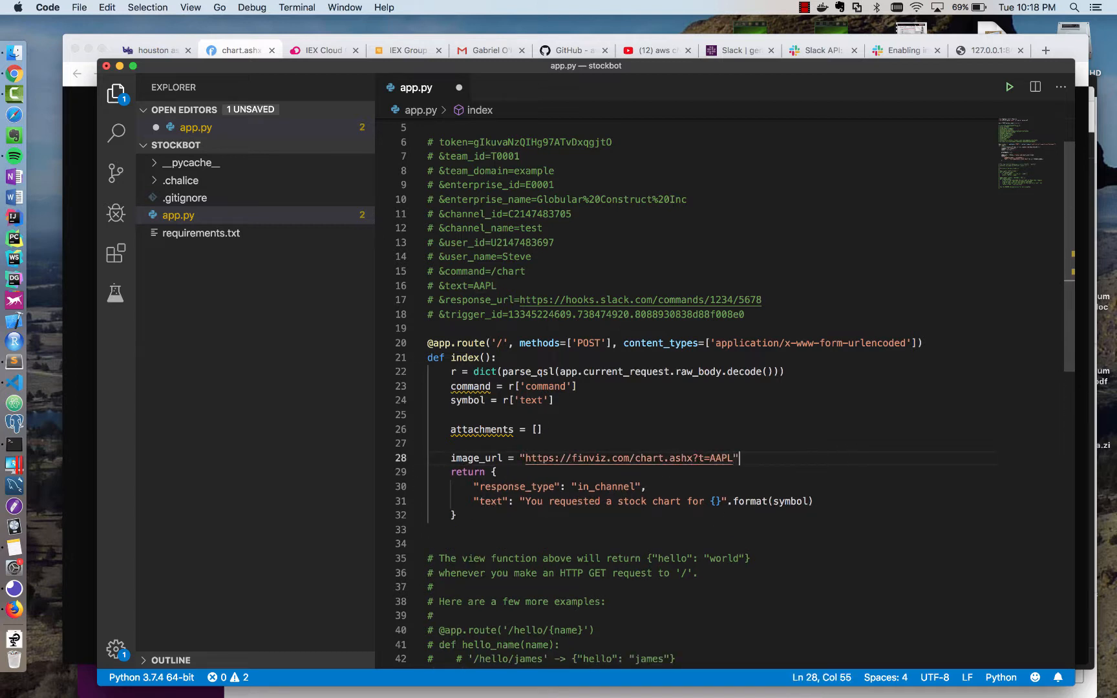
{"action": "type", "text": "{}"}
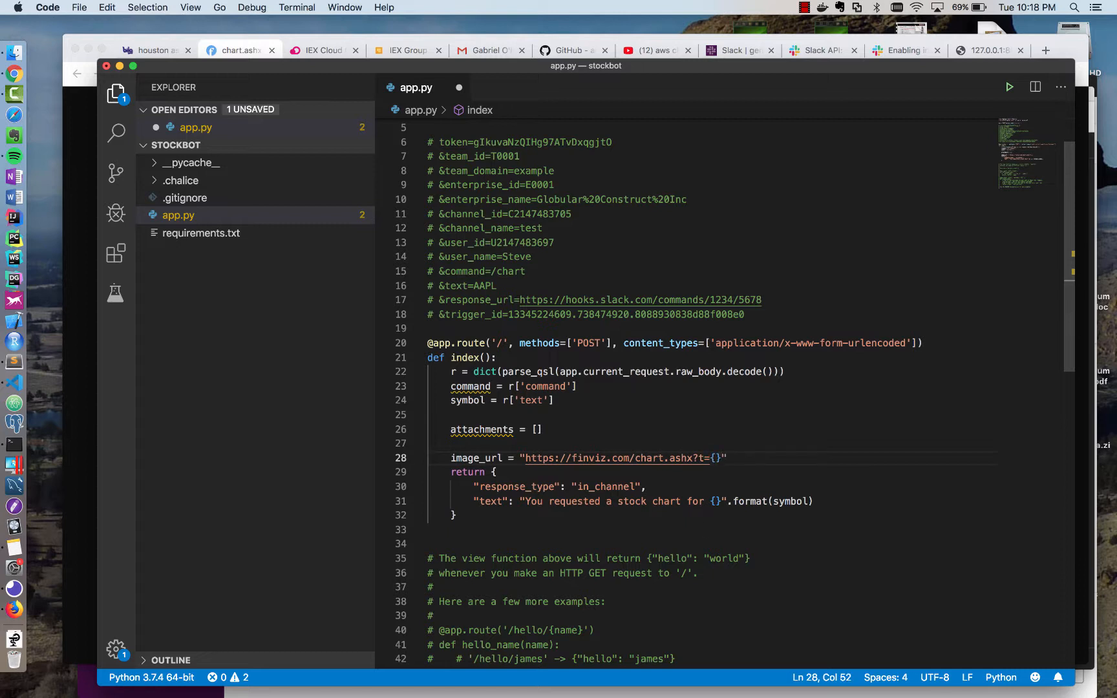
{"action": "type", "text": ".fo"}
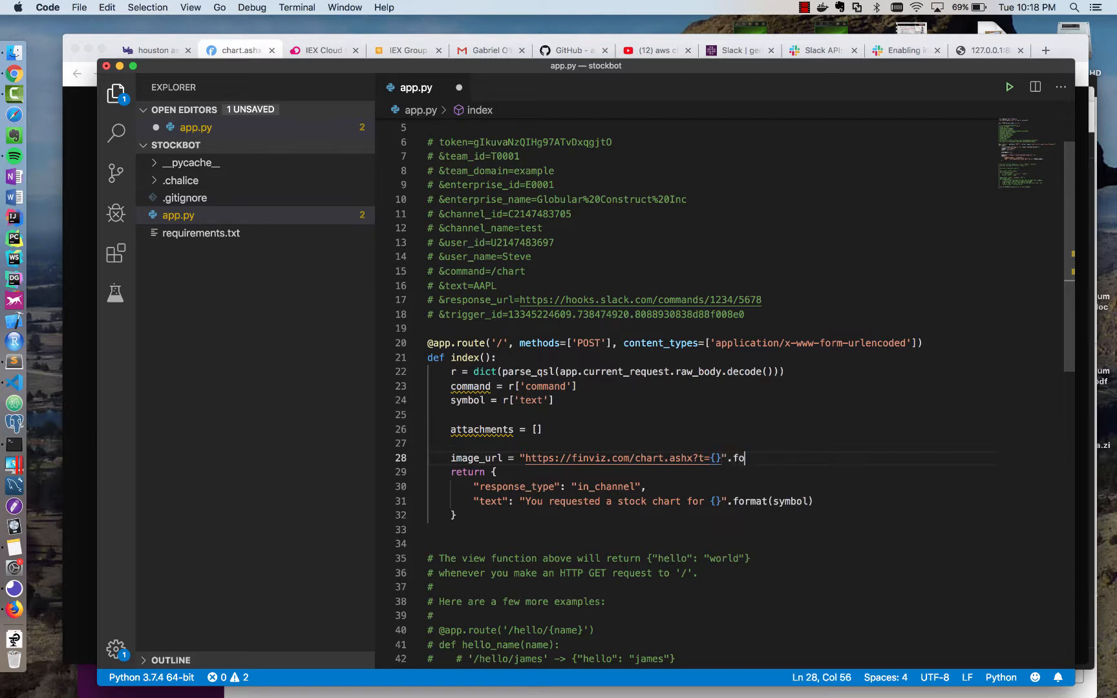
{"action": "type", "text": "rmat("}
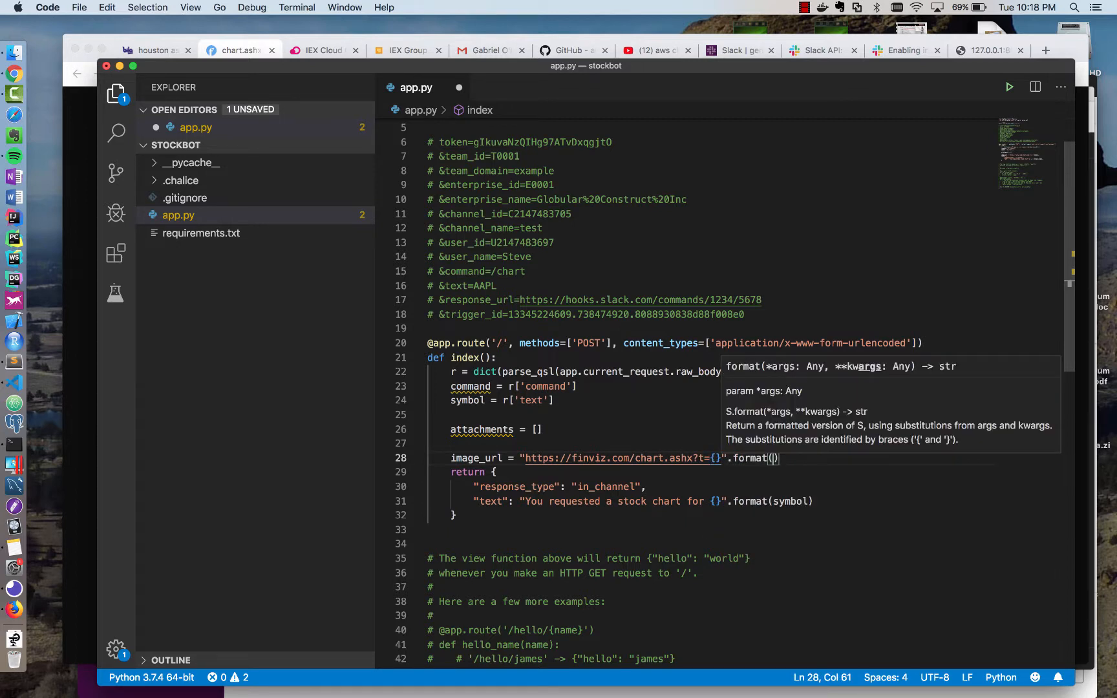
{"action": "type", "text": "symbol"}
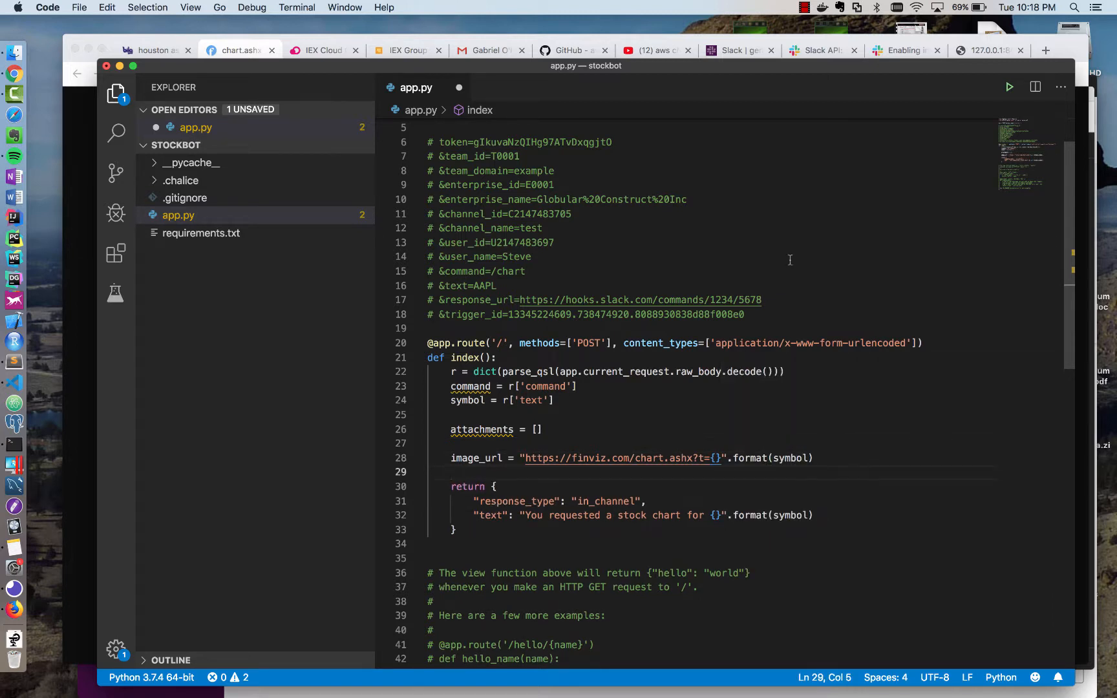
{"action": "mouse_move", "coordinate": [720, 131]}
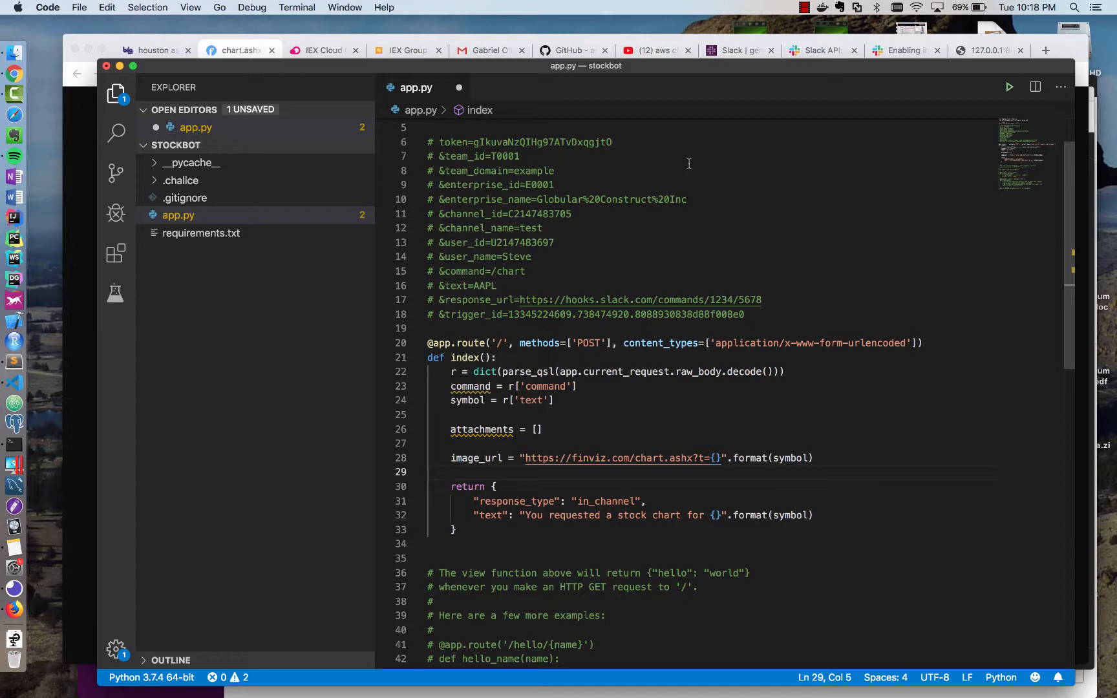
Append a title/image_url dict to attachments and add an attachments key to the response.
{"action": "type", "text": "attachments.append({\"t"}
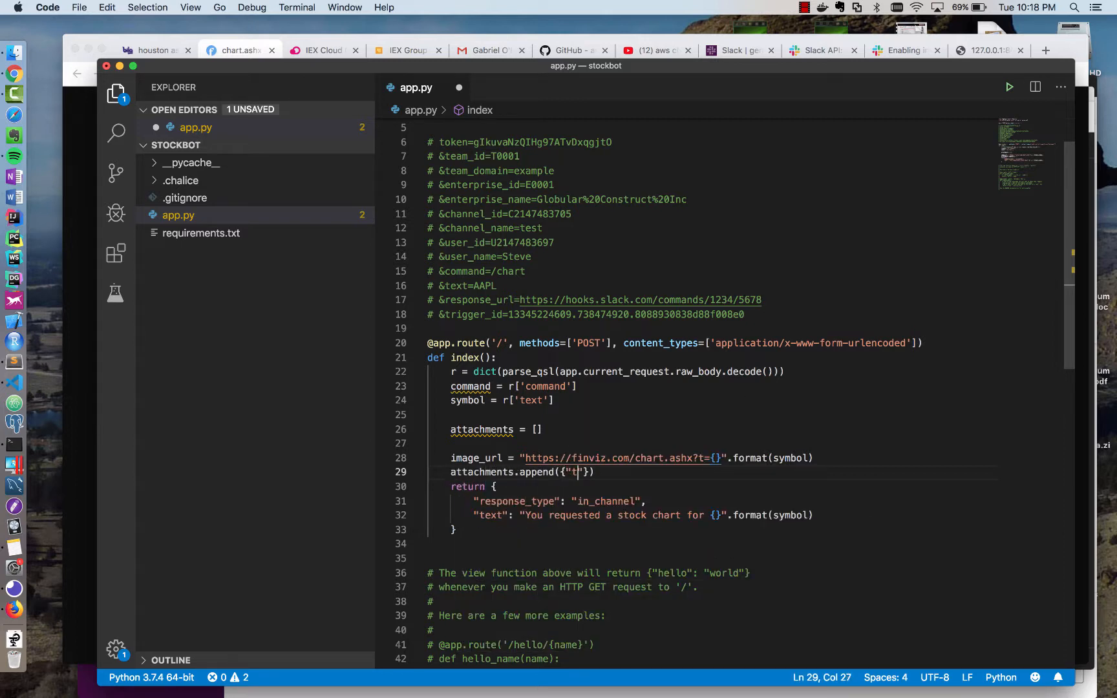
{"action": "type", "text": "itle"}
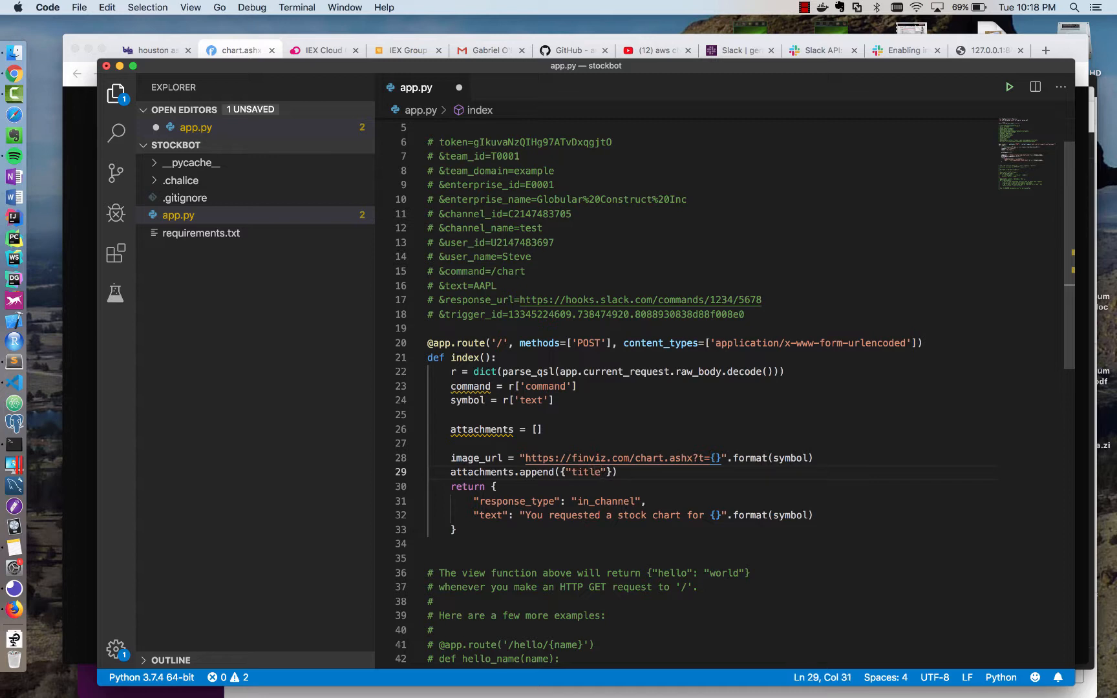
{"action": "type", "text": "sybo"}
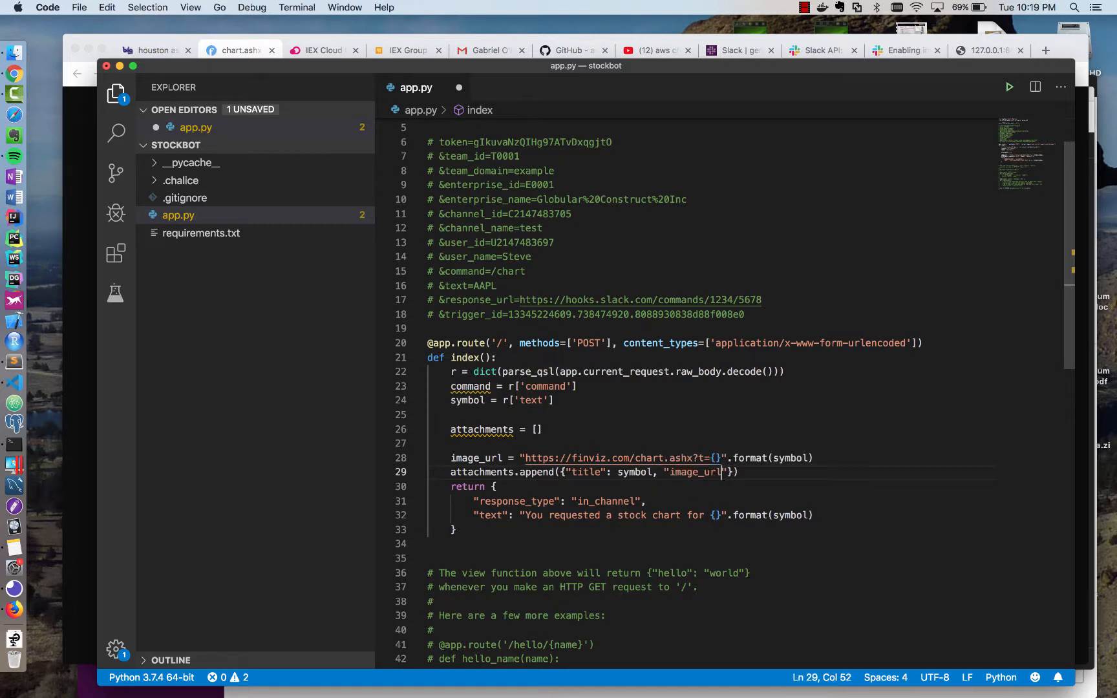
{"action": "type", "text": "image_url"}
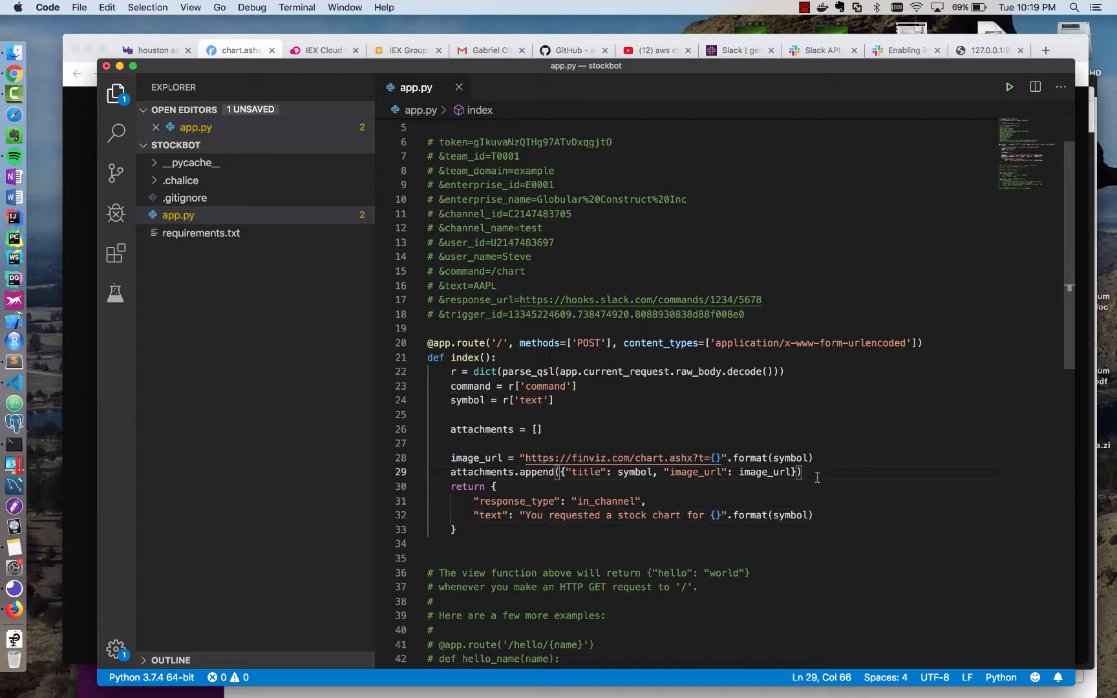
{"action": "type", "text": ","}
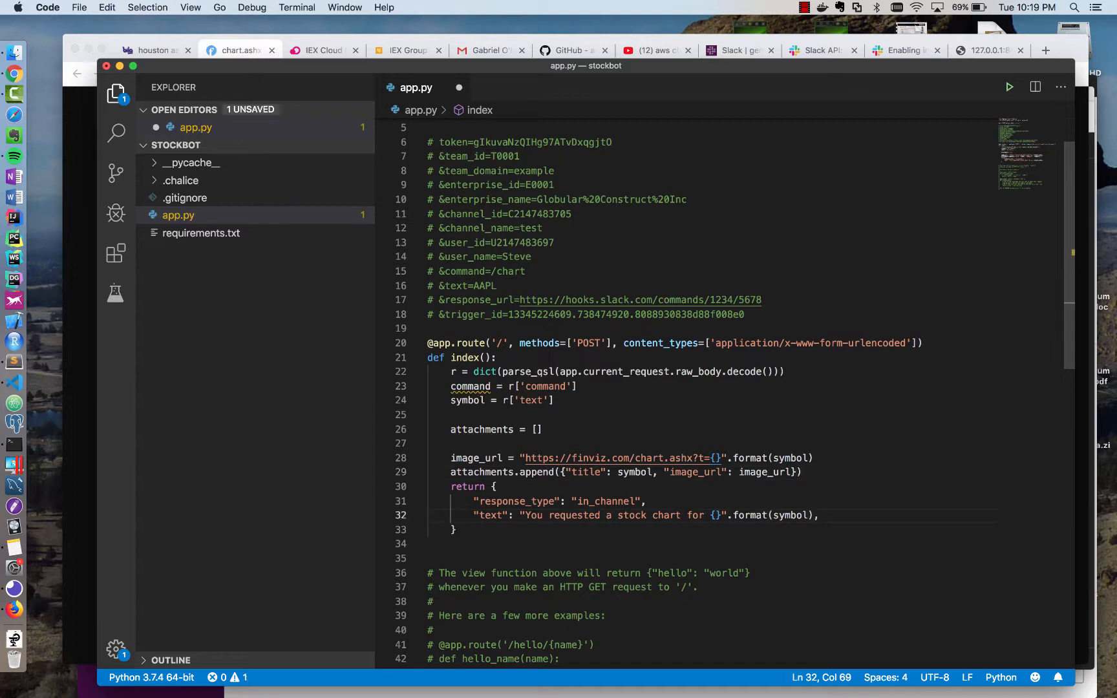
{"action": "type", "text": "\"attachments\":"}
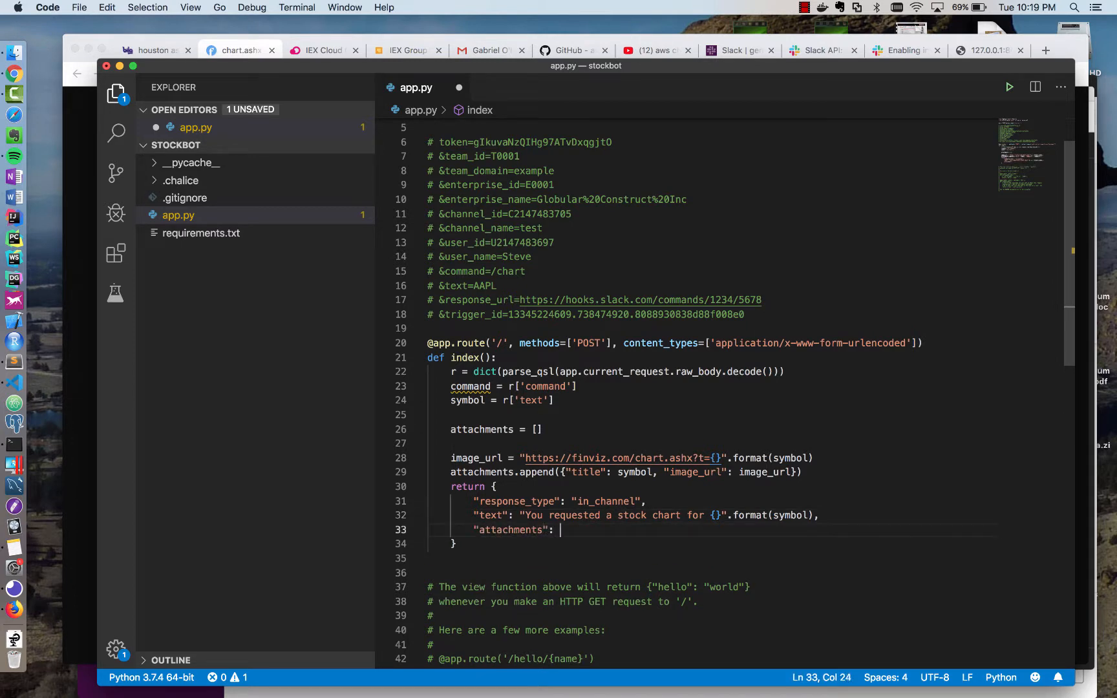
{"action": "type", "text": "attachment"}
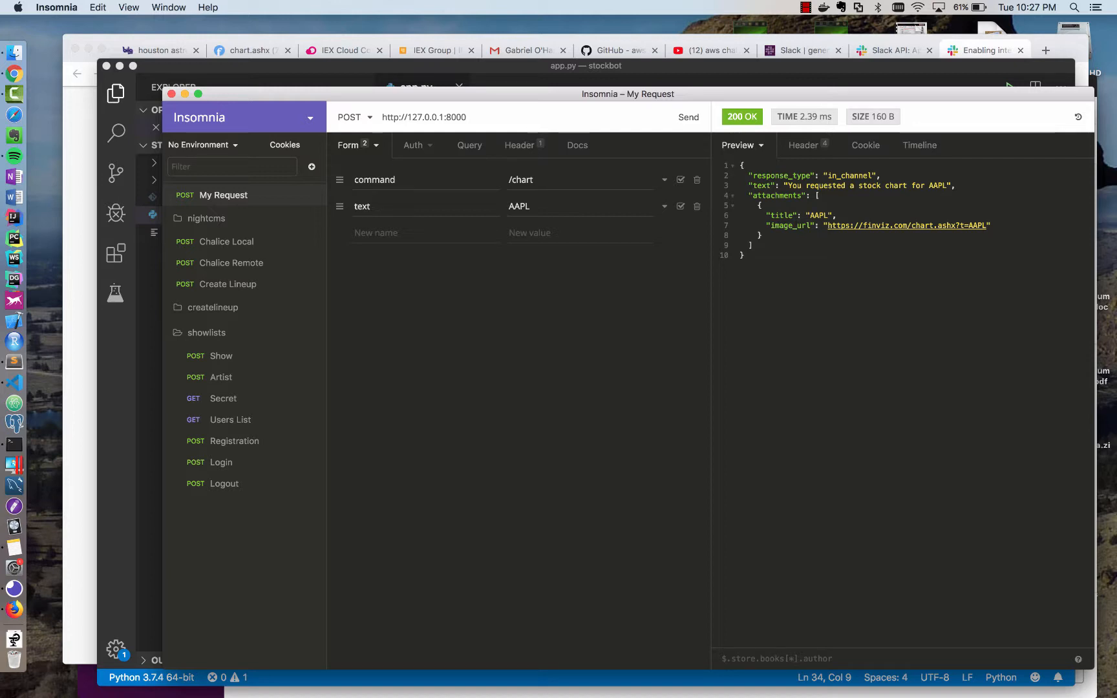
Deploy via the terminal, point the Insomnia request at the amazonaws endpoint and send it.
{"action": "key", "text": "cmd+tab"}
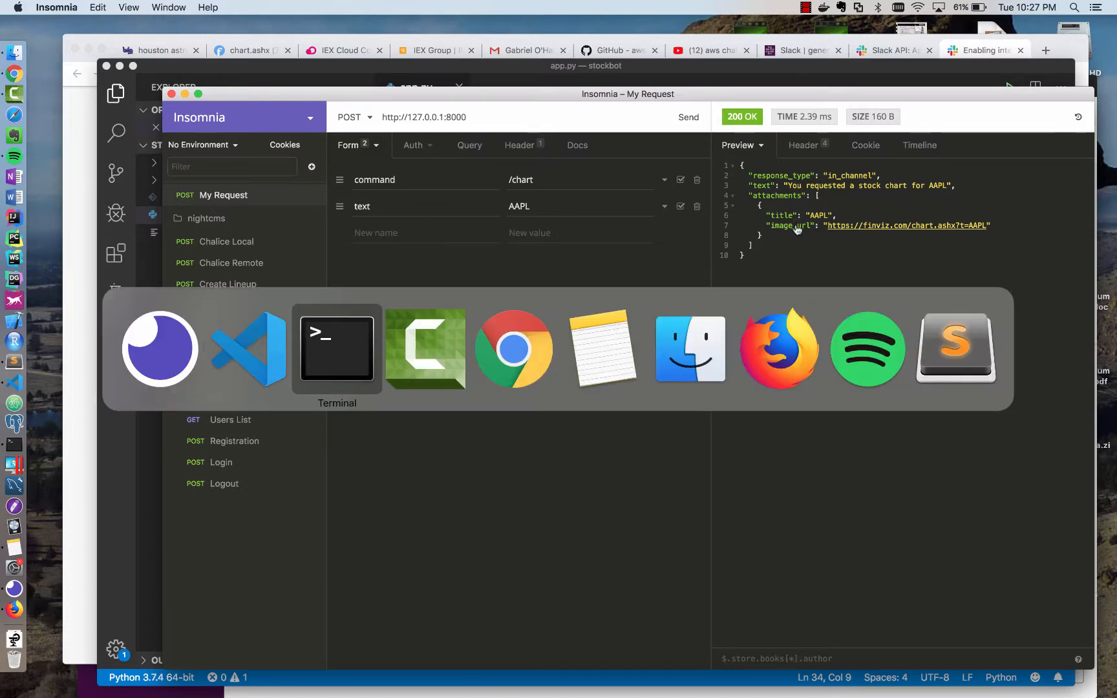
{"action": "left_click", "coordinate": [337, 347]}
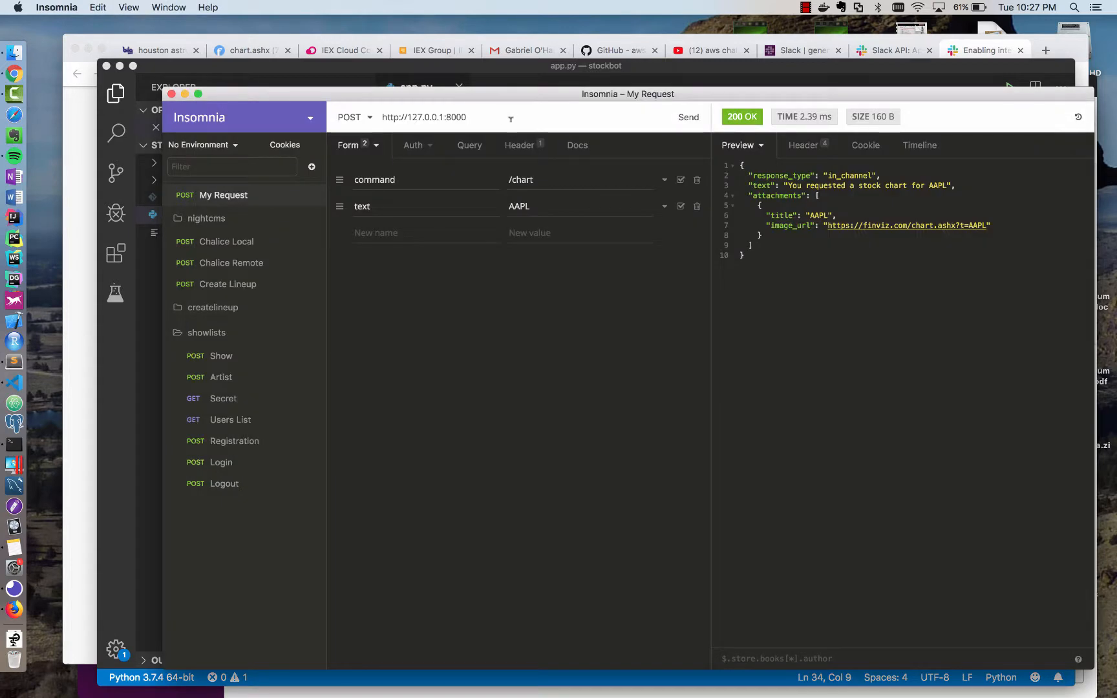
{"action": "left_click", "coordinate": [688, 116]}
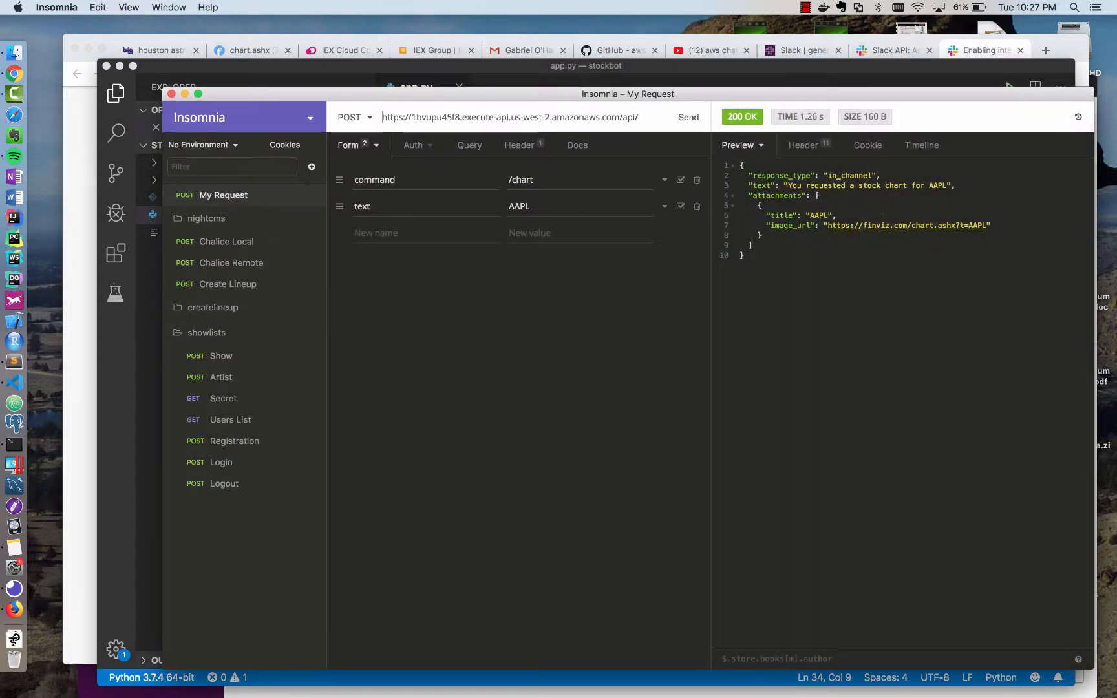
{"action": "key", "text": "cmd+tab"}
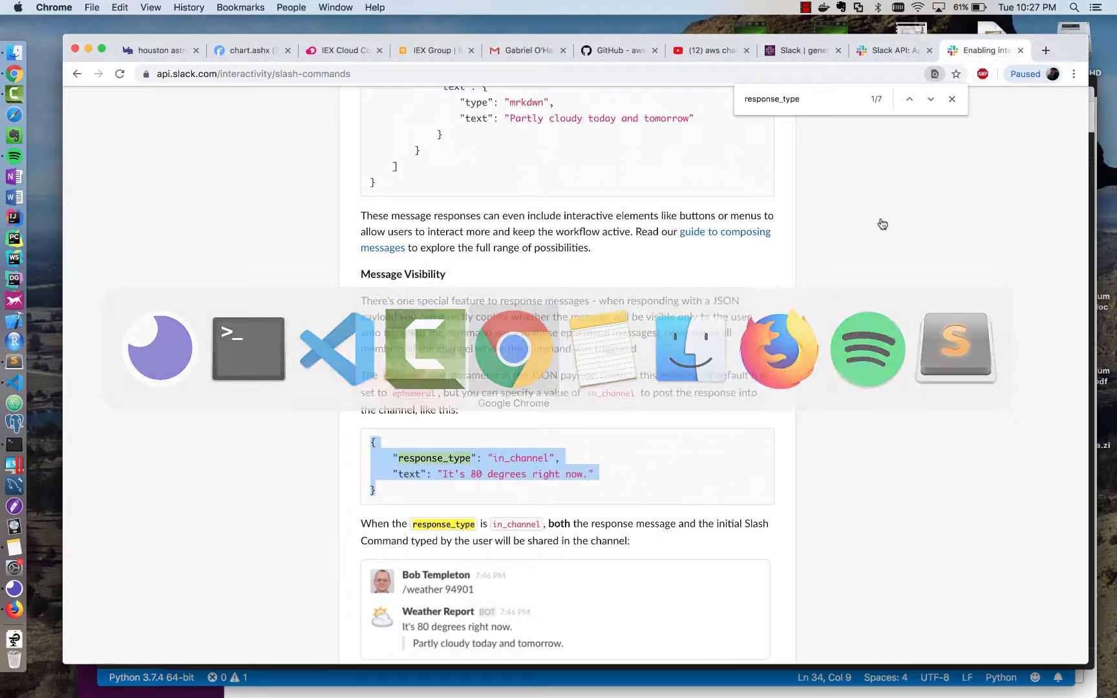
Run /chart AAPL in Slack #general to get the stockbot chart reply, then begin another slash command.
{"action": "left_click", "coordinate": [798, 50]}
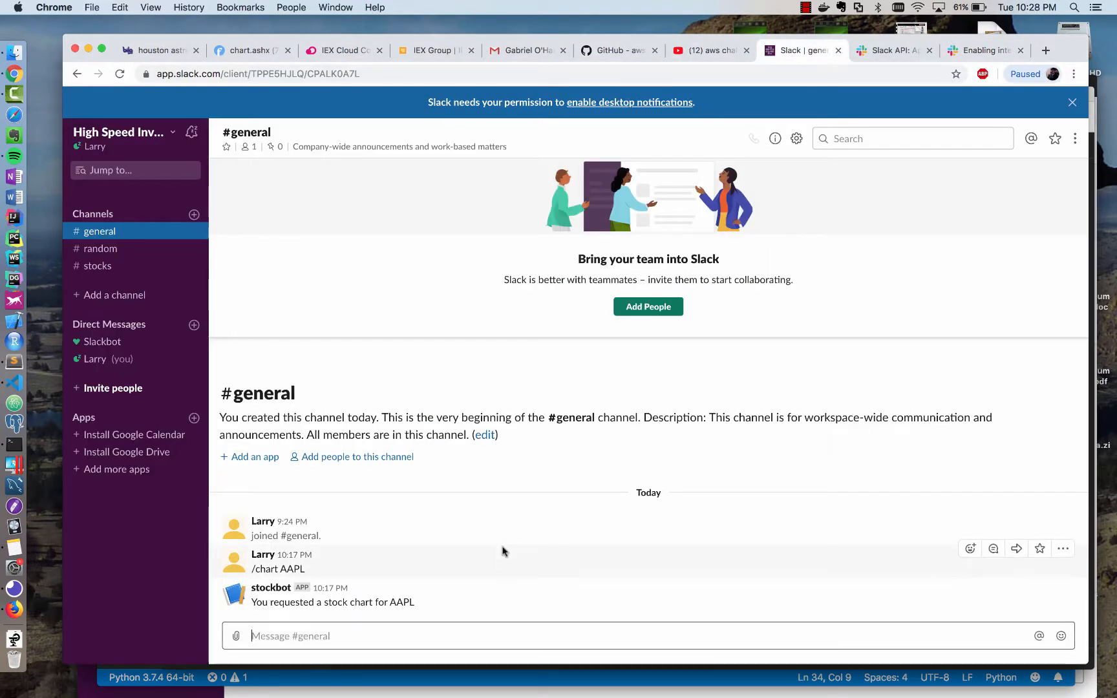
{"action": "type", "text": "/chart AAP"}
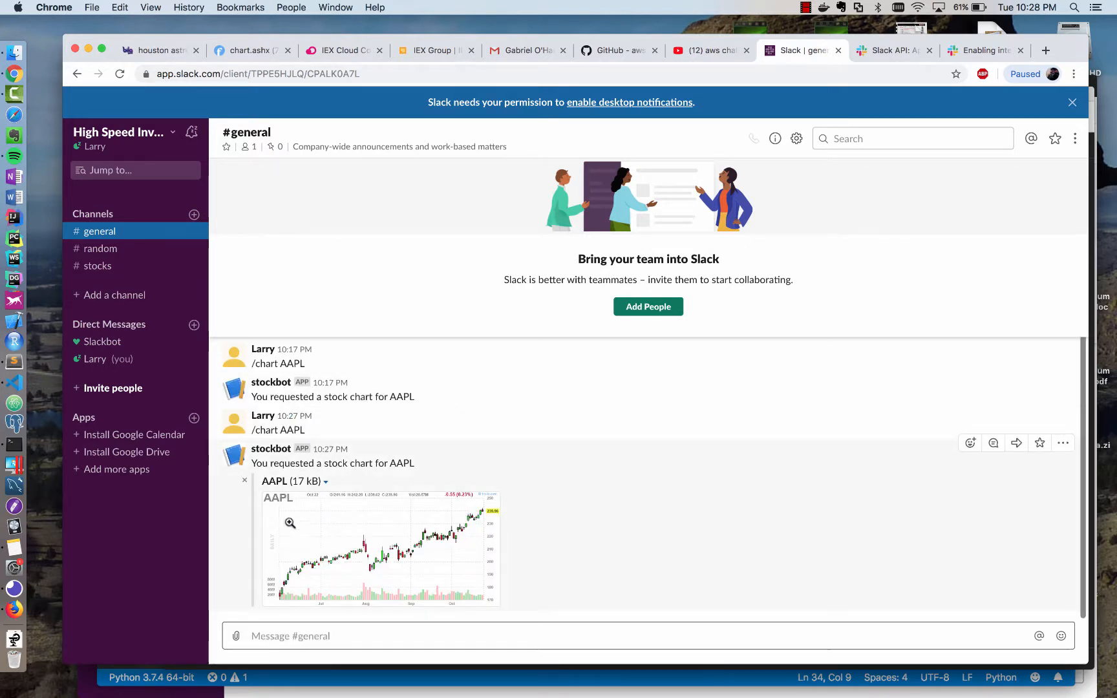
{"action": "mouse_move", "coordinate": [321, 520]}
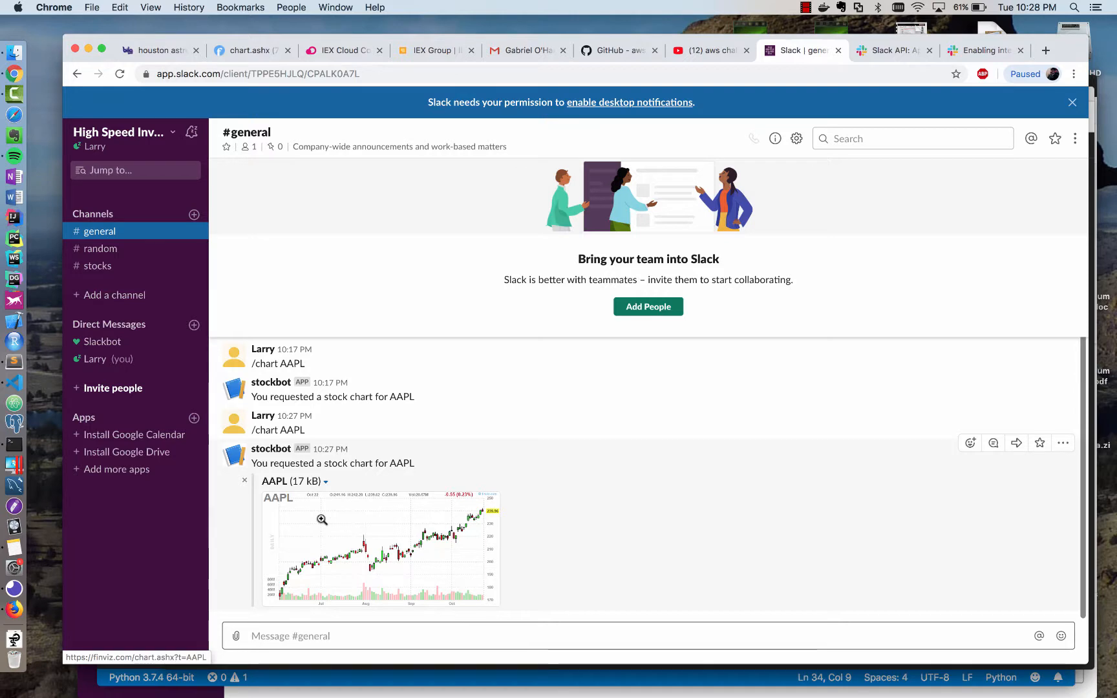
{"action": "type", "text": "/c"}
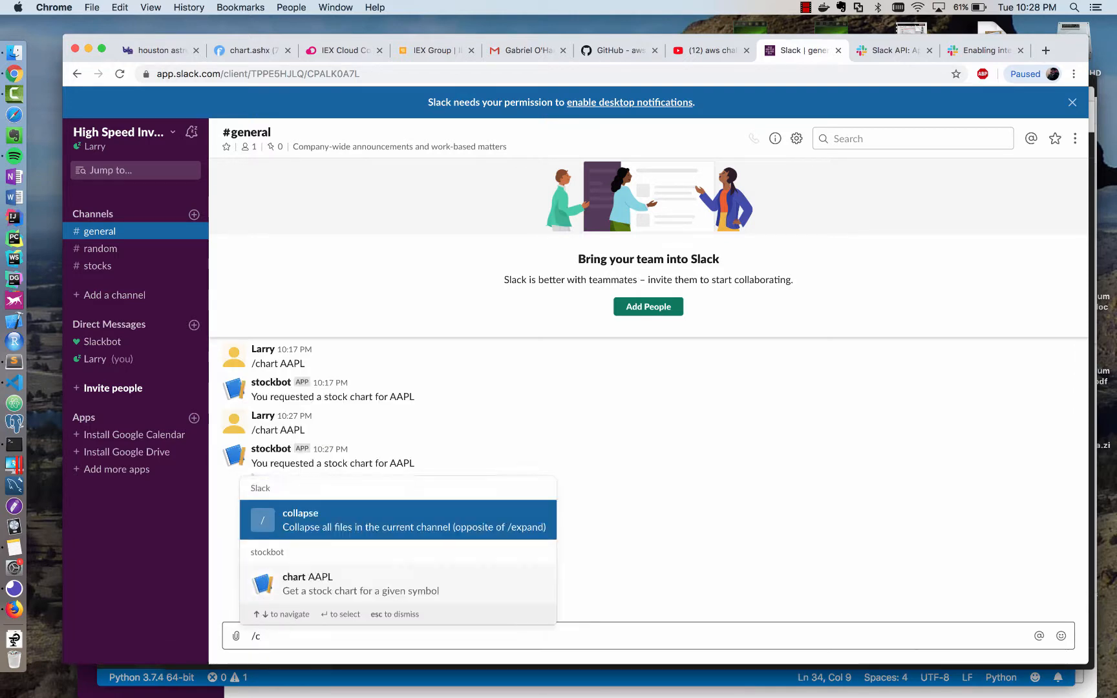